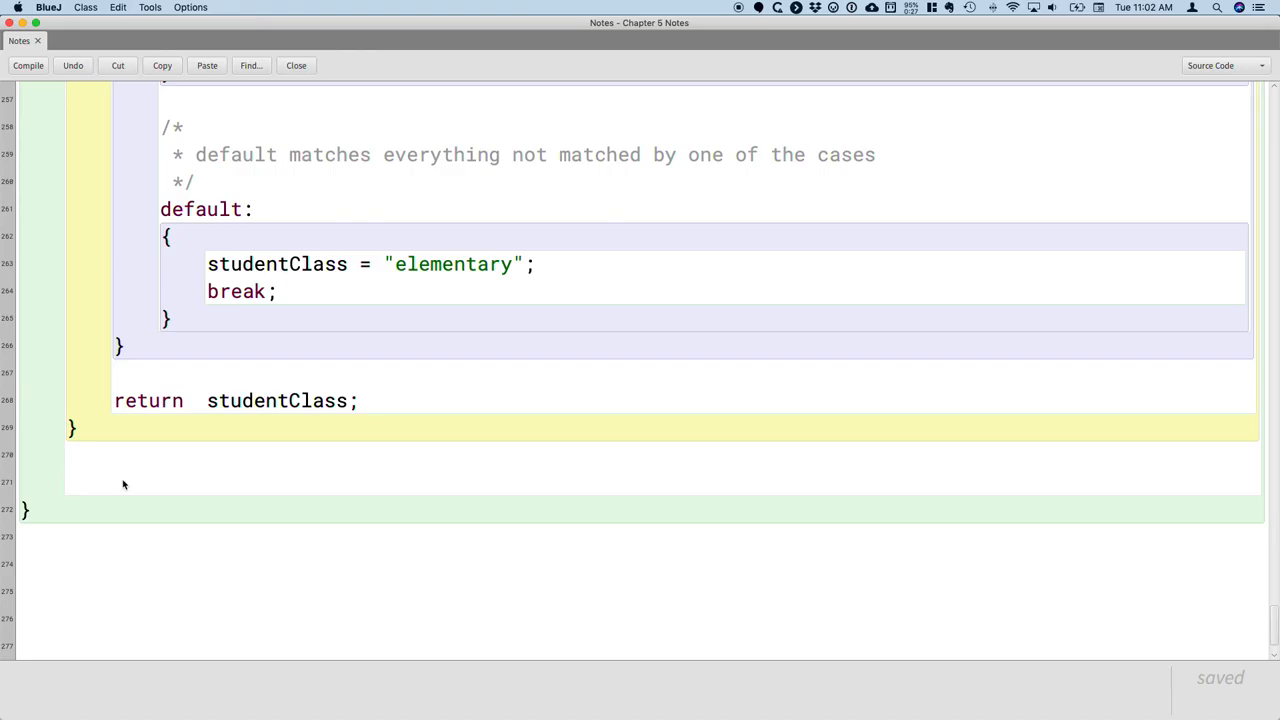
- Declare a new public static void extraOperatorsExample() method header below the existing method
{"action": "type", "text": "public"}
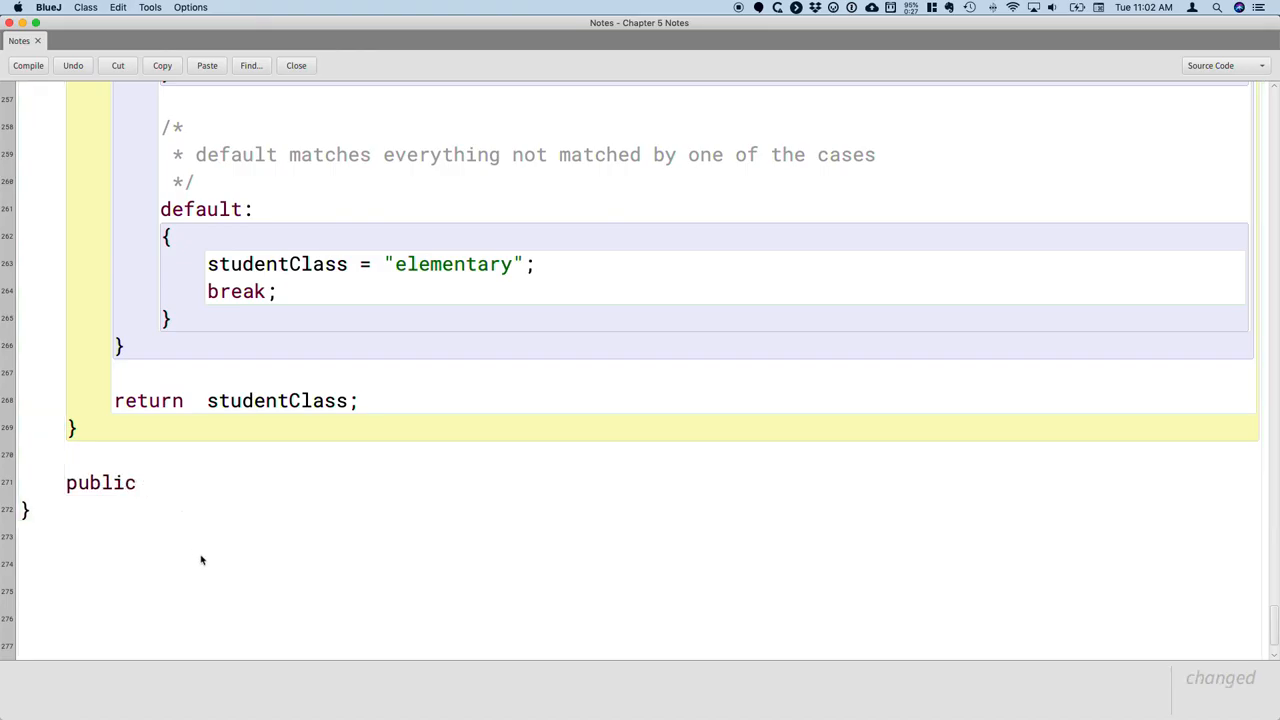
{"action": "type", "text": "sta"}
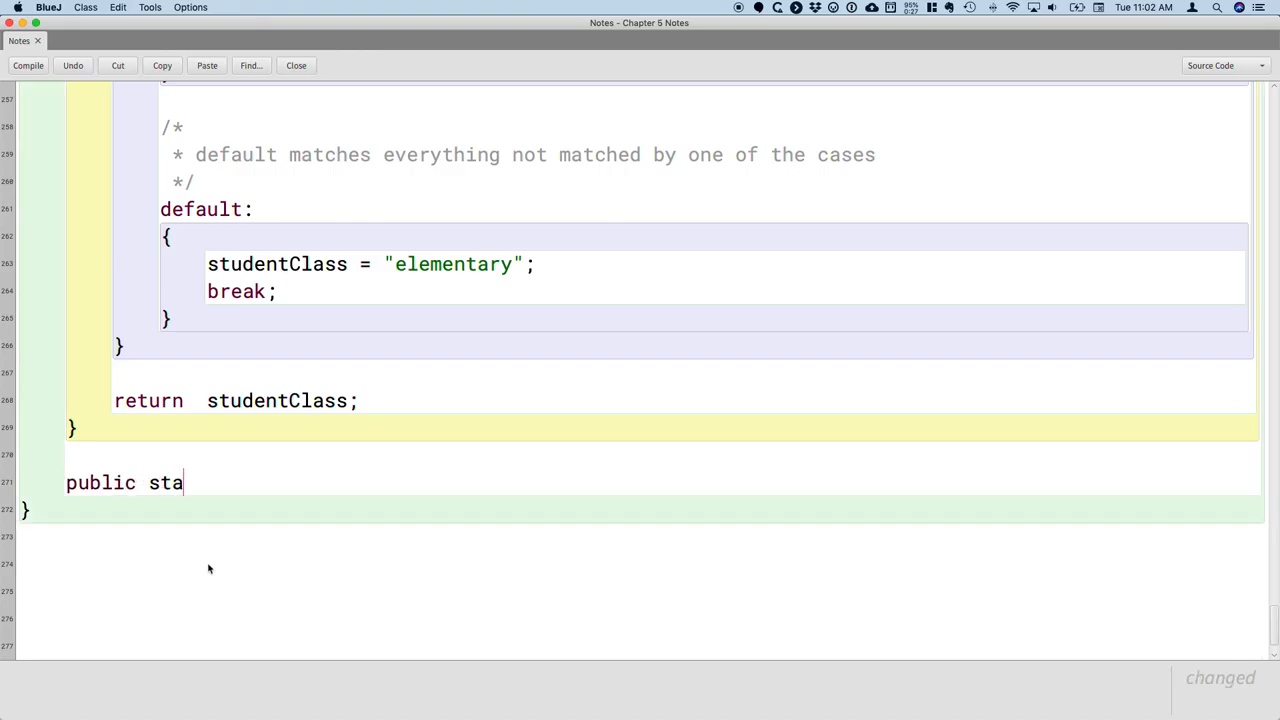
{"action": "type", "text": "tic void"}
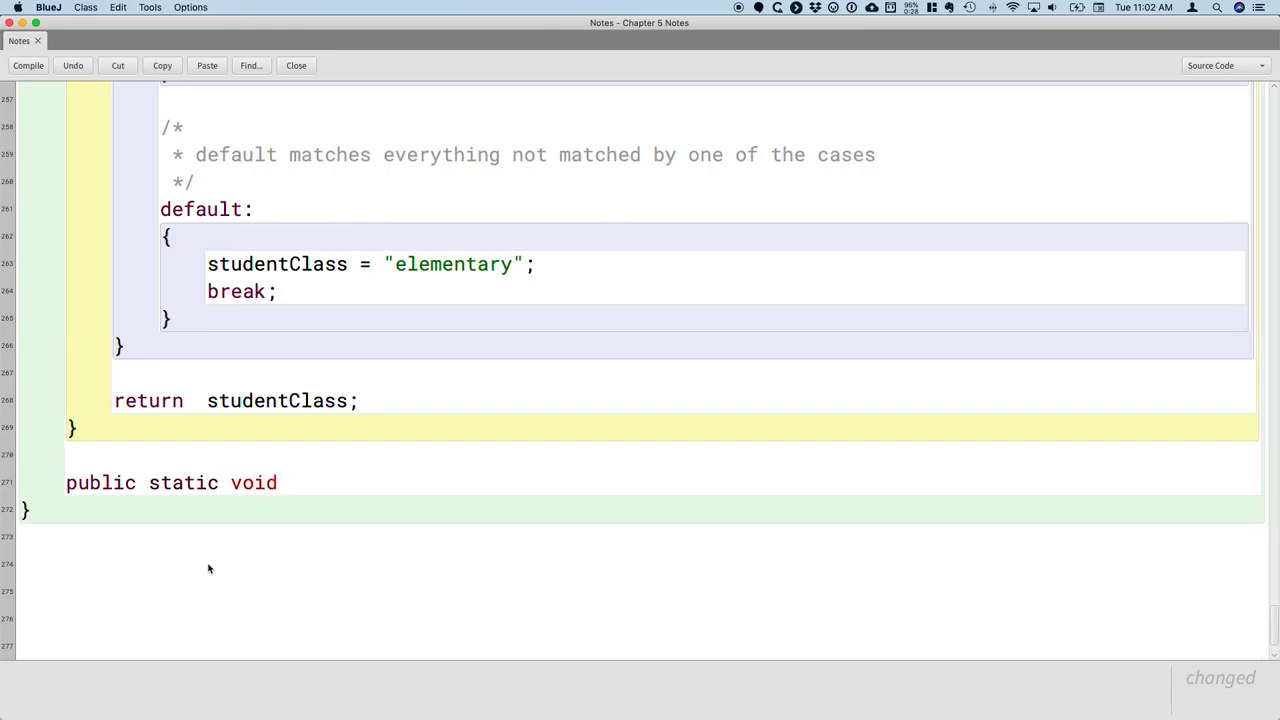
{"action": "type", "text": "extra"}
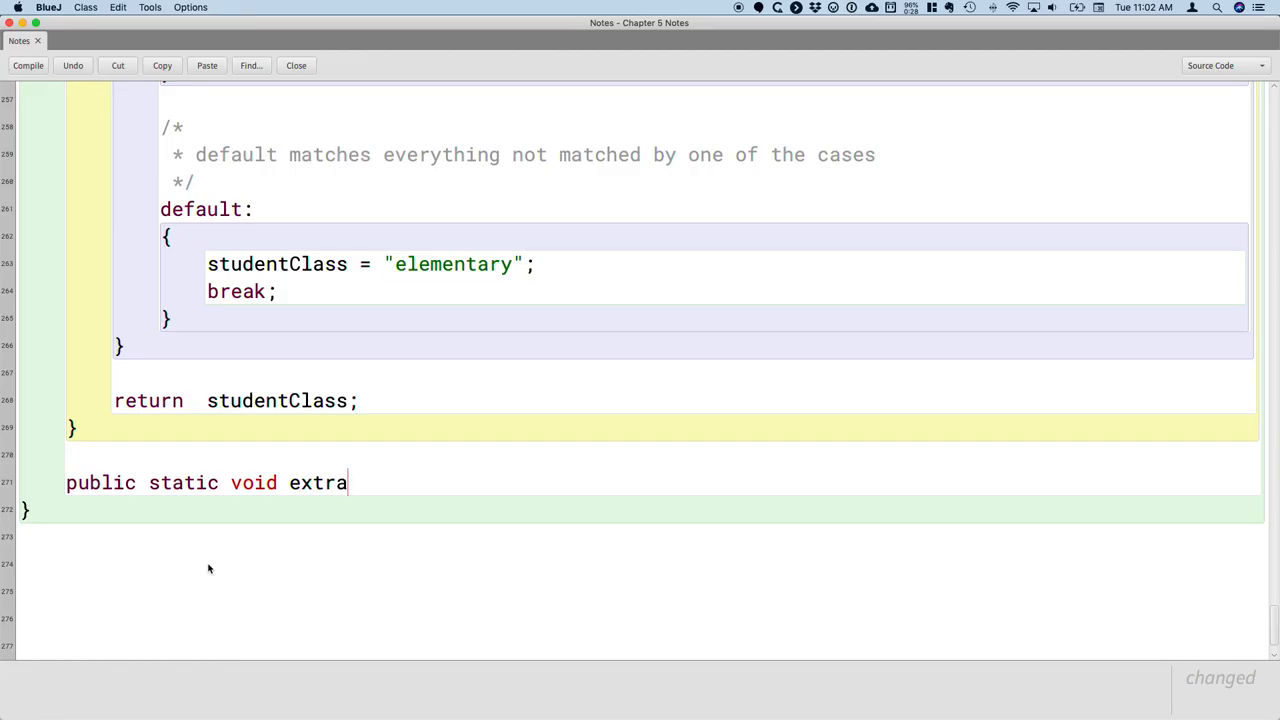
{"action": "type", "text": "Operator"}
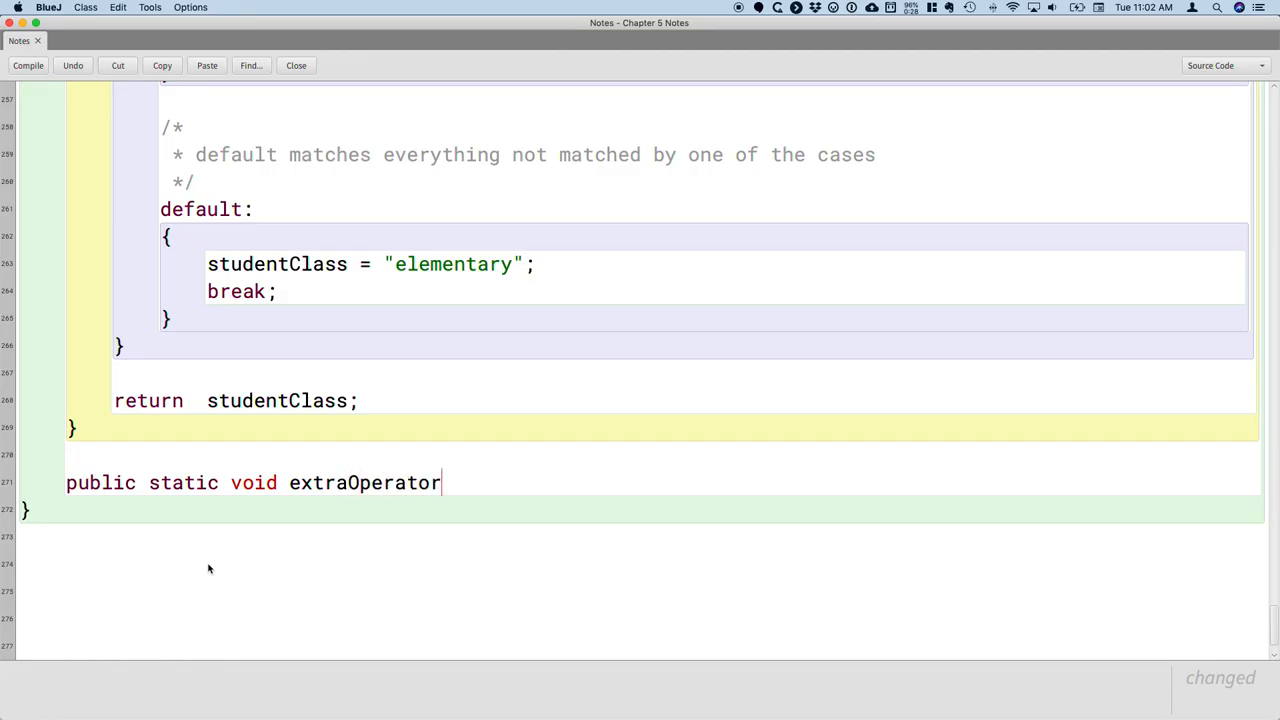
{"action": "type", "text": "sExample()"}
{"action": "type", "text": "{"}
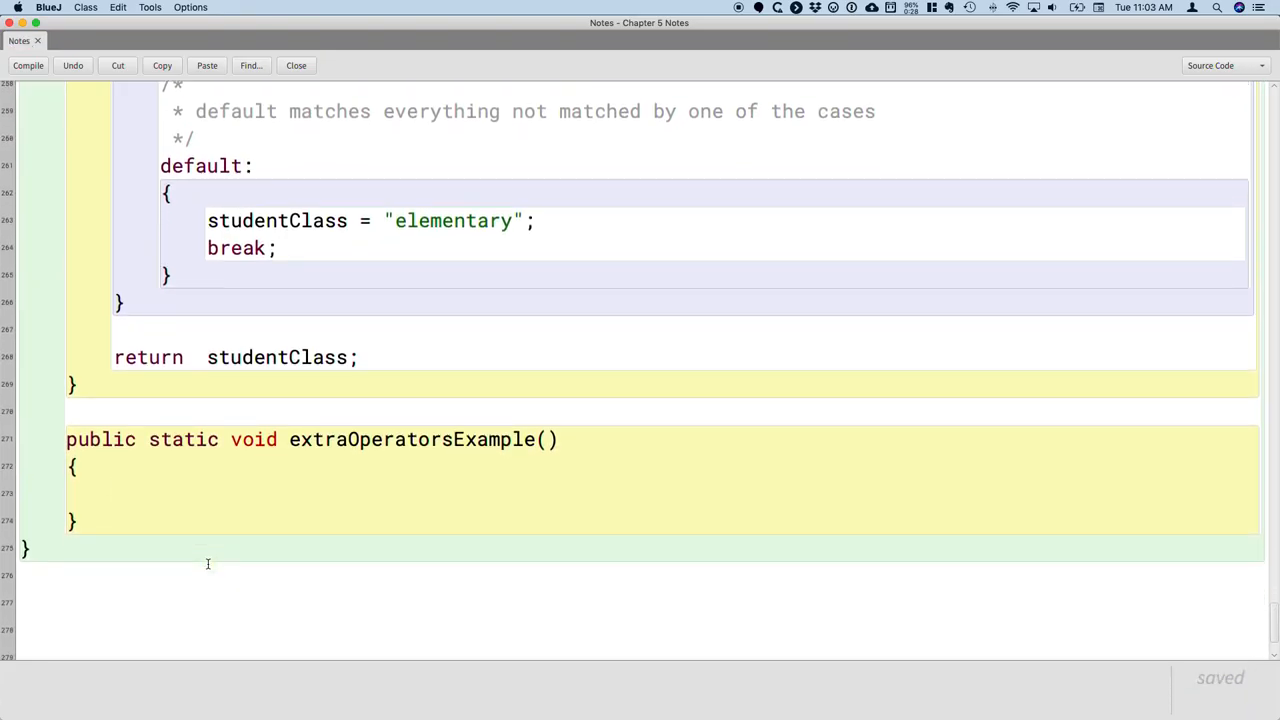
- Write a block comment listing augmented assignment operators +=, -=, *=, /=, %= and noting they match Python
{"action": "left_click", "coordinate": [112, 492]}
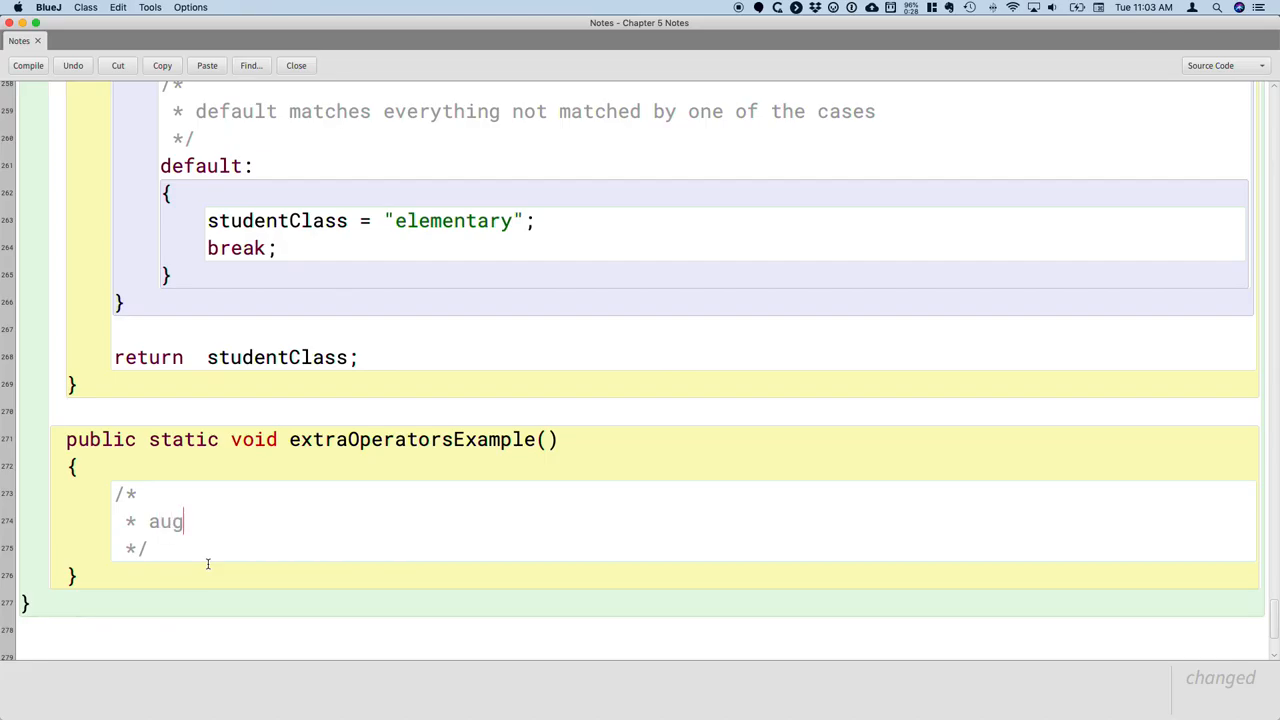
{"action": "type", "text": "mented assignment operators: +="}
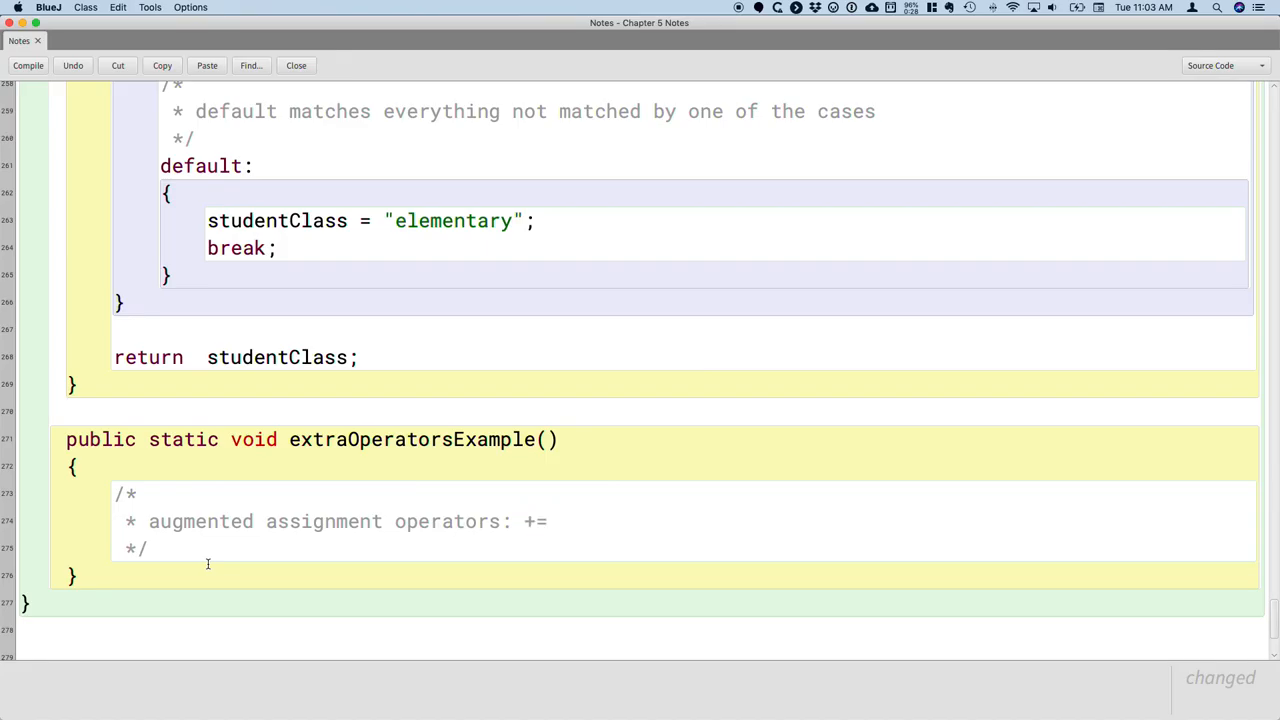
{"action": "type", "text": ", -="}
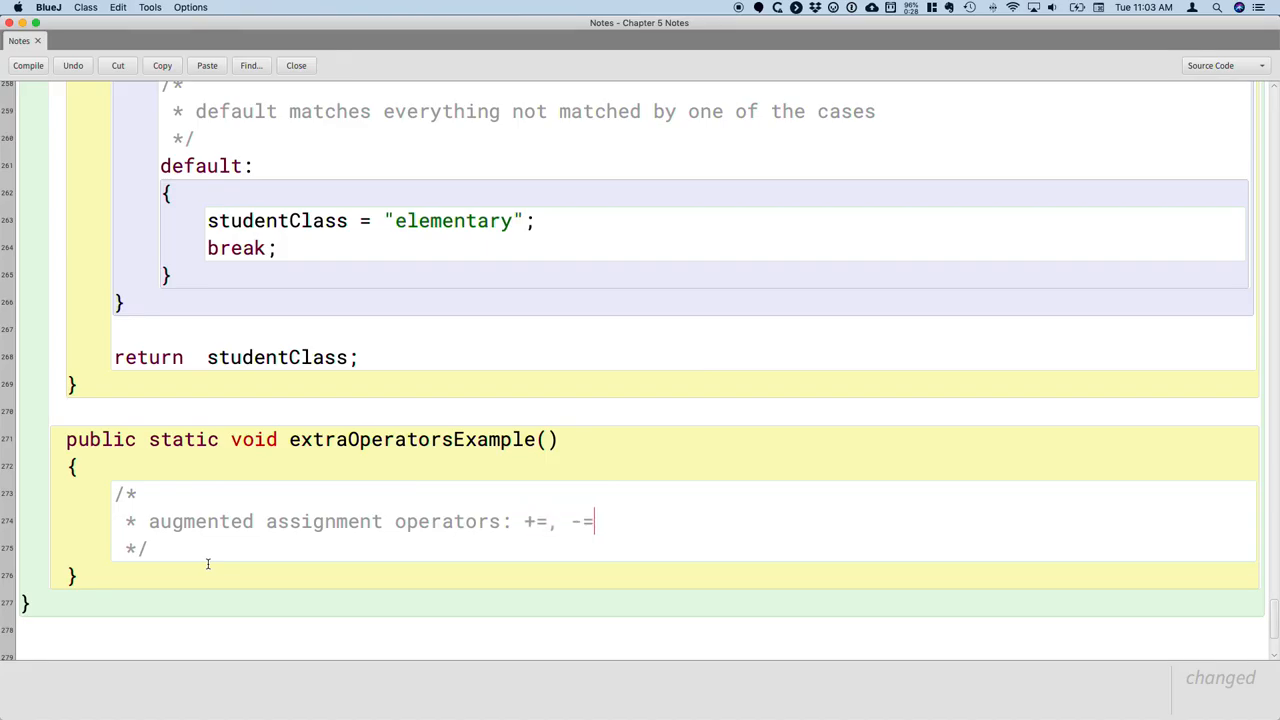
{"action": "type", "text": ", *=, /=, %="}
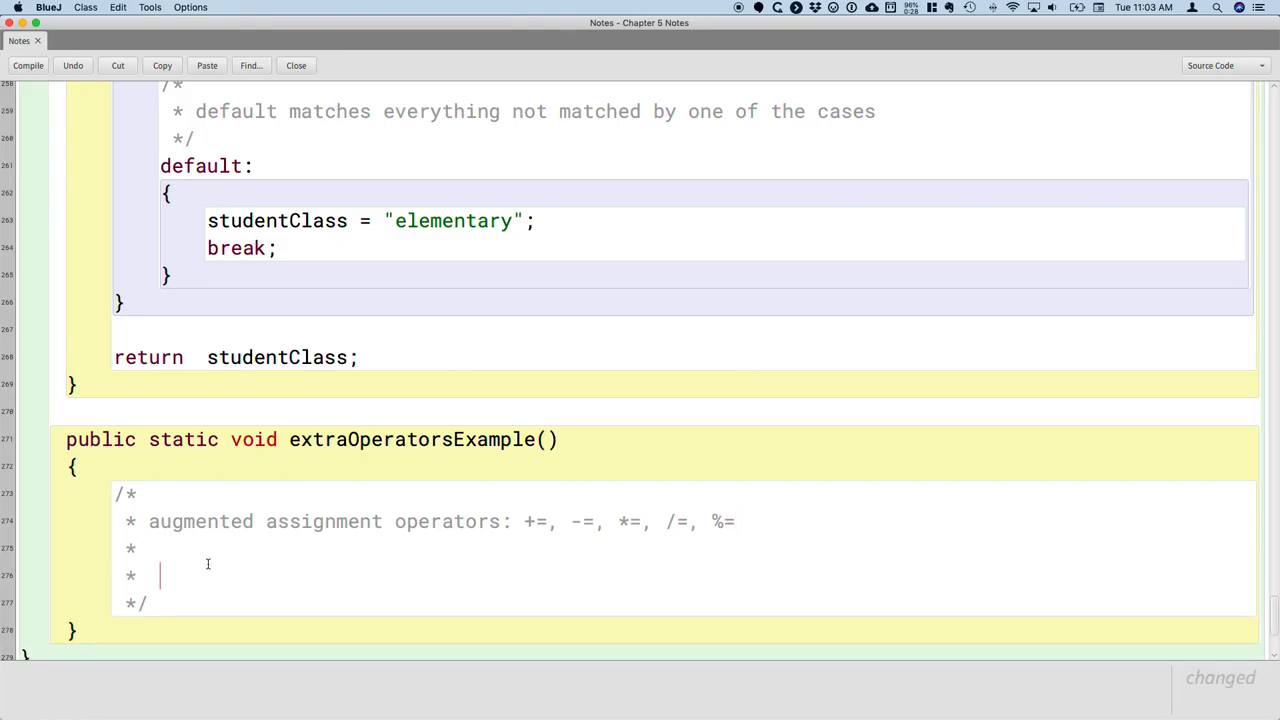
{"action": "type", "text": "These are the same as in Python."}
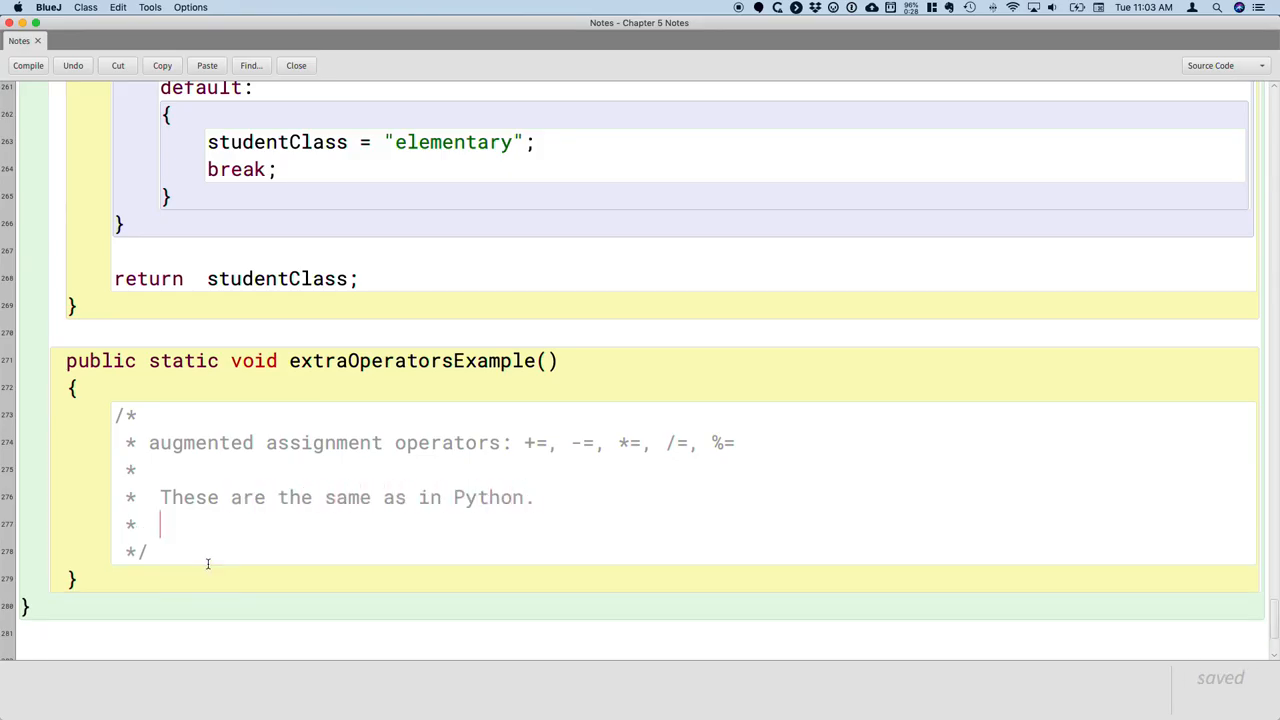
- Extend the comment: the operation combines left operand (variable) and right operand, assigning the result to the same variable
{"action": "type", "text": "Perform the specified mathematical operation"}
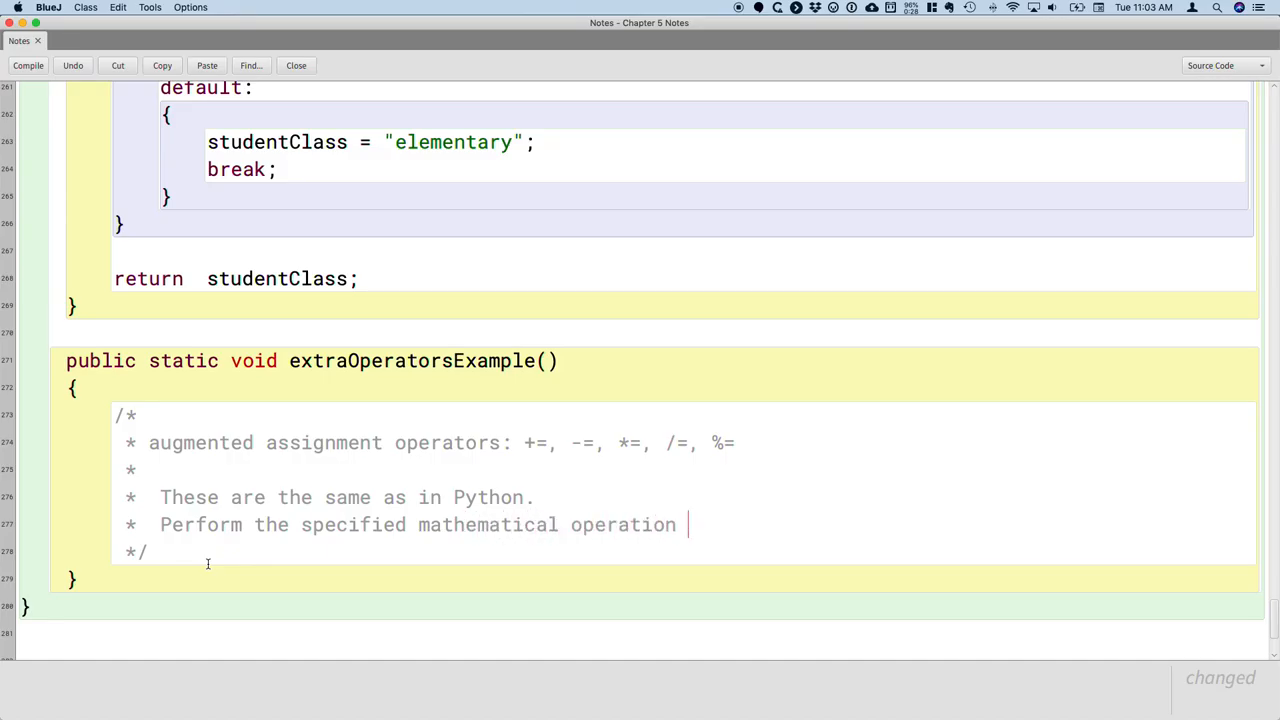
{"action": "type", "text": "involving the"}
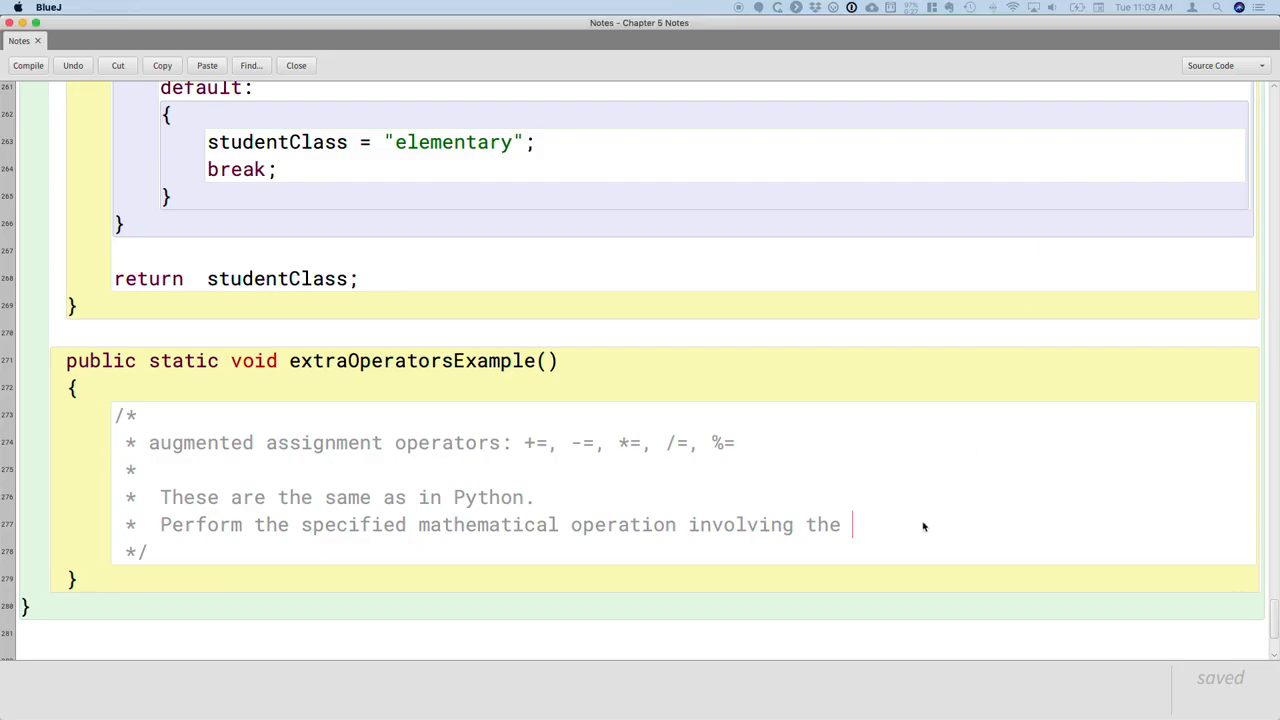
{"action": "type", "text": "left o"}
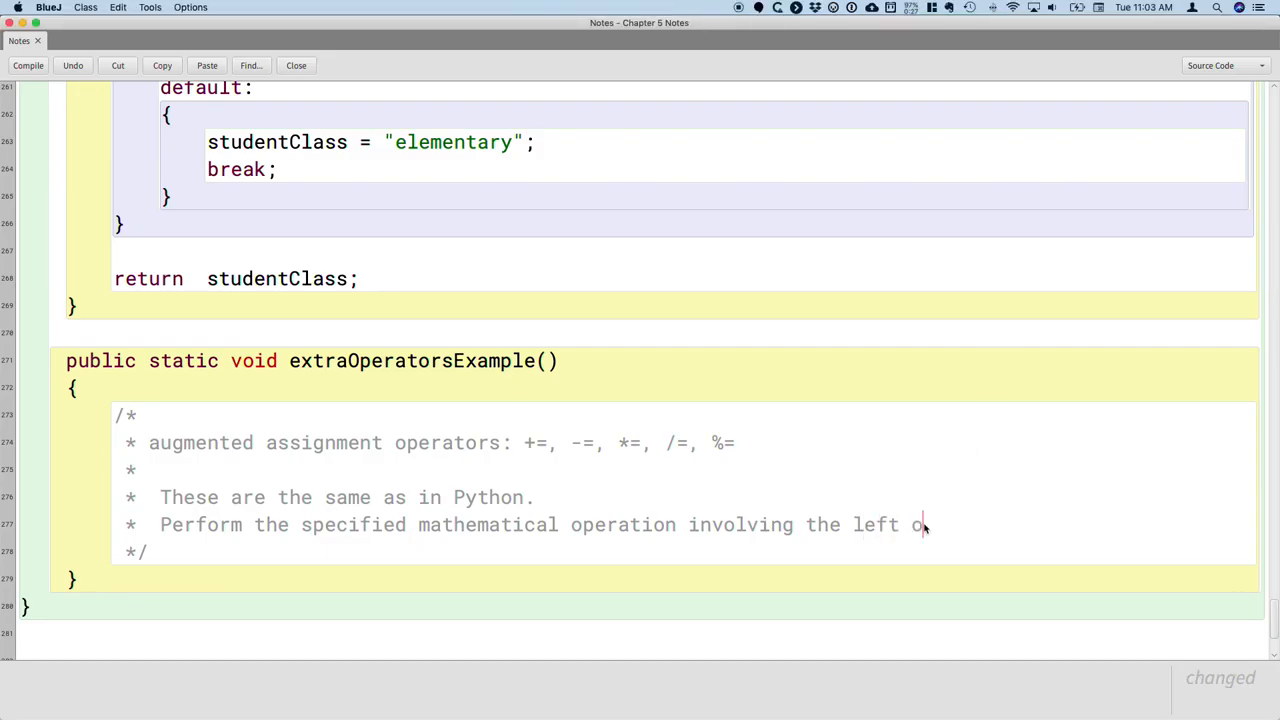
{"action": "type", "text": "perand ("}
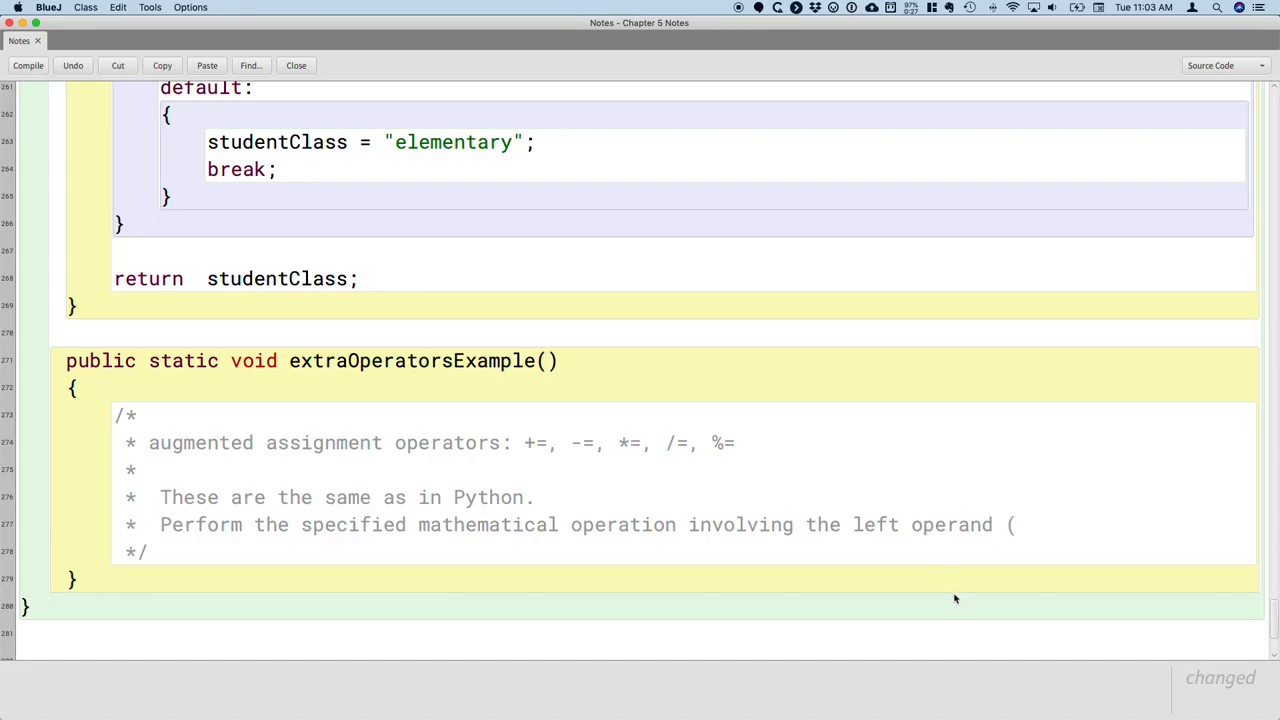
{"action": "type", "text": "(variable) and the"}
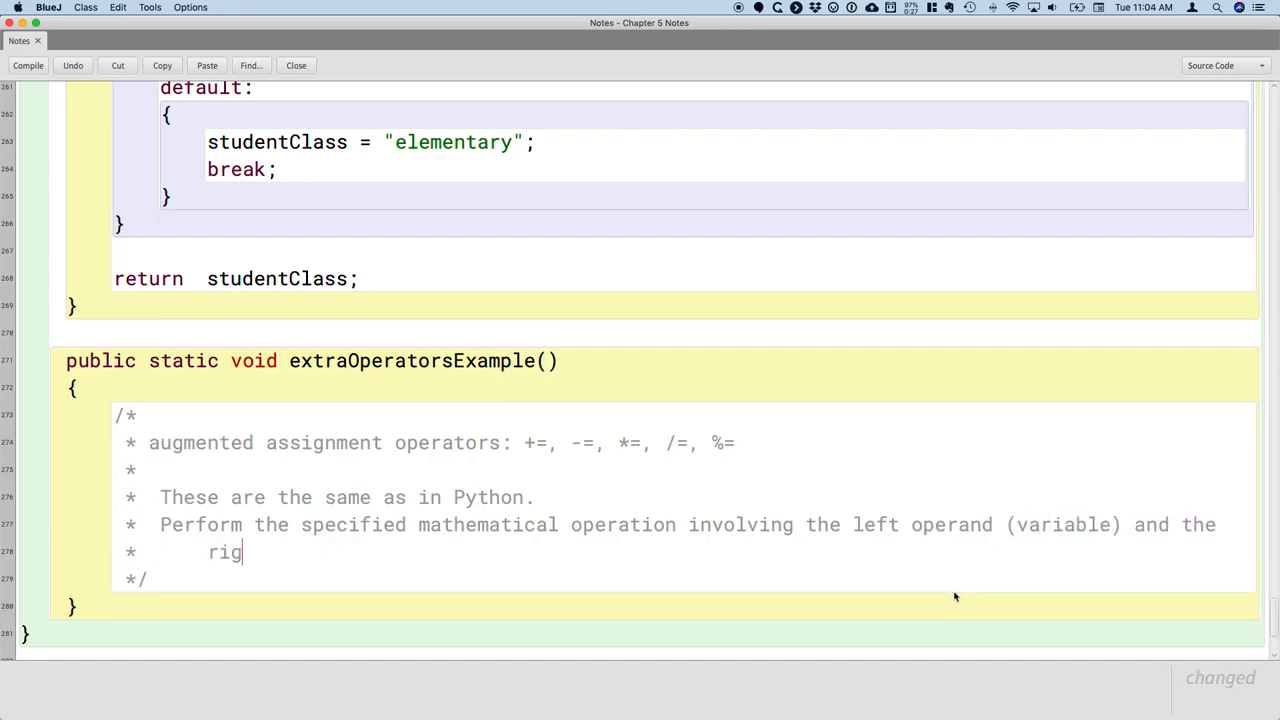
{"action": "type", "text": "ht operand"}
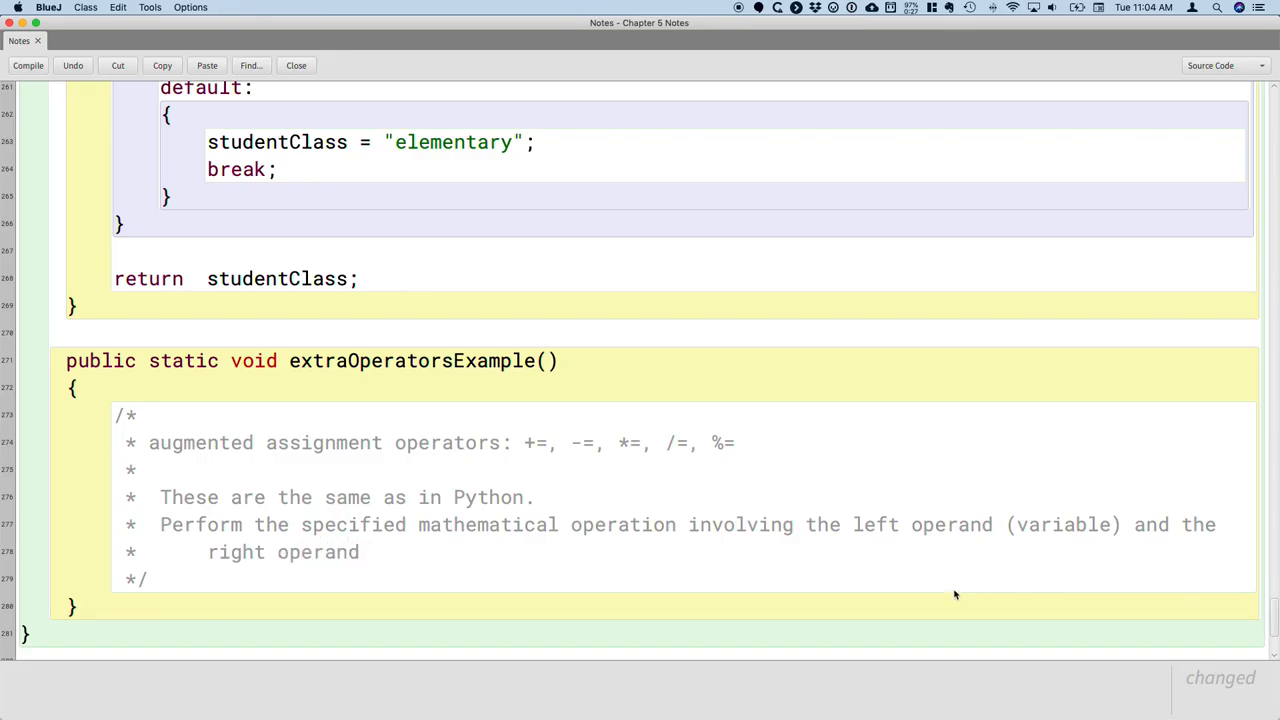
{"action": "type", "text": "and then assigns t"}
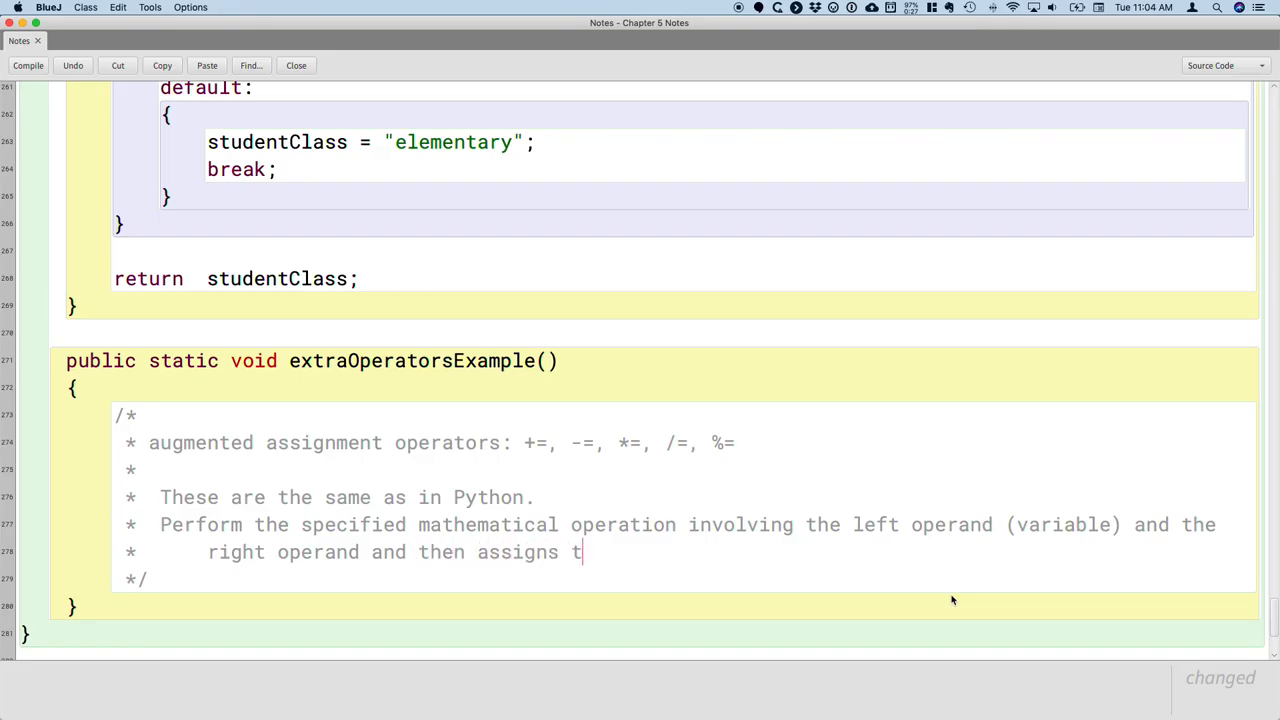
{"action": "type", "text": "he resulting value"}
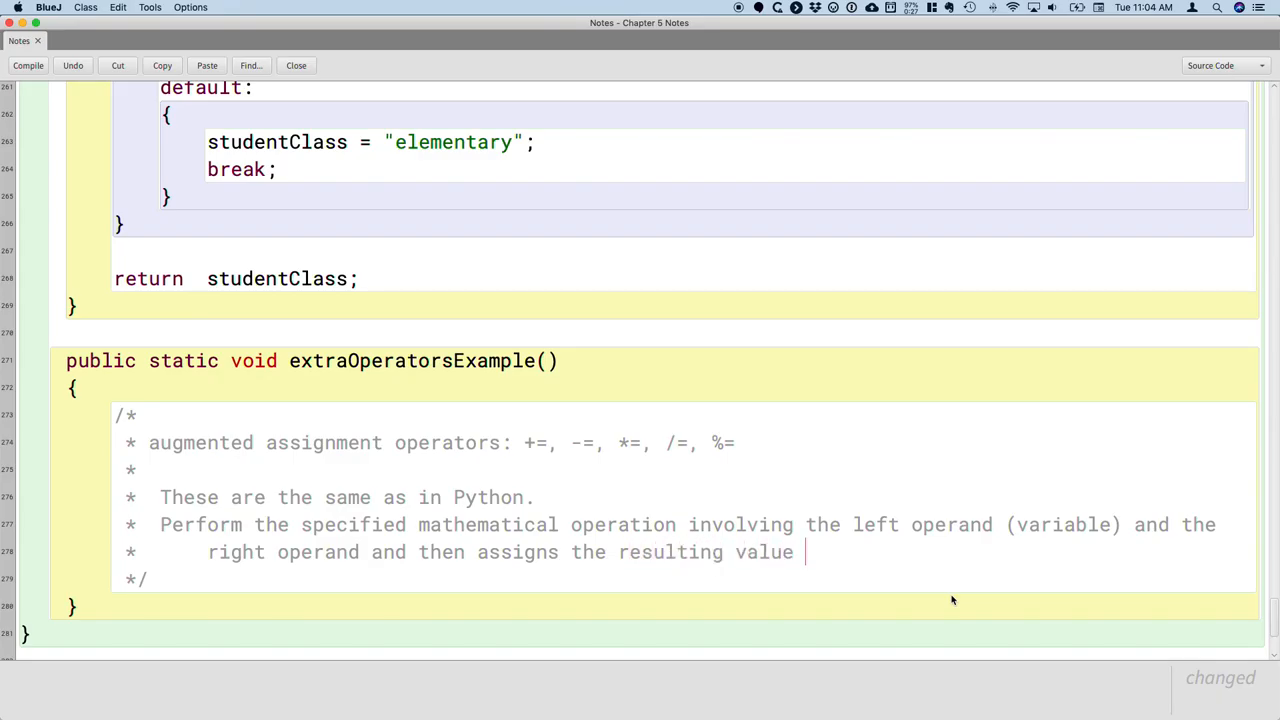
{"action": "type", "text": "to the same var"}
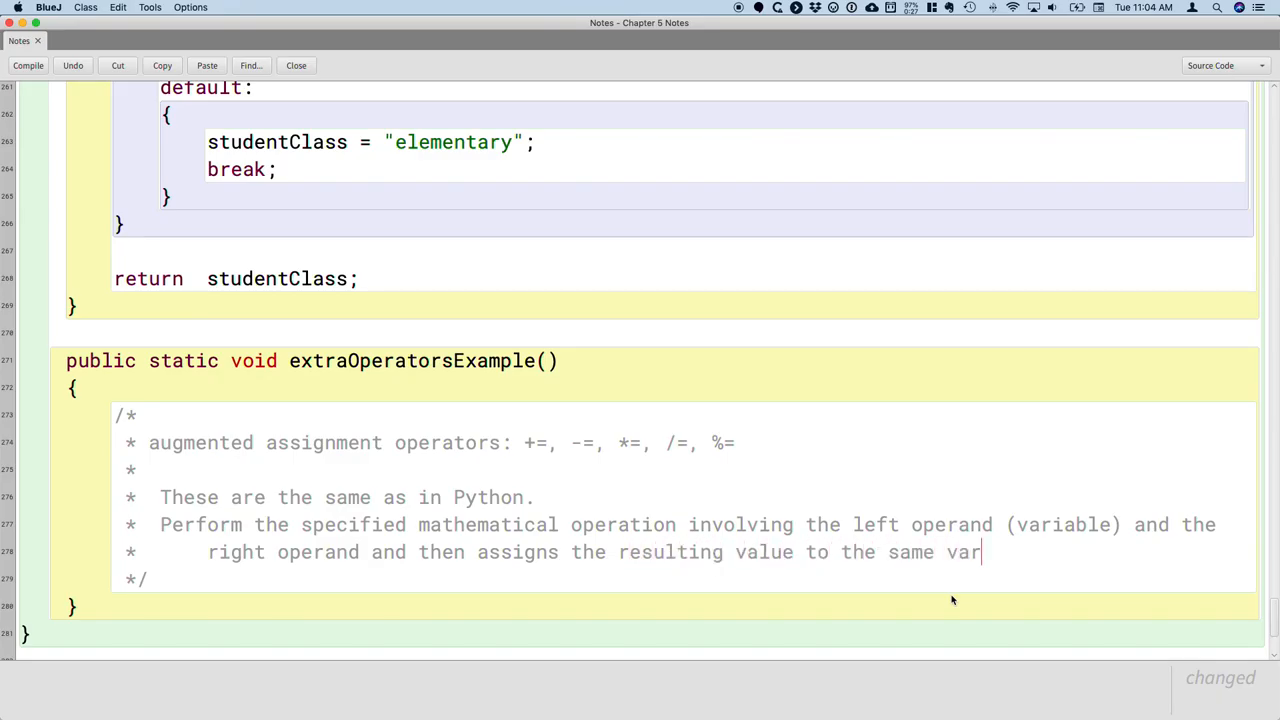
{"action": "type", "text": "iable."}
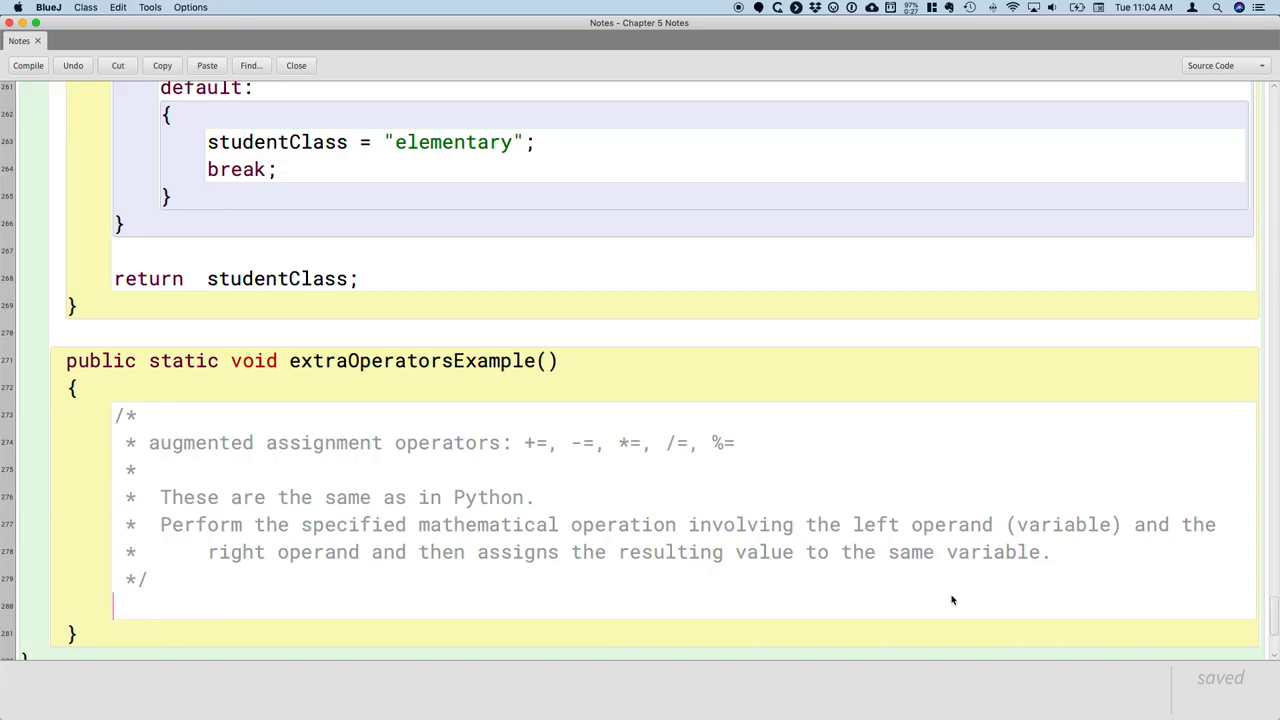
- Declare int variables x, y and z, each initialised to 7, below the comment
{"action": "type", "text": "int x = 7;"}
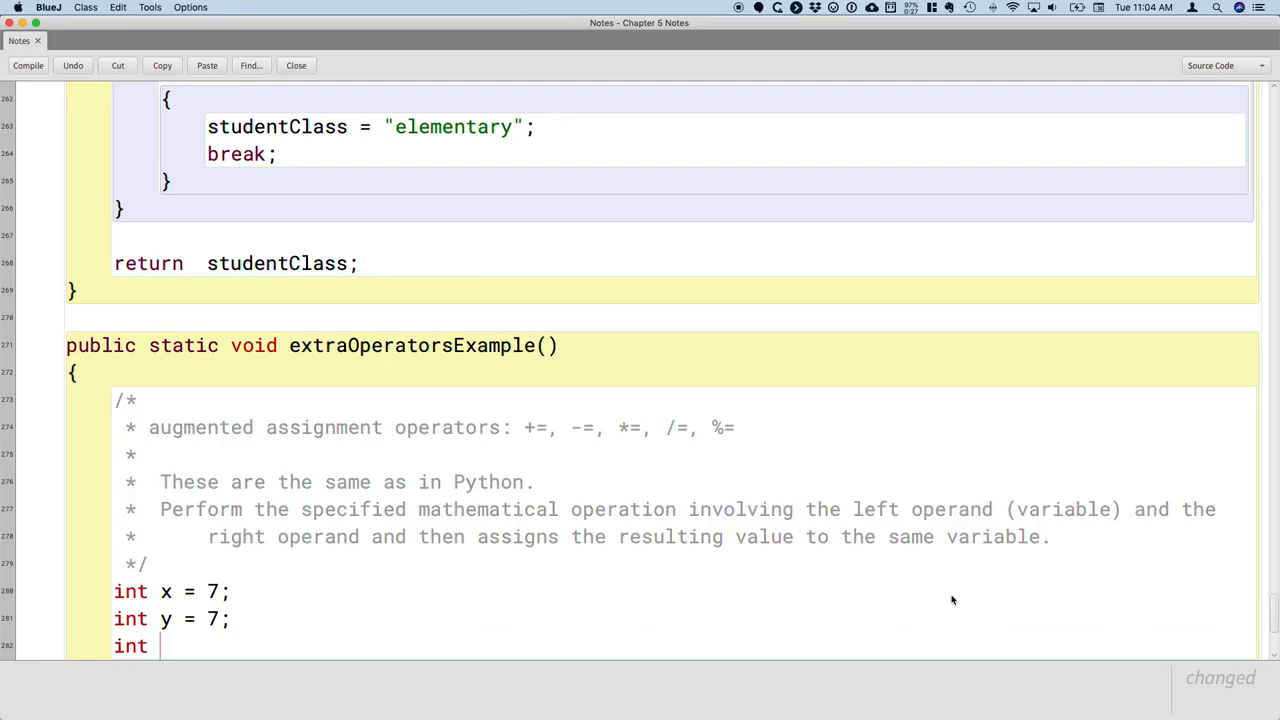
{"action": "type", "text": "z = y7"}
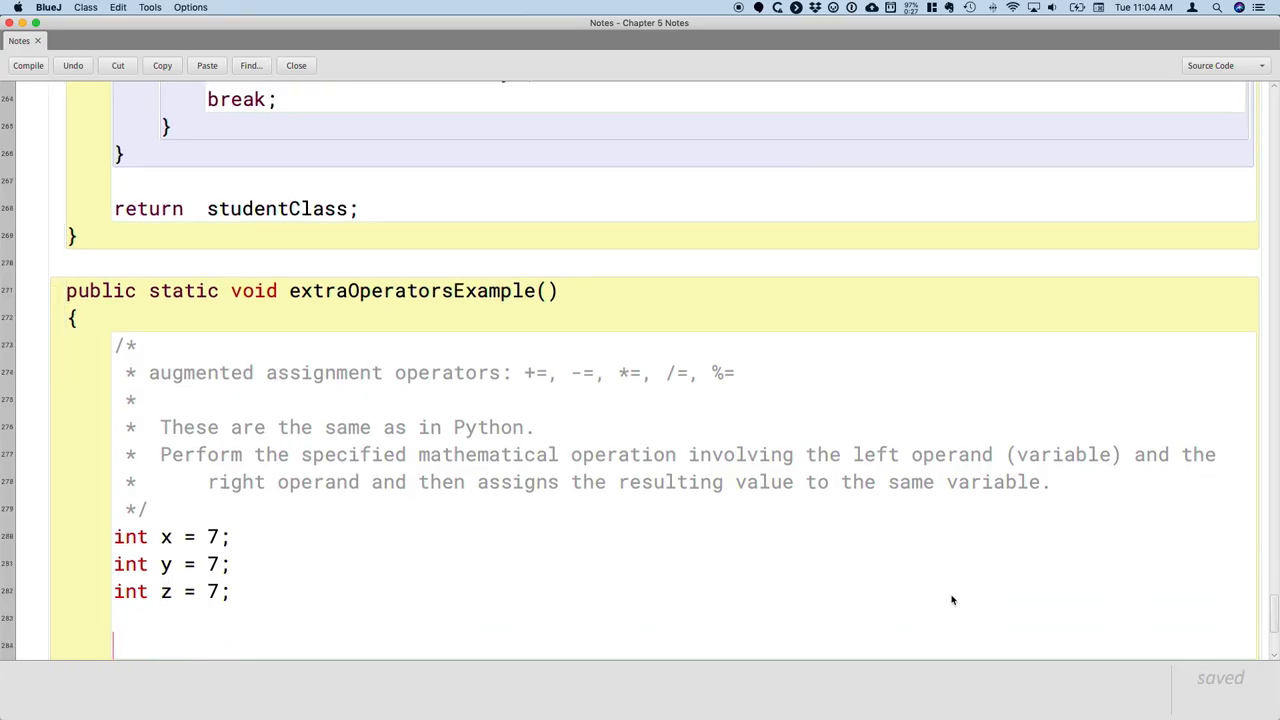
{"action": "scroll", "scroll_direction": "down", "scroll_amount": 3}
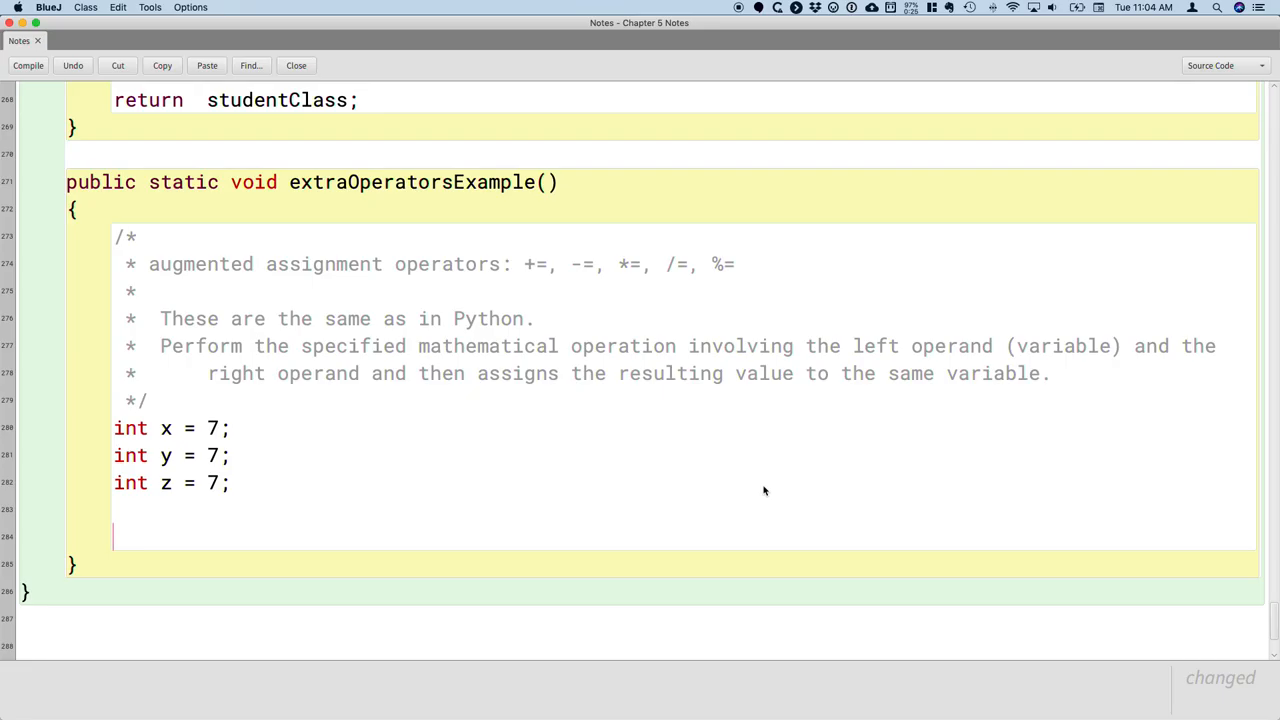
- Write the statement x = x + 1; below the variable declarations
{"action": "type", "text": "x = x +"}
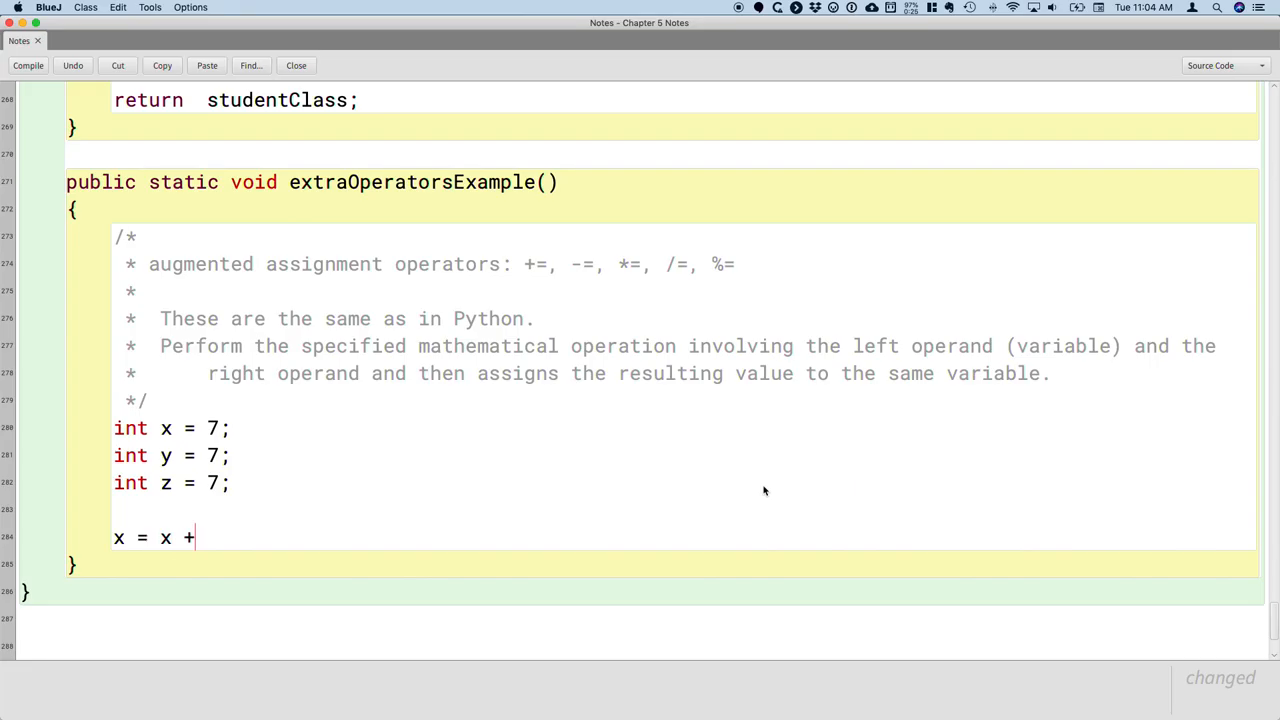
{"action": "type", "text": "1;"}
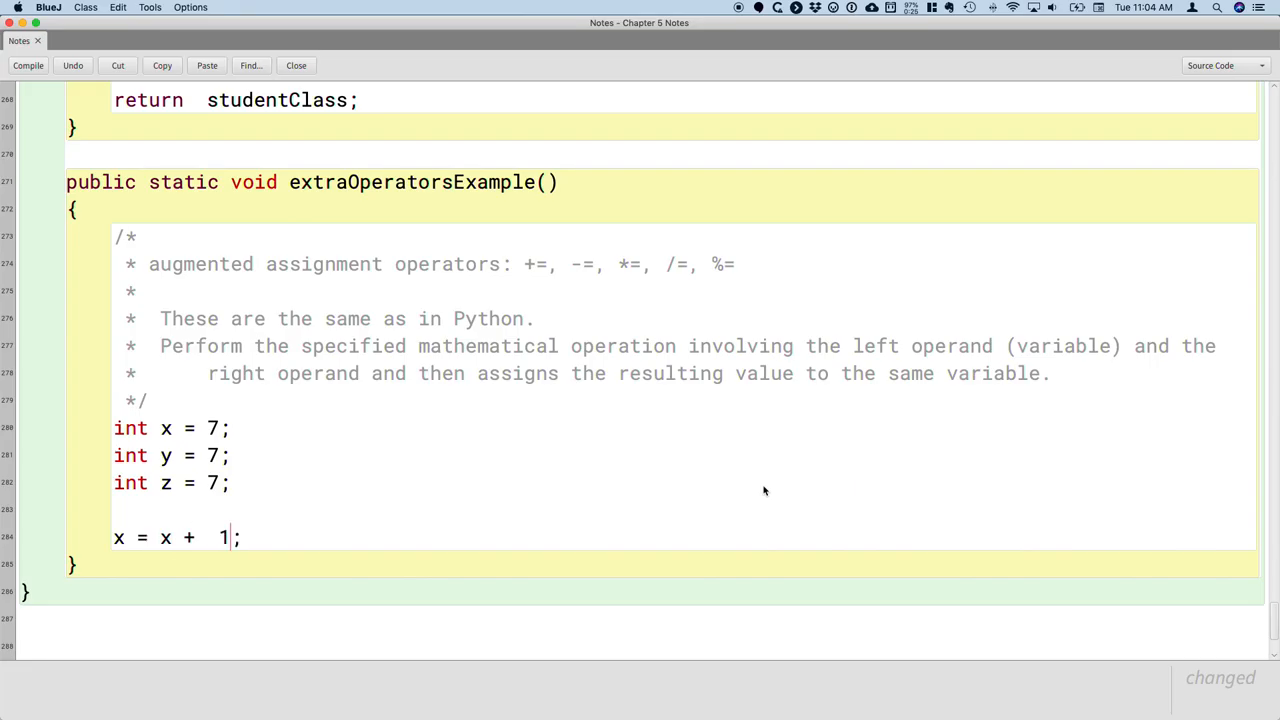
{"action": "key", "text": "Cmd+s"}
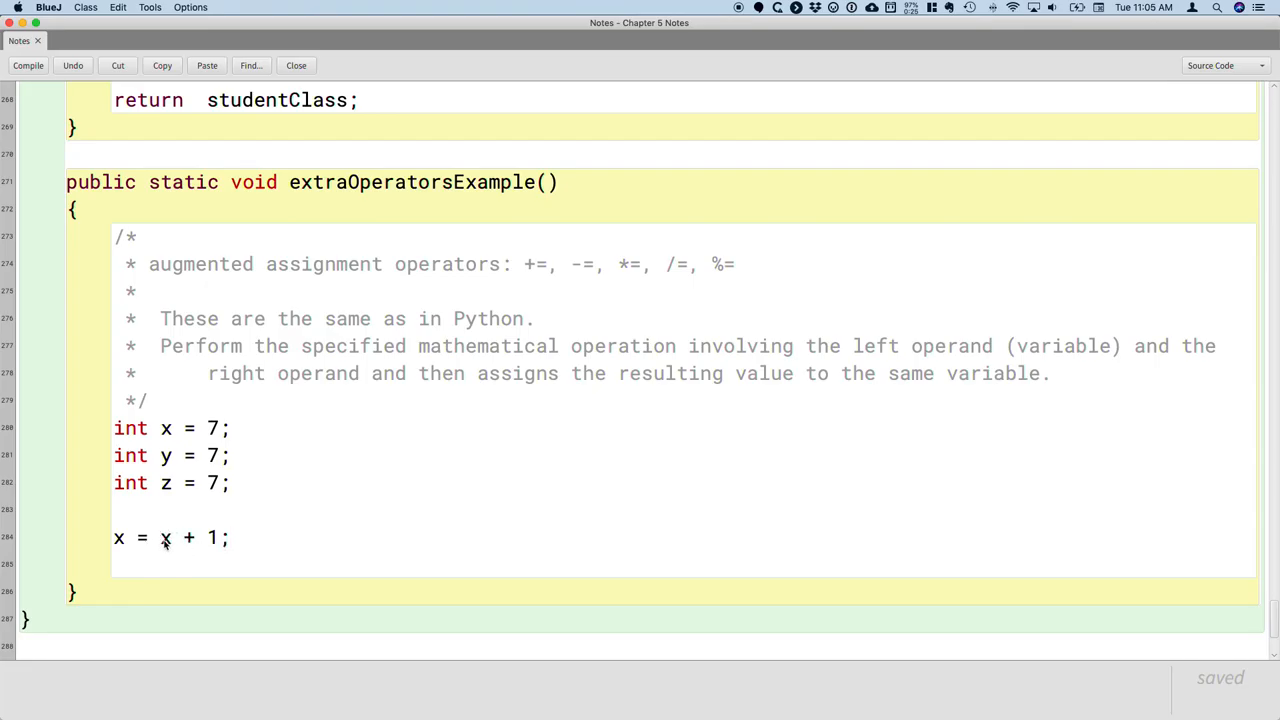
{"action": "mouse_move", "coordinate": [168, 548]}
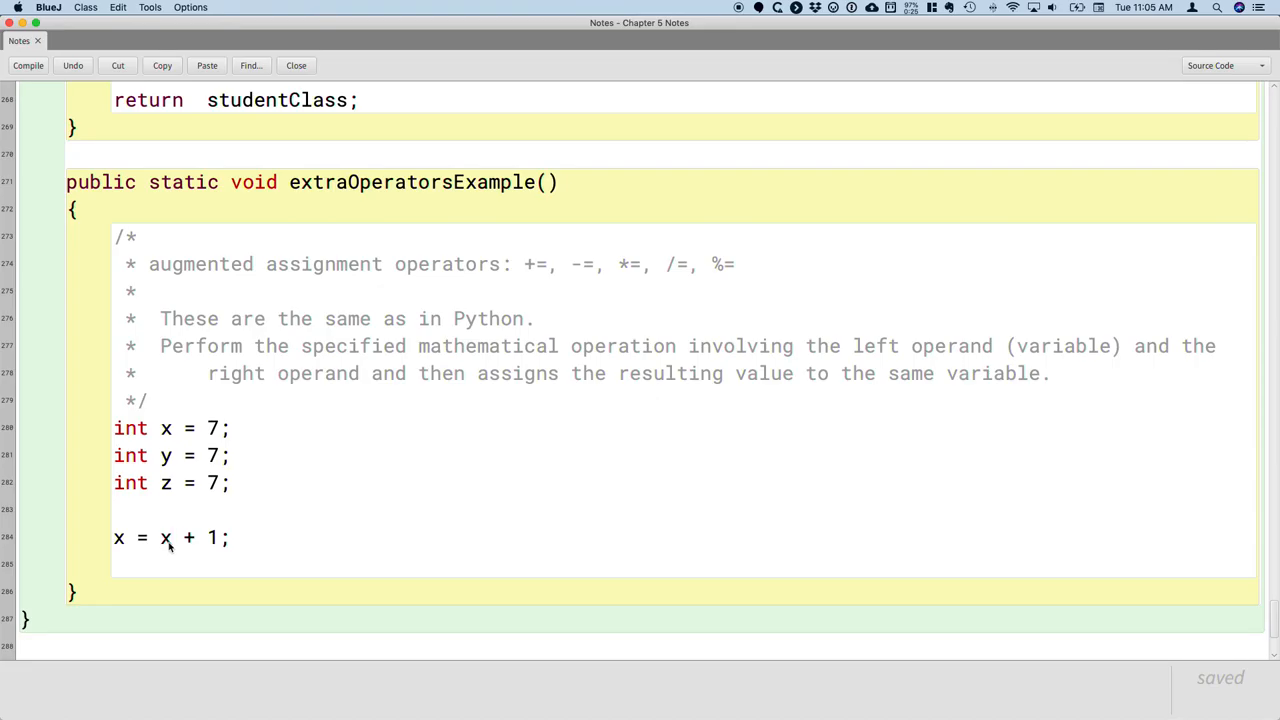
{"action": "mouse_move", "coordinate": [190, 546]}
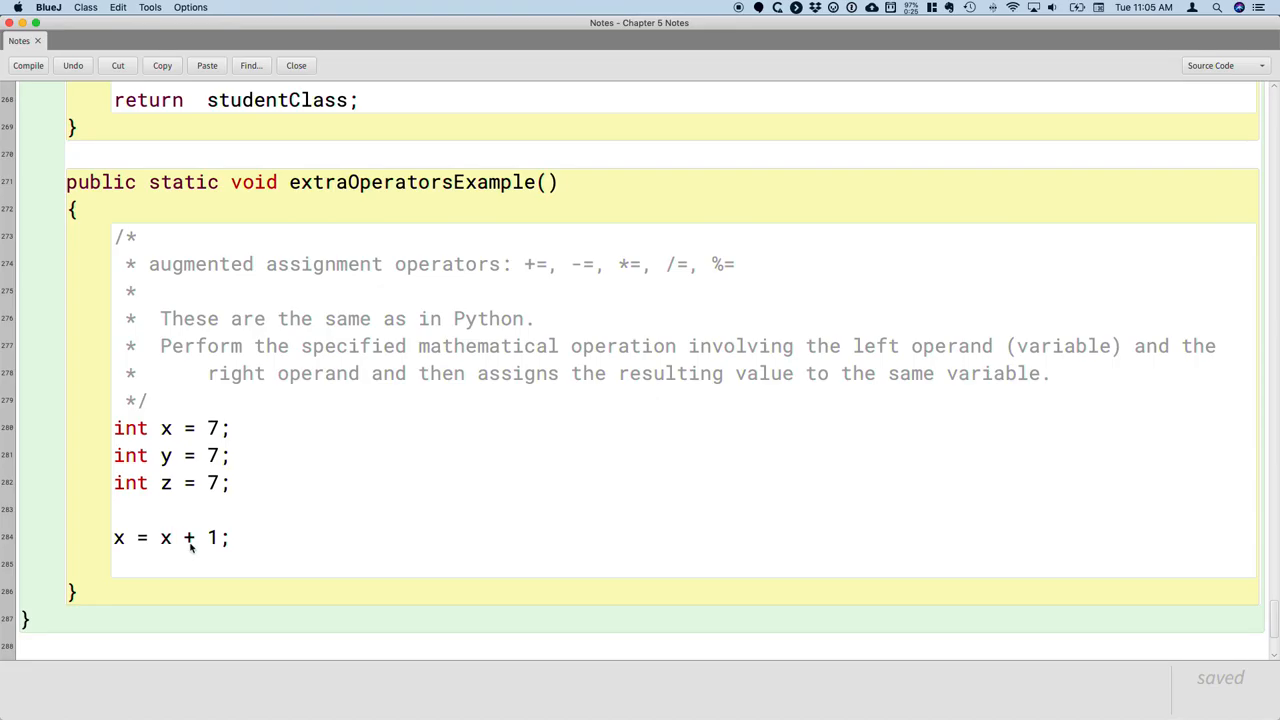
- Highlight the right-hand side x + 1 and then the assigned variable x to point them out
{"action": "left_click_drag", "start_coordinate": [160, 538], "coordinate": [216, 538]}
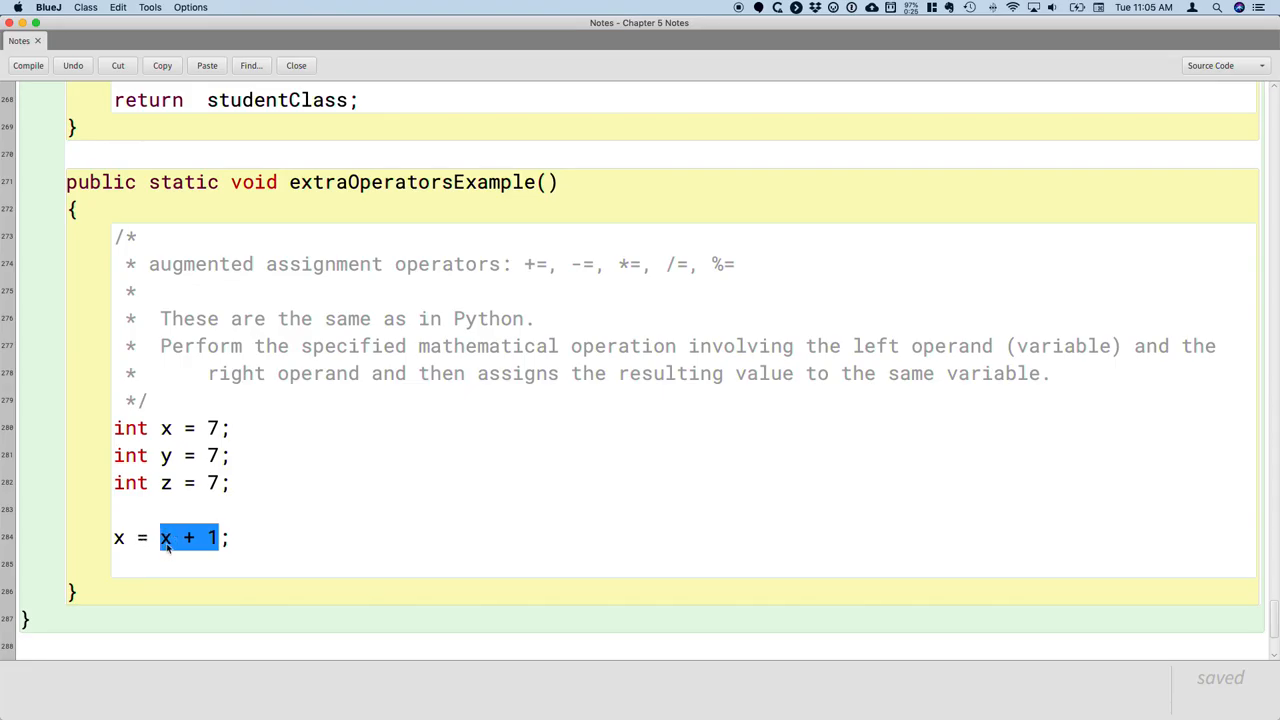
{"action": "left_click", "coordinate": [116, 538]}
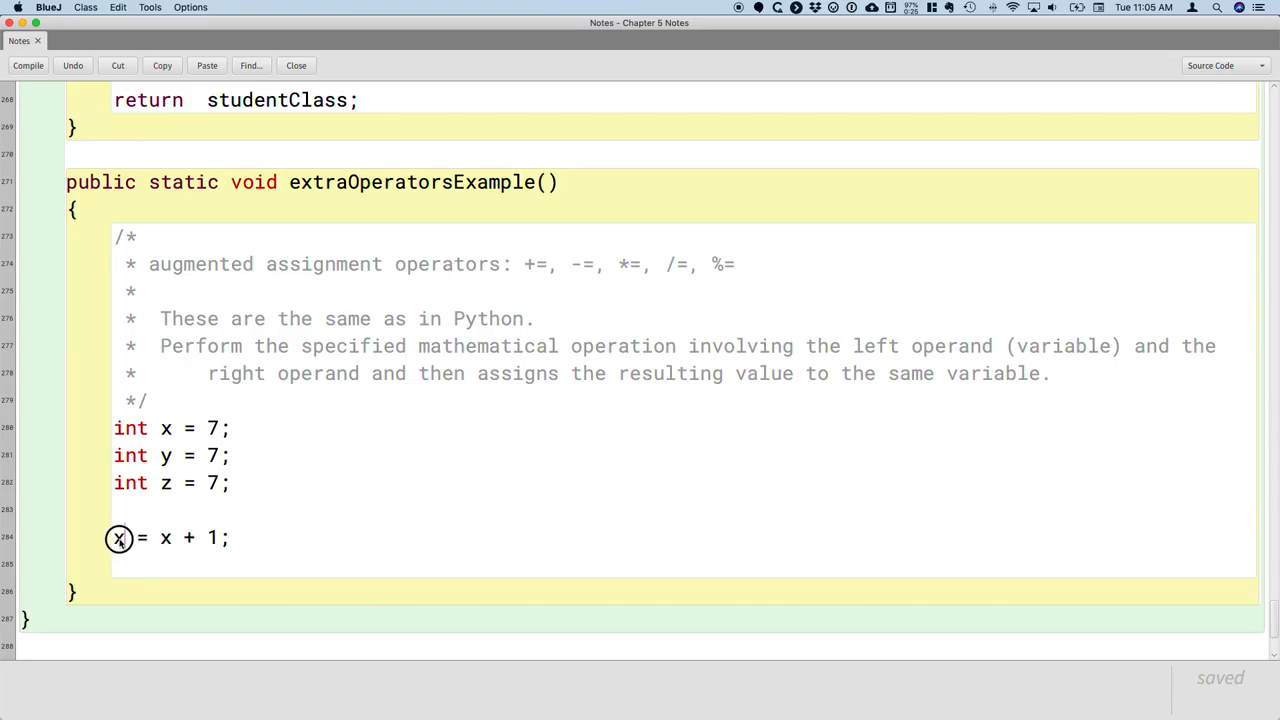
{"action": "double_click", "coordinate": [118, 538]}
{"action": "type", "text": "y +="}
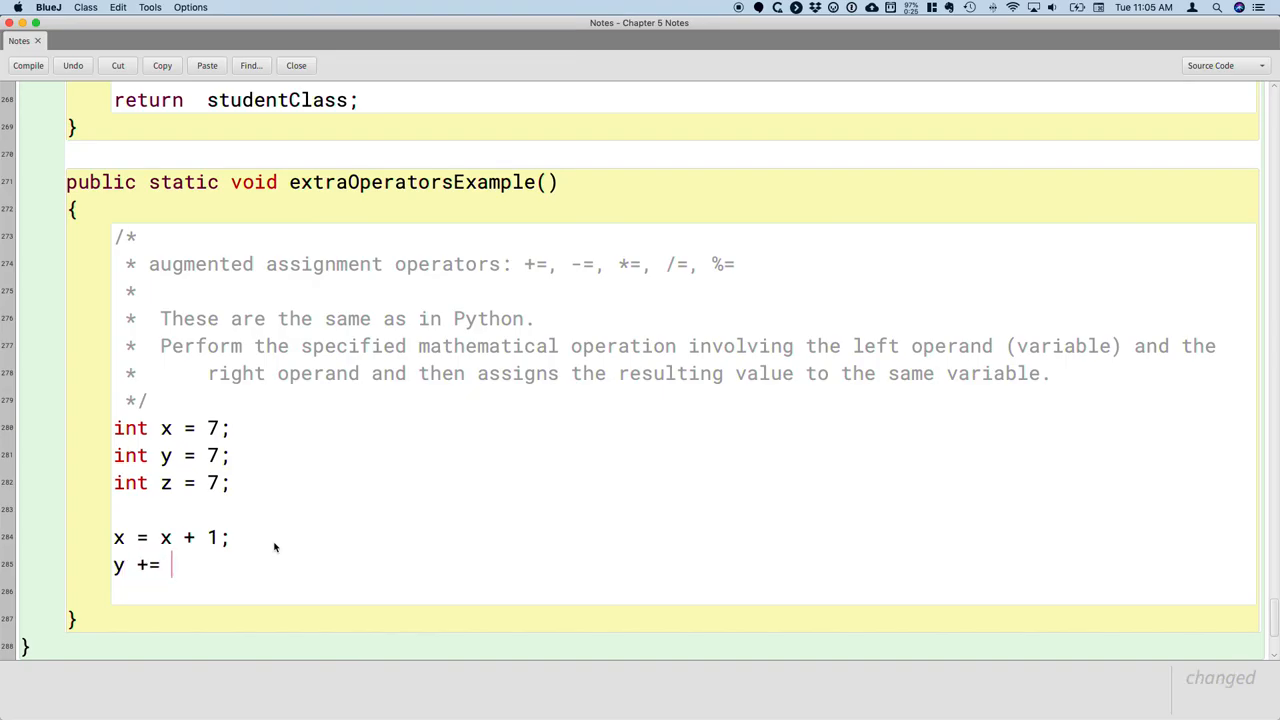
- Complete the y += 1; statement and save the notes
{"action": "type", "text": "1;"}
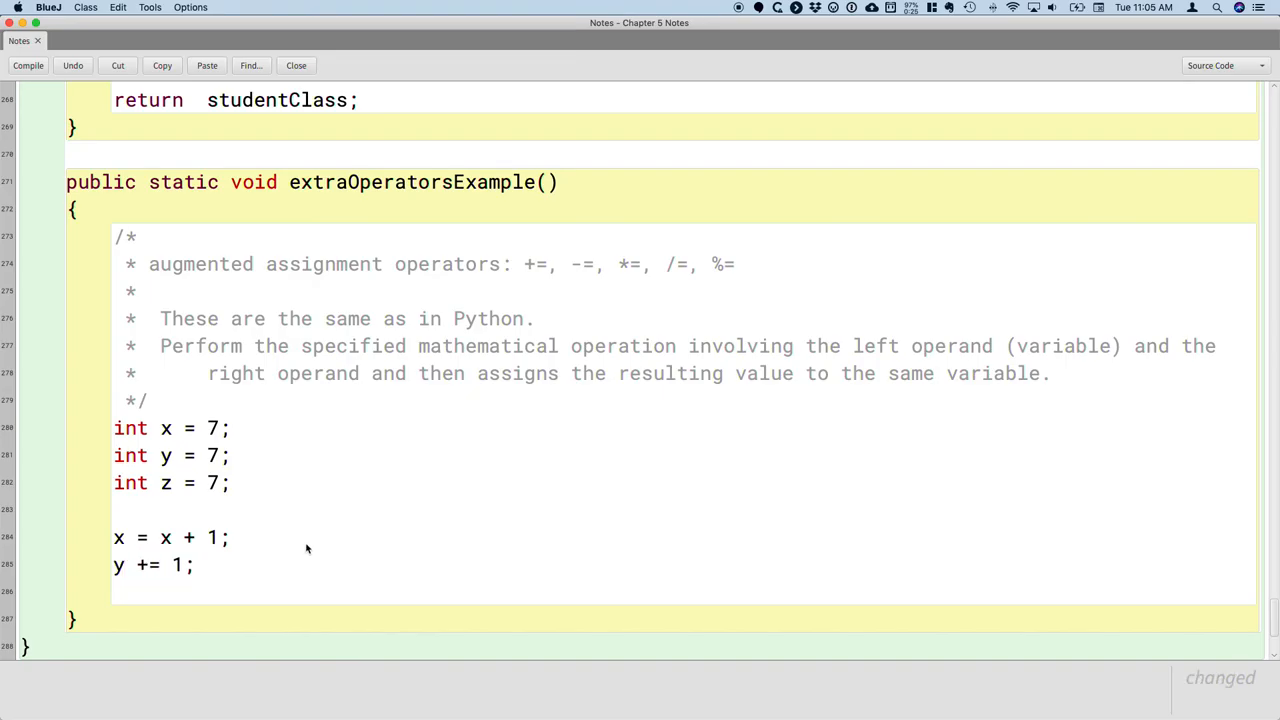
{"action": "mouse_move", "coordinate": [324, 550]}
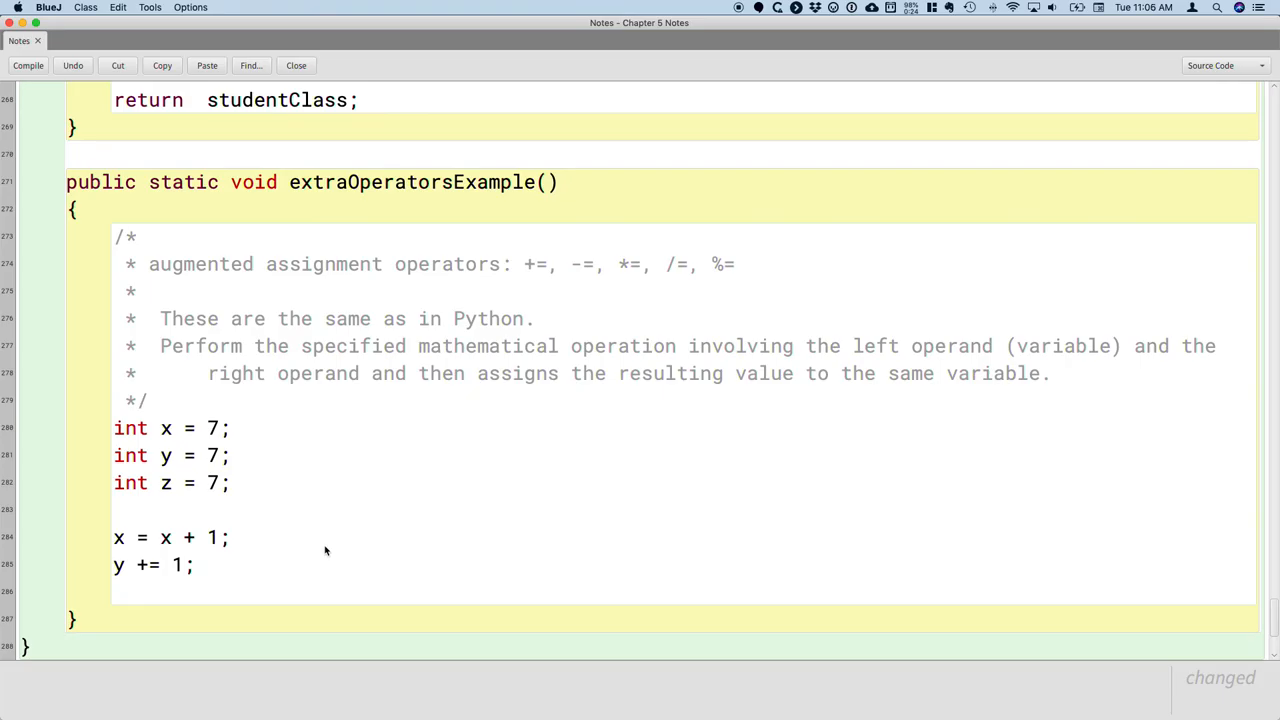
{"action": "key", "text": "cmd+s"}
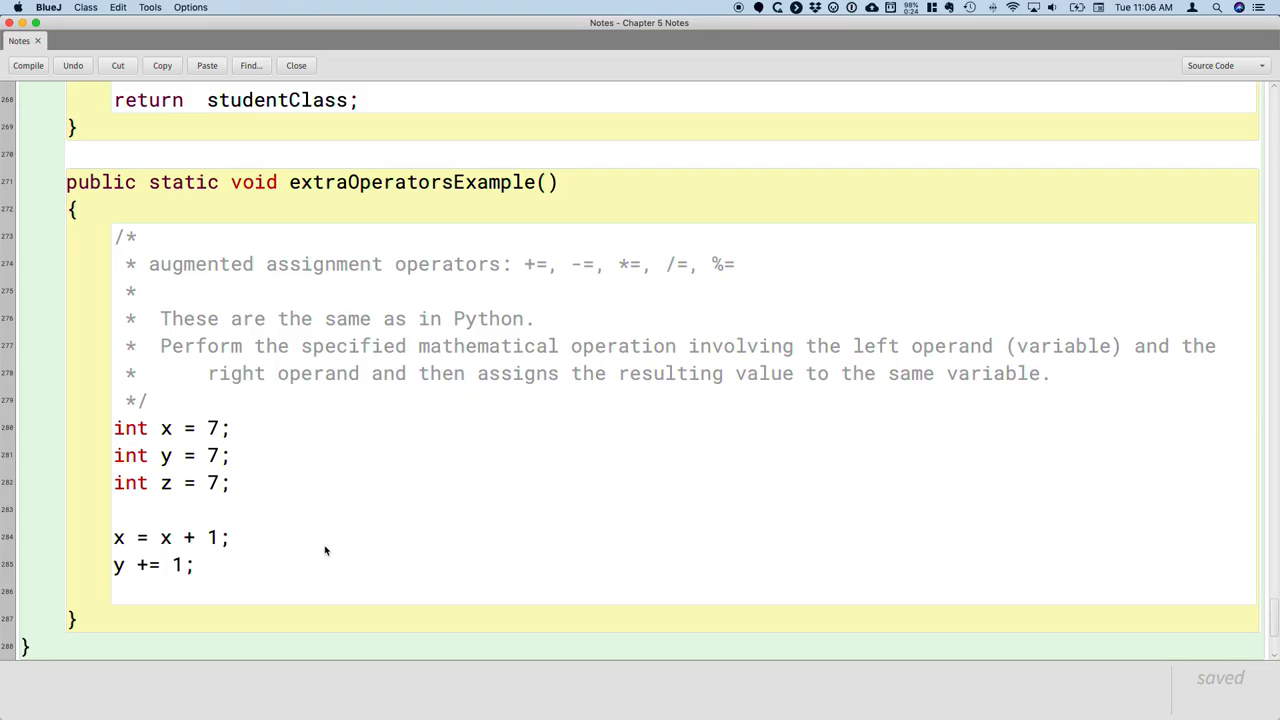
- Add z++; and begin a System.out.println printing "x = " + x
{"action": "type", "text": "z++;"}
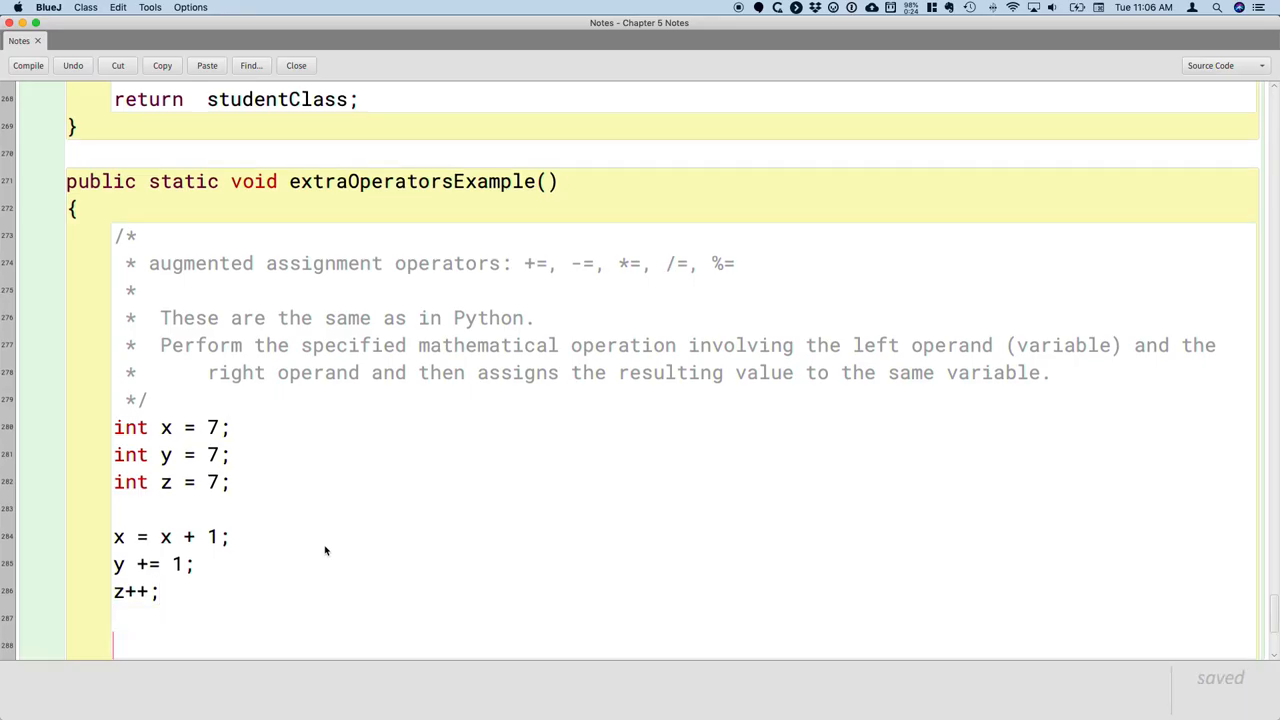
{"action": "type", "text": "S"}
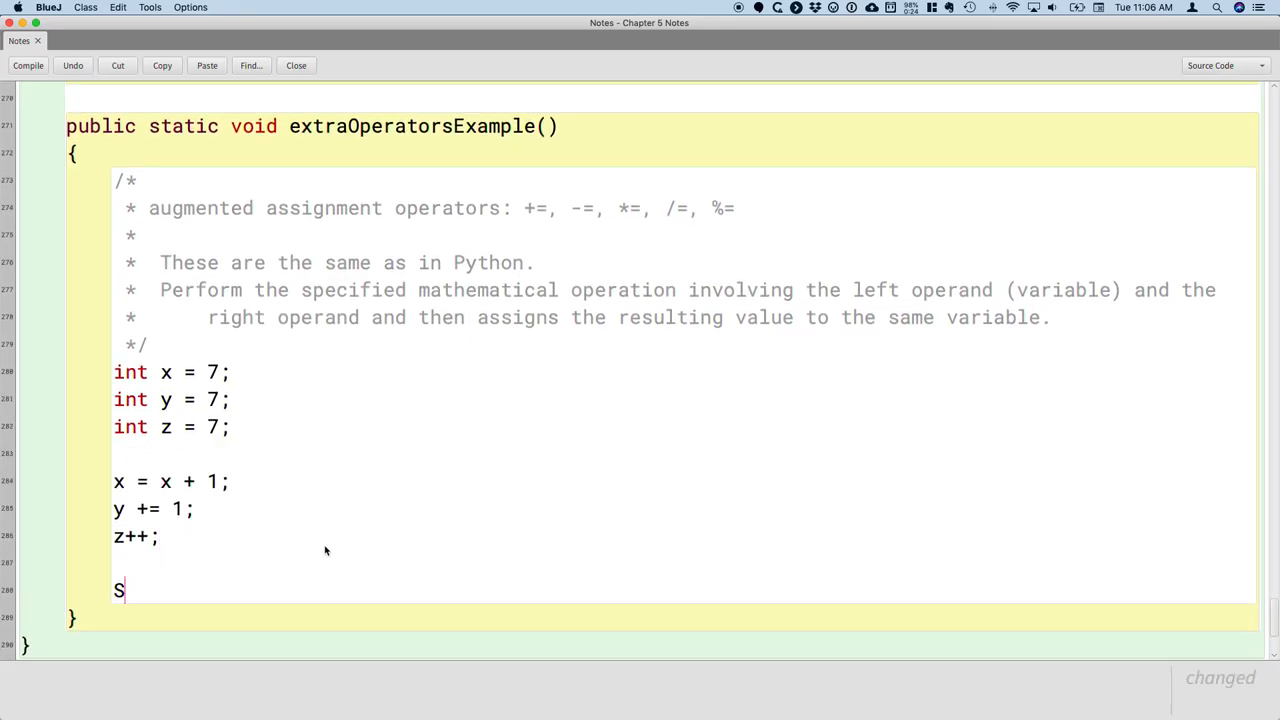
{"action": "type", "text": "ystem.out.pr"}
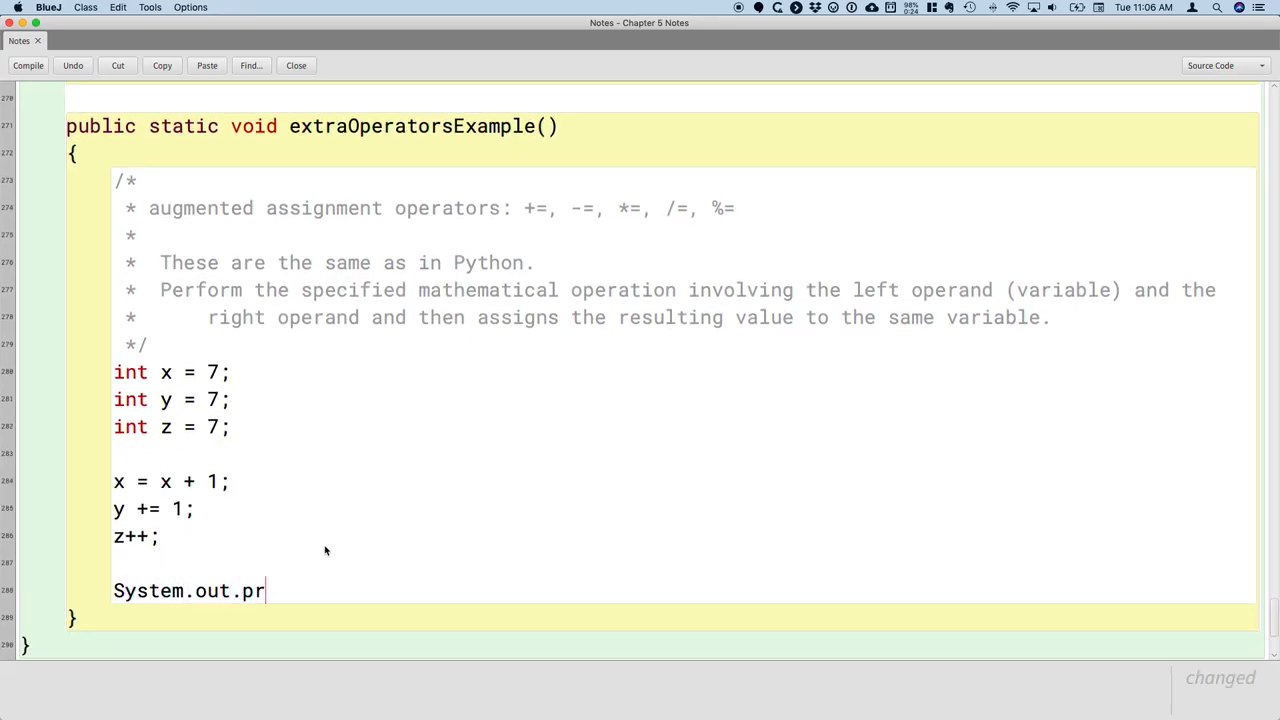
{"action": "type", "text": "int"}
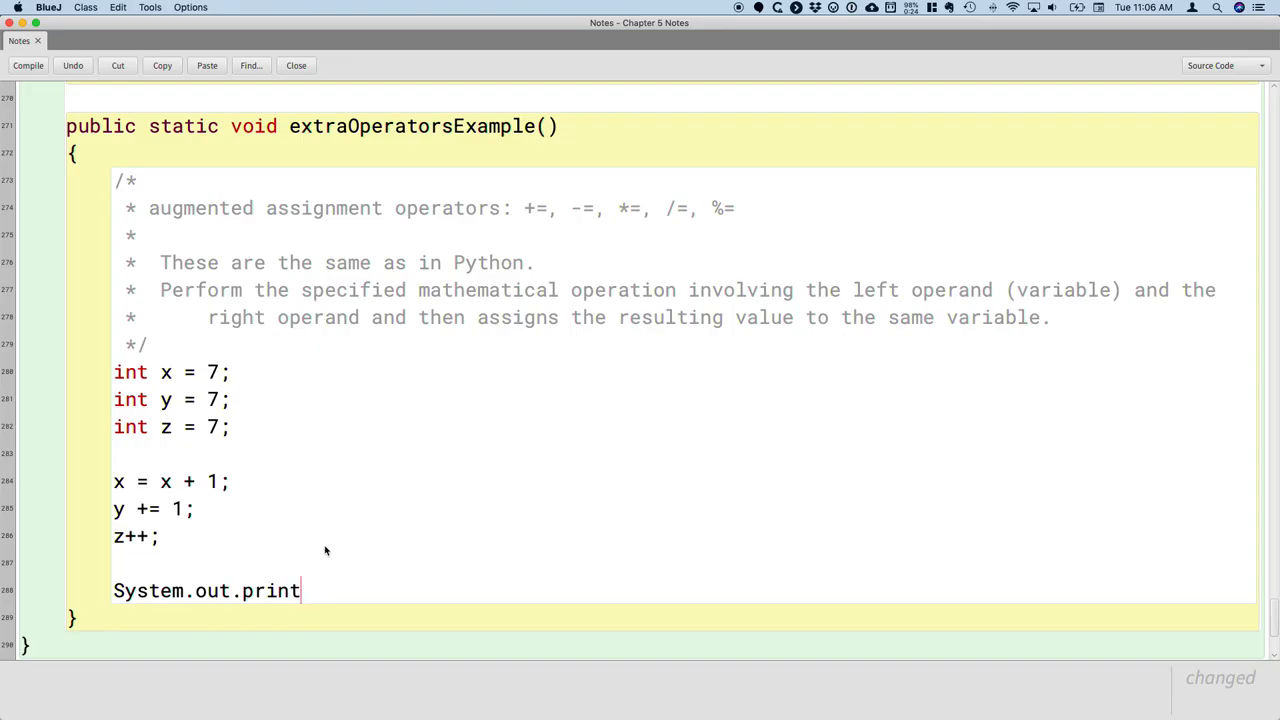
{"action": "type", "text": "ln("}
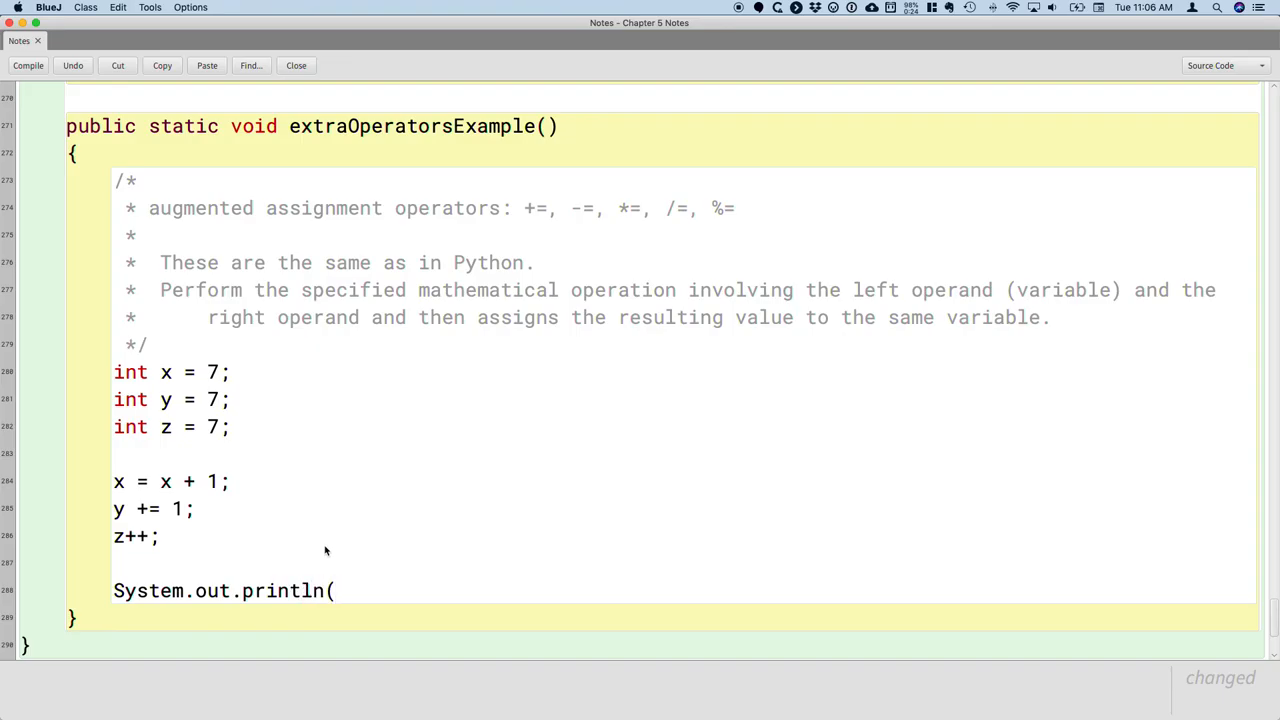
{"action": "type", "text": "\"x =\""}
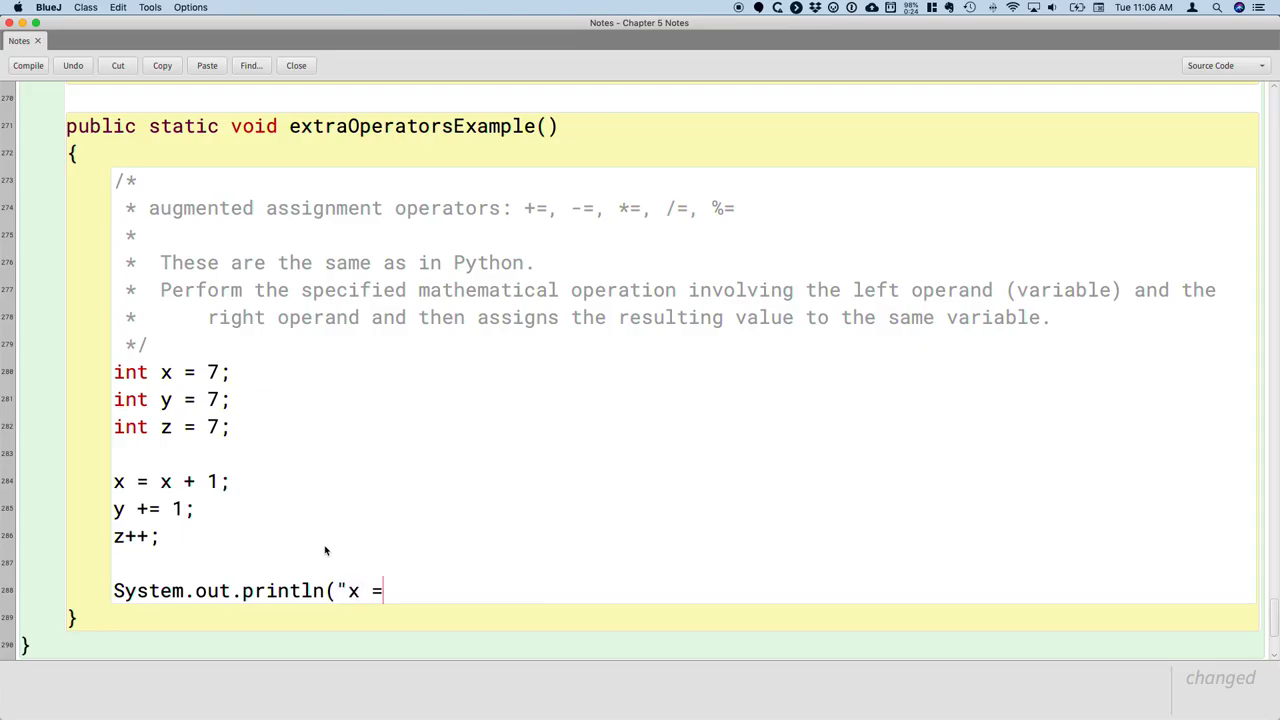
{"action": "type", "text": "\" + x"}
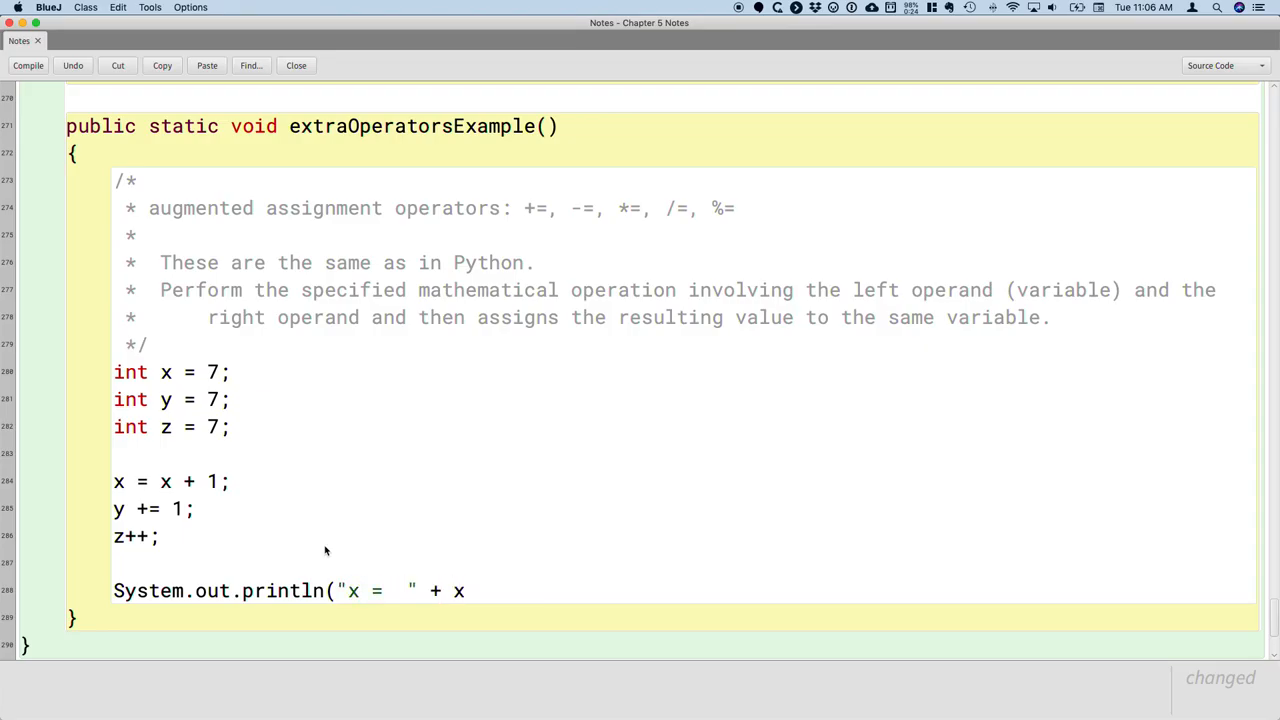
- Finish the println so it also prints "; y = " + y and "; z = " + z
{"action": "type", "text": "+ \""}
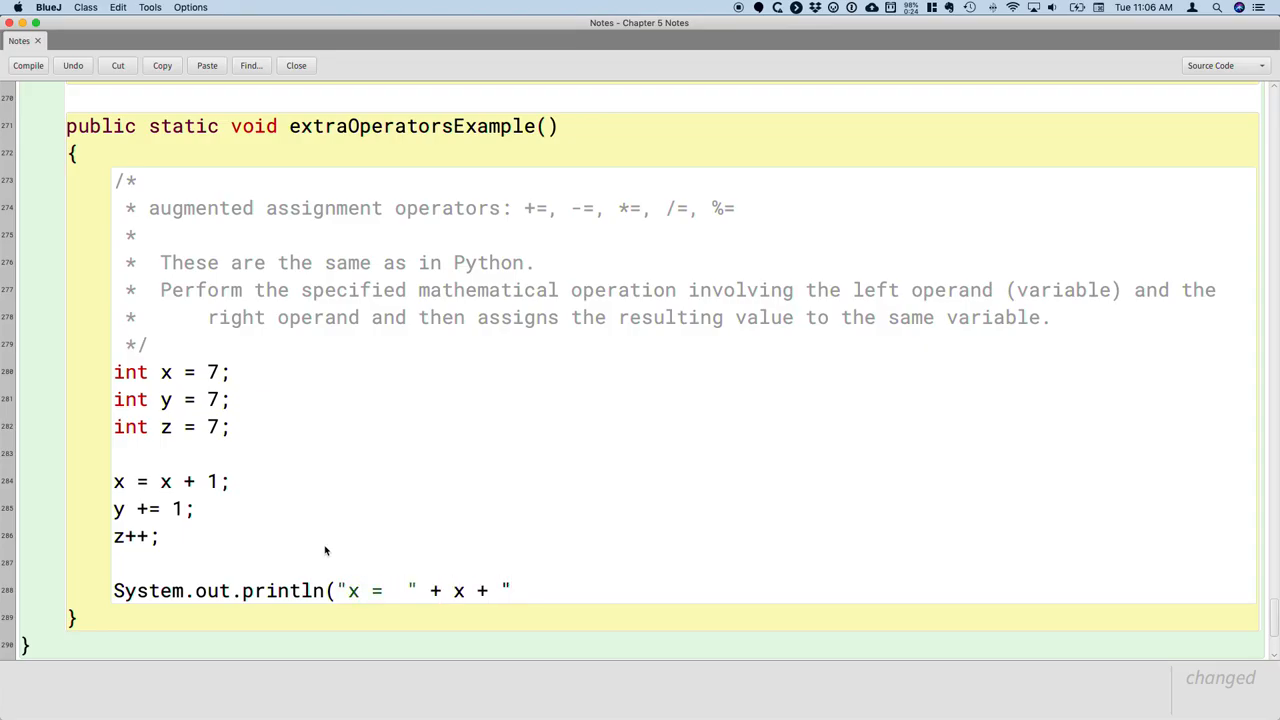
{"action": "type", "text": "; y ="}
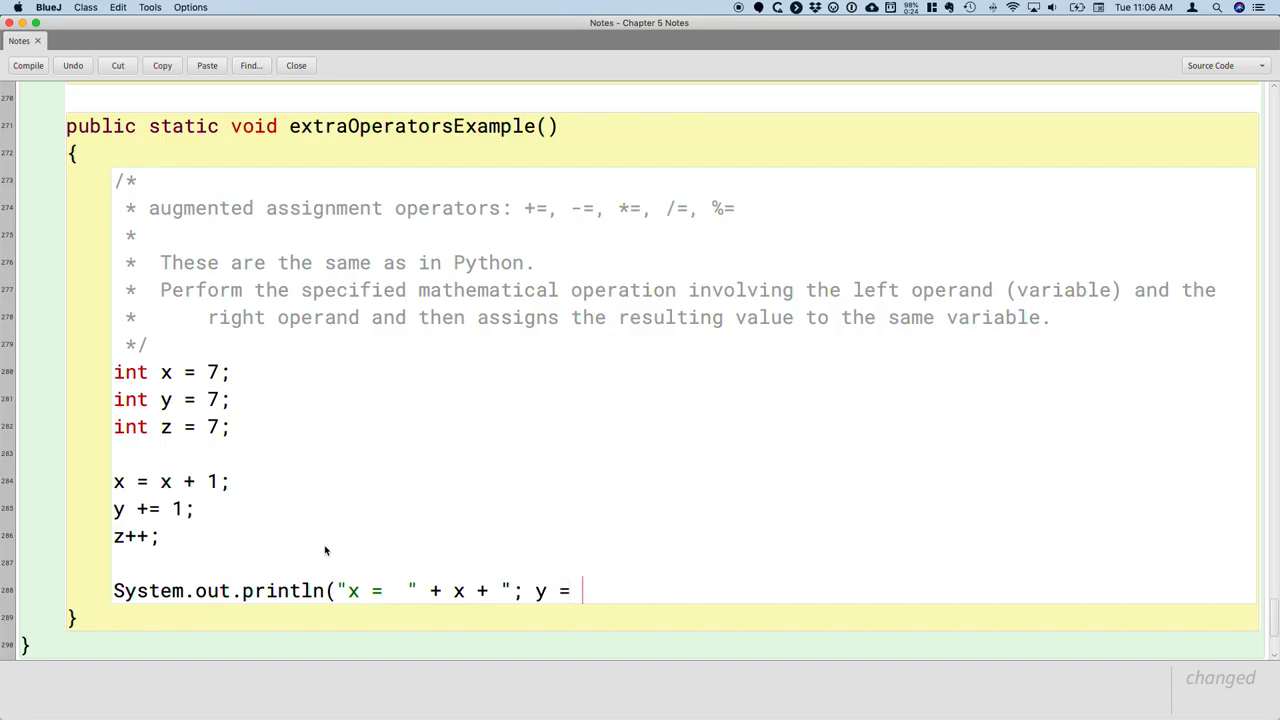
{"action": "type", "text": "\" + y"}
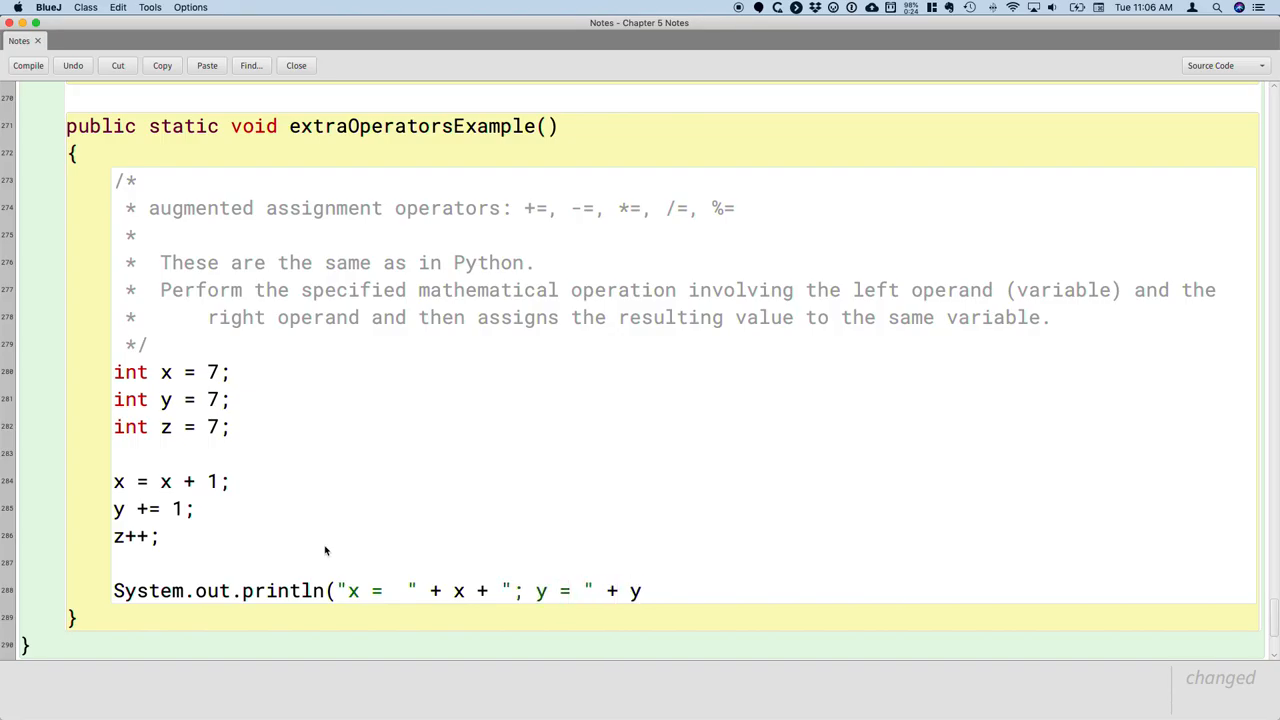
{"action": "type", "text": "+ \"; z"}
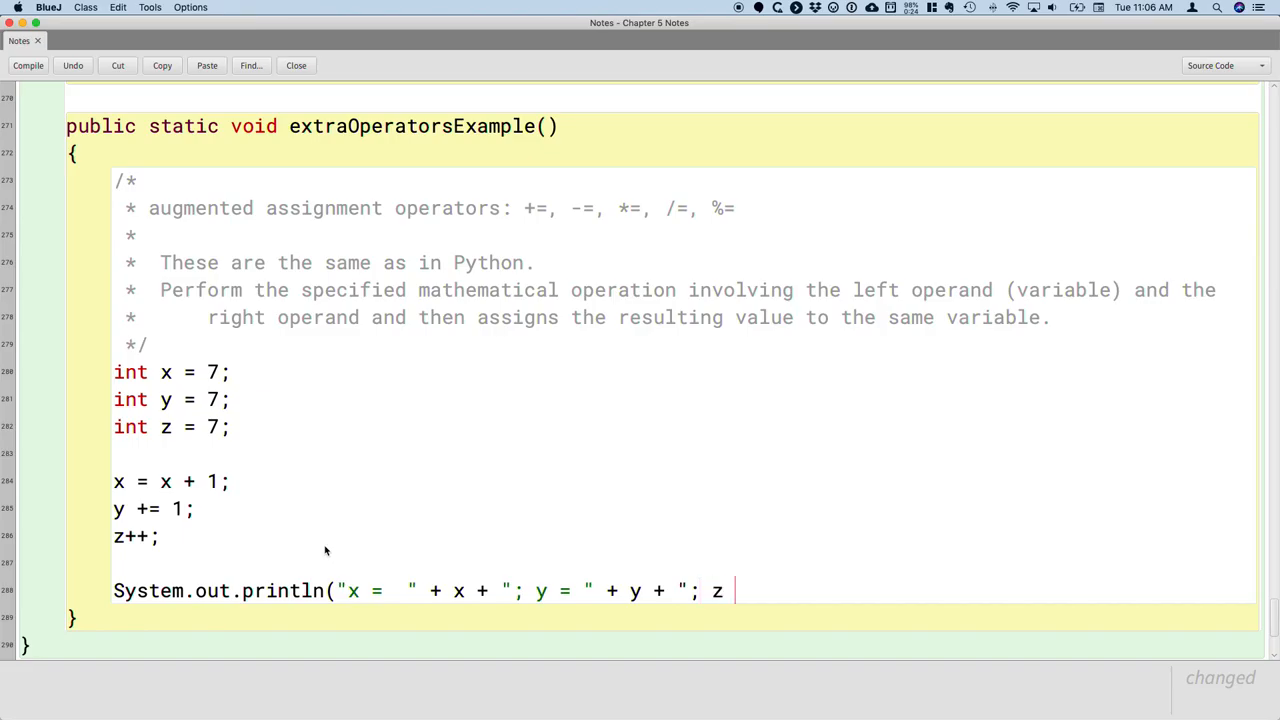
{"action": "type", "text": "= \""}
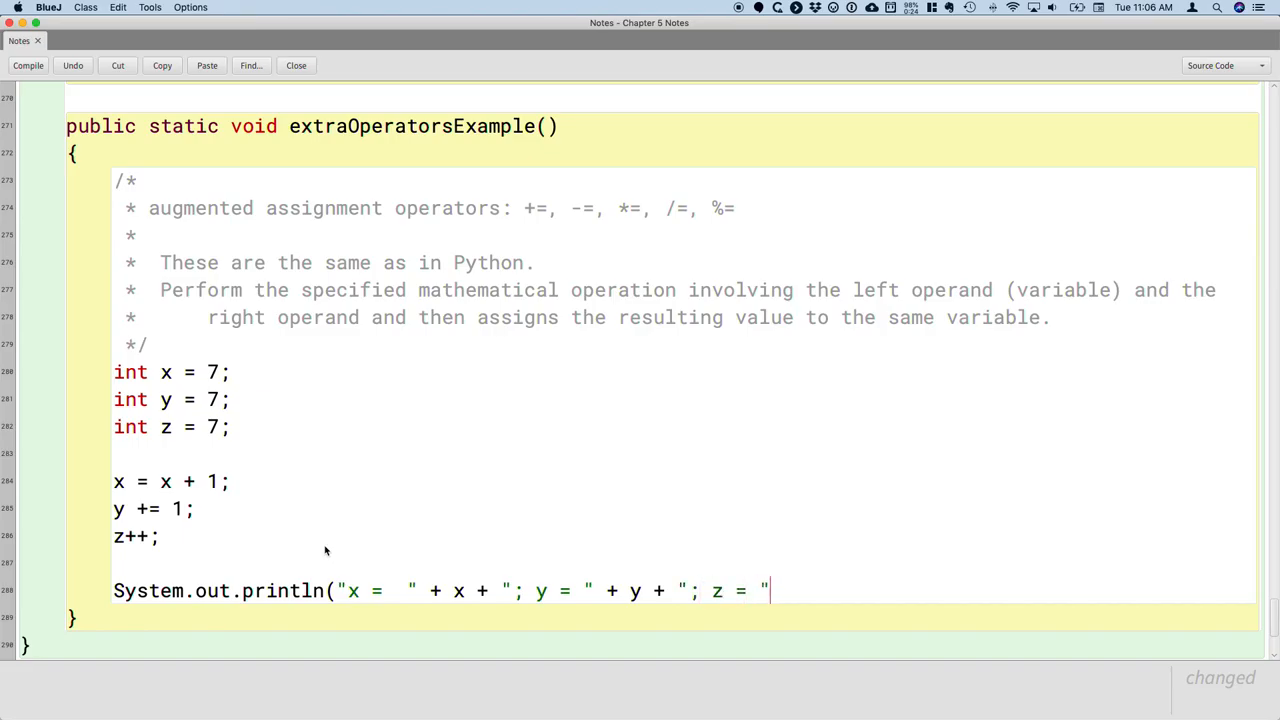
{"action": "type", "text": "+ z);"}
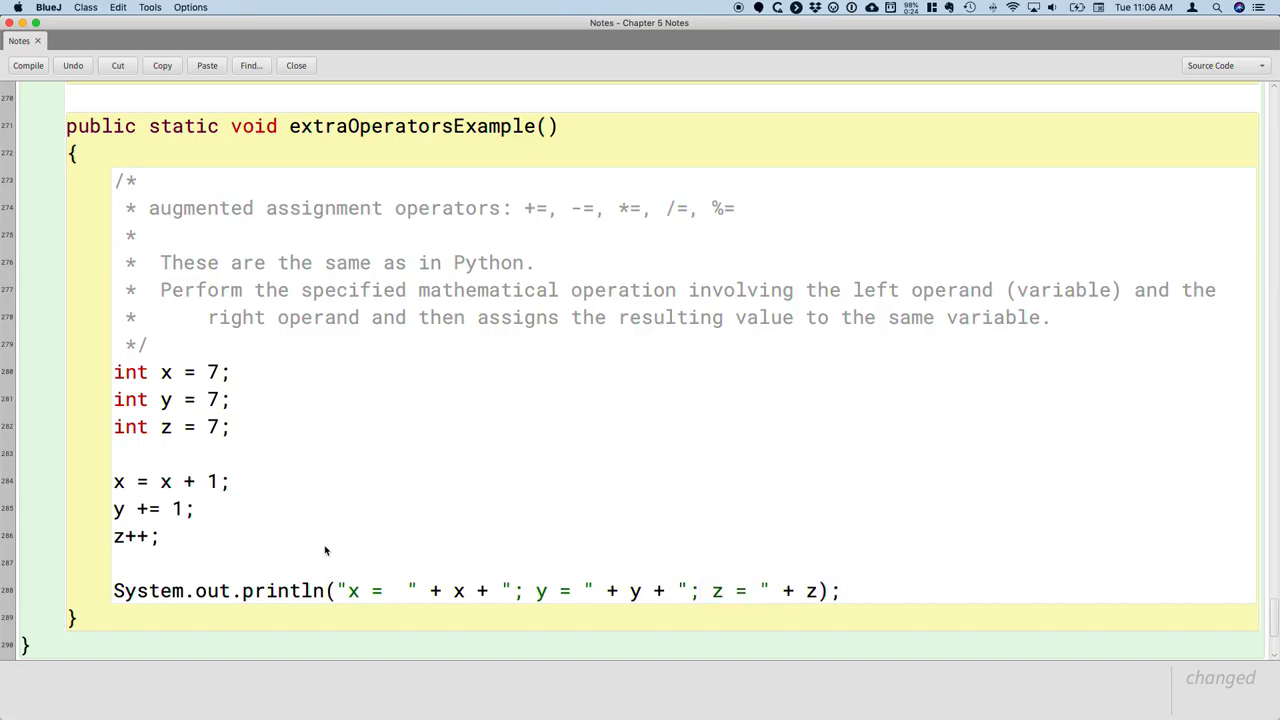
- Compile the Notes class without syntax errors, then highlight and retype the ++ in z++;
{"action": "left_click", "coordinate": [28, 66]}
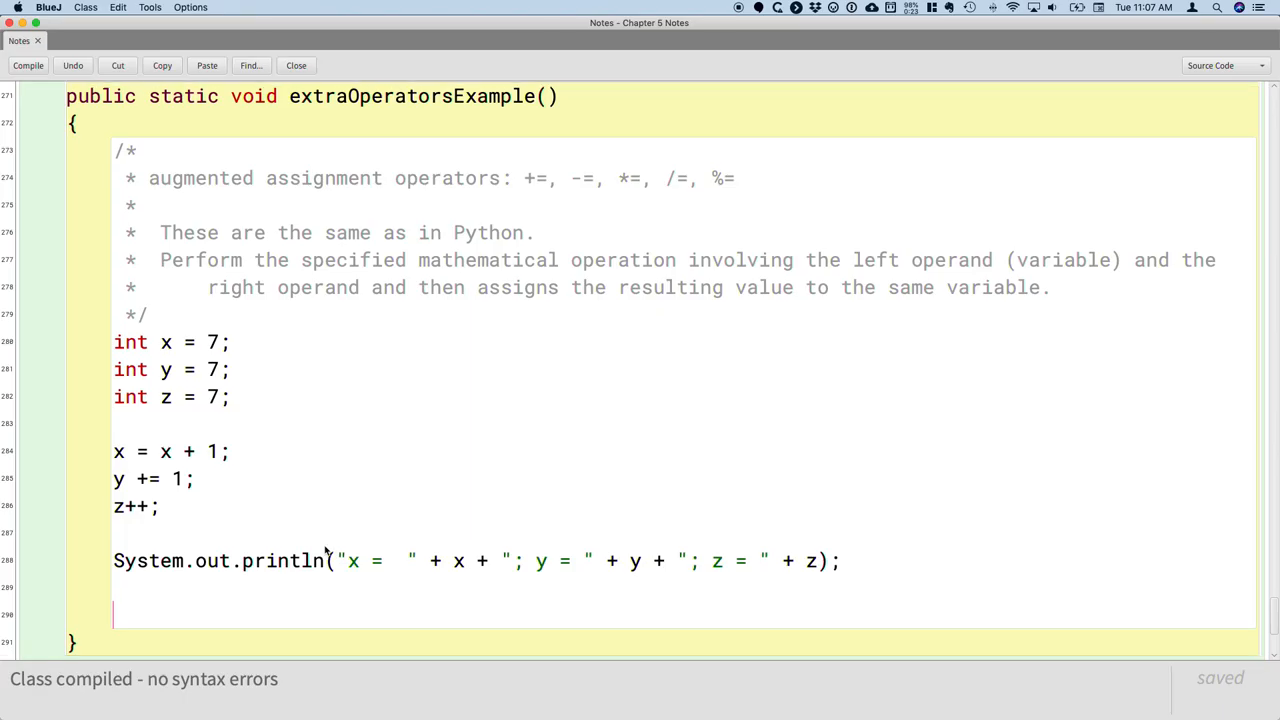
{"action": "scroll", "scroll_direction": "down", "scroll_amount": 3}
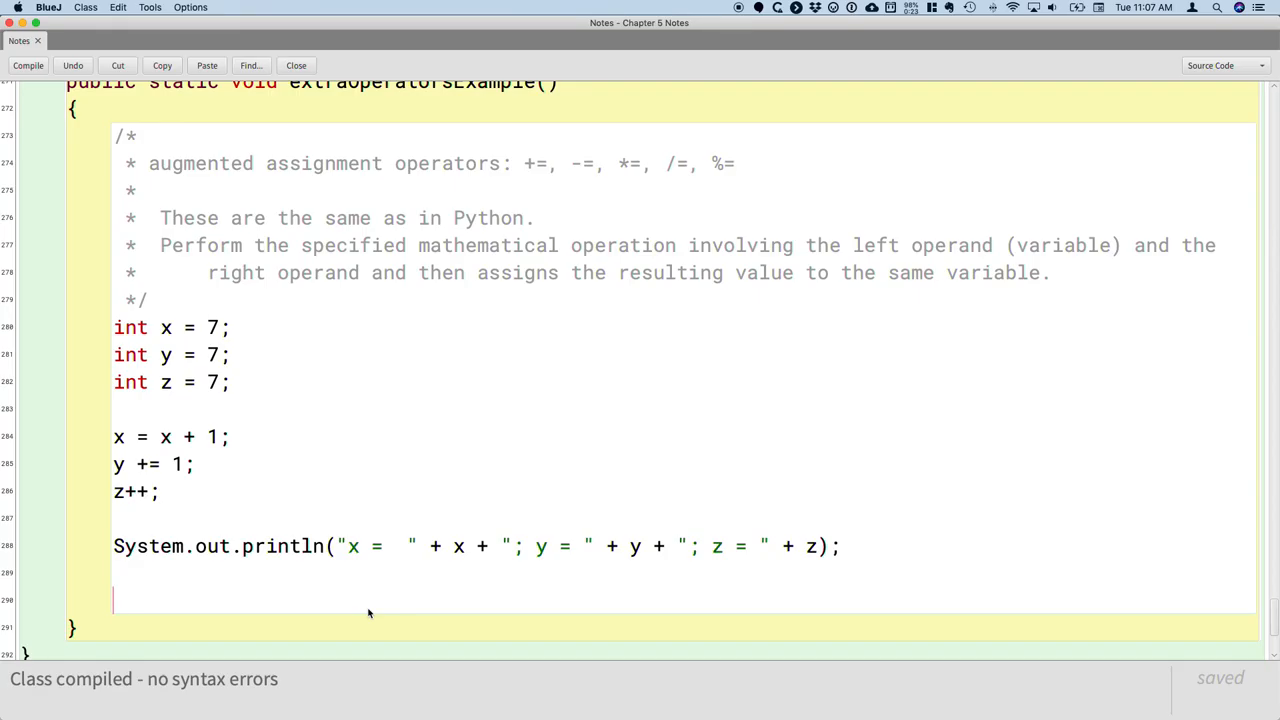
{"action": "mouse_move", "coordinate": [140, 512]}
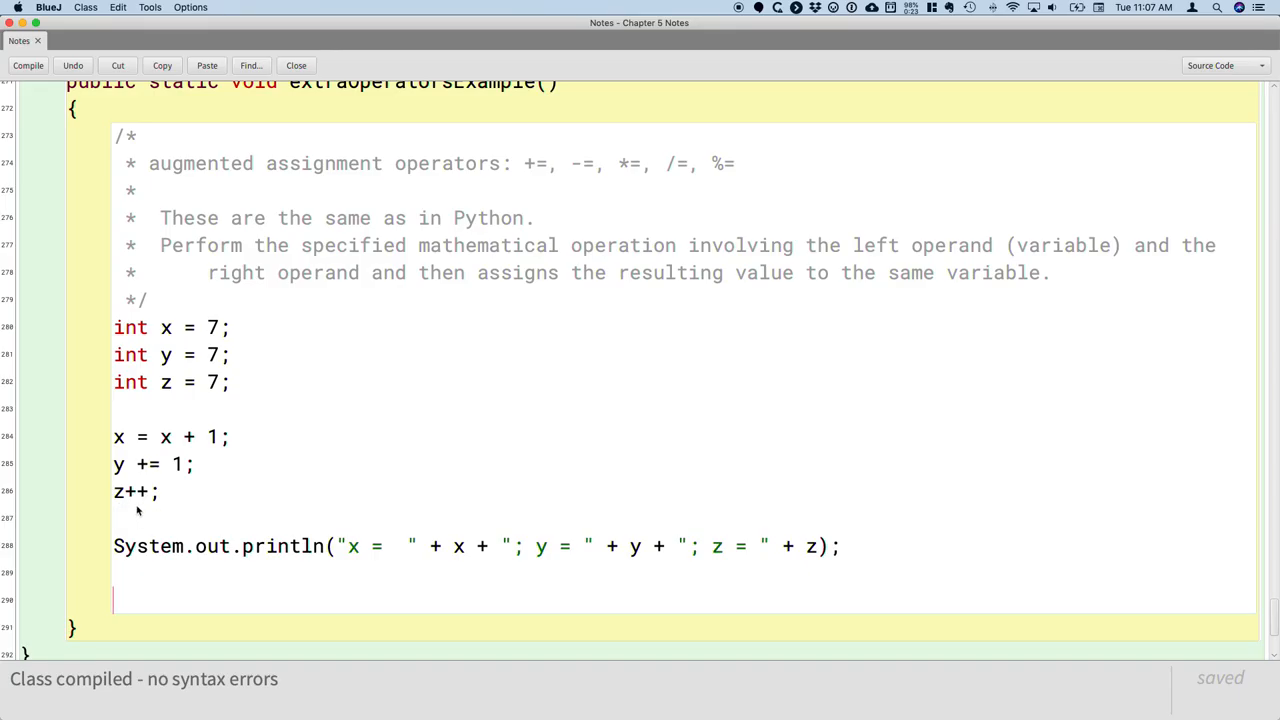
{"action": "double_click", "coordinate": [140, 492]}
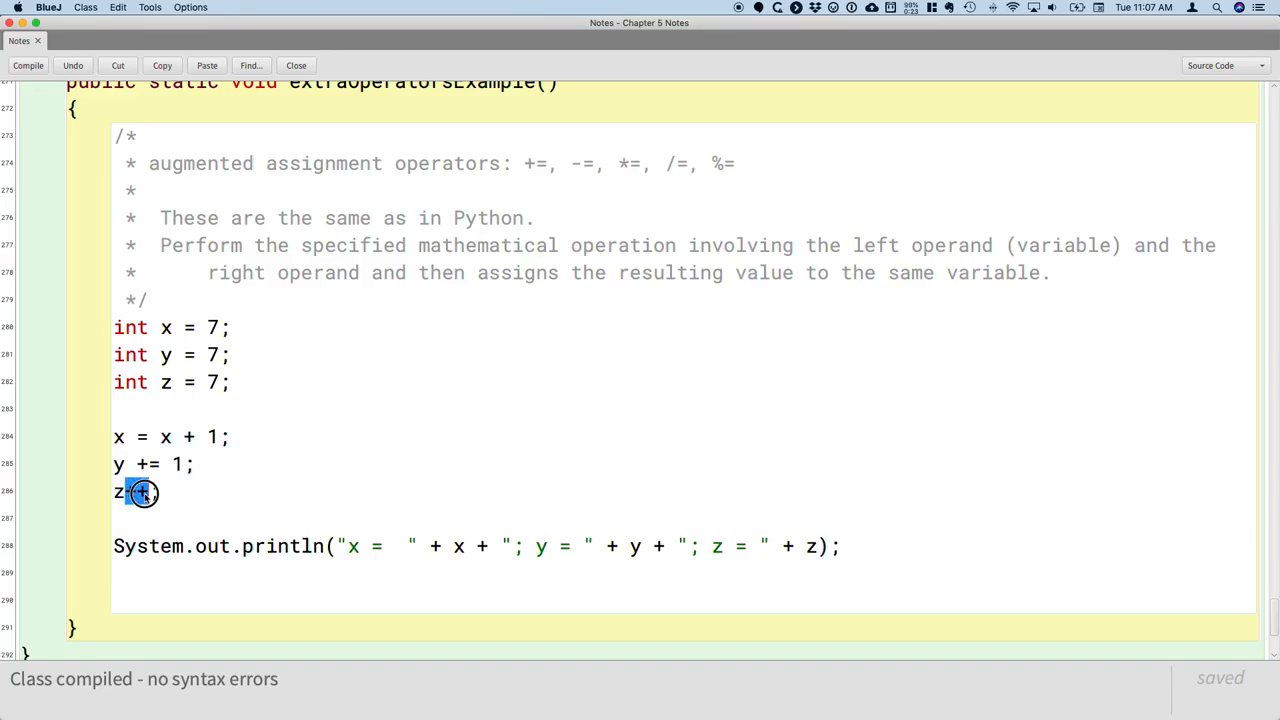
{"action": "type", "text": "++;"}
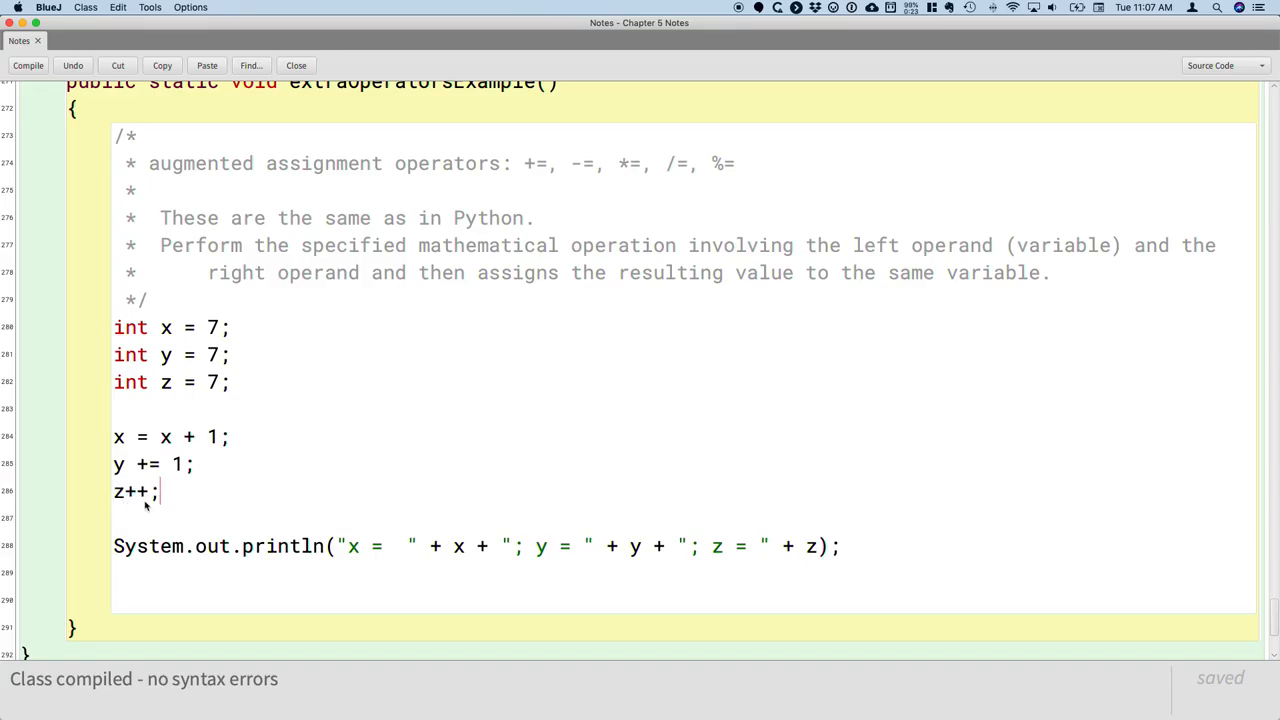
{"action": "mouse_move", "coordinate": [172, 500]}
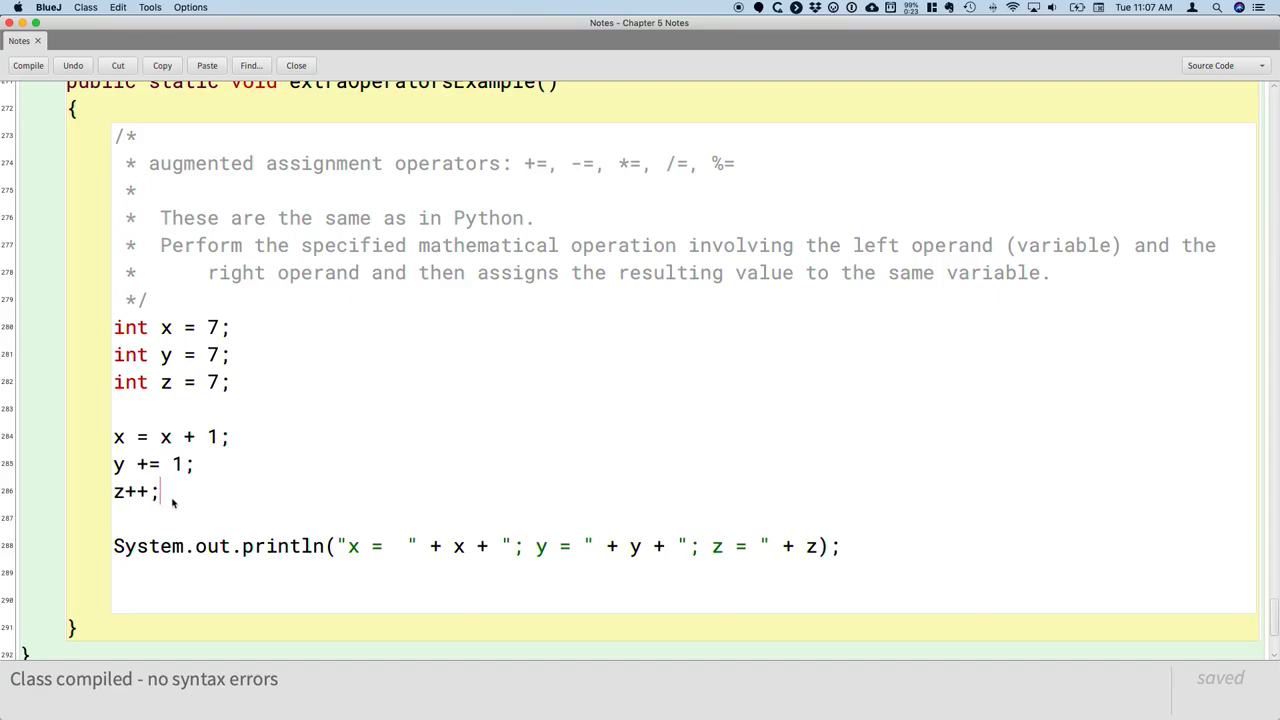
{"action": "mouse_move", "coordinate": [140, 514]}
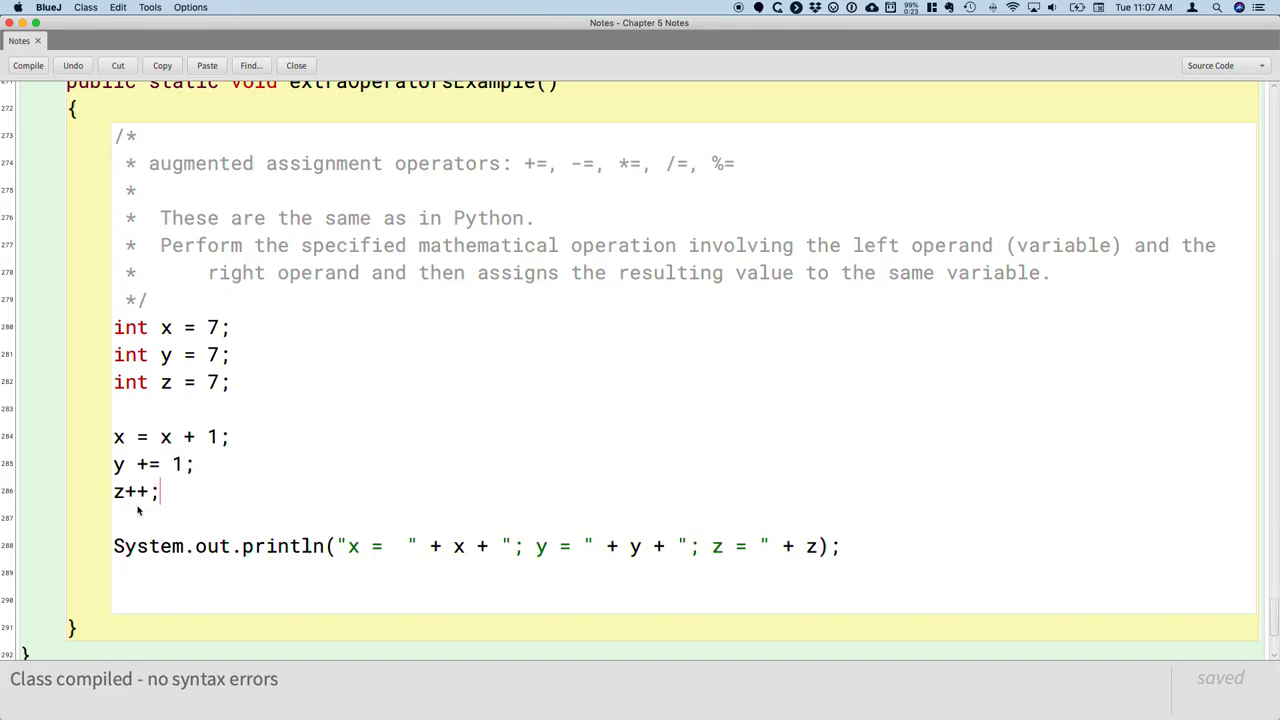
{"action": "mouse_move", "coordinate": [164, 500]}
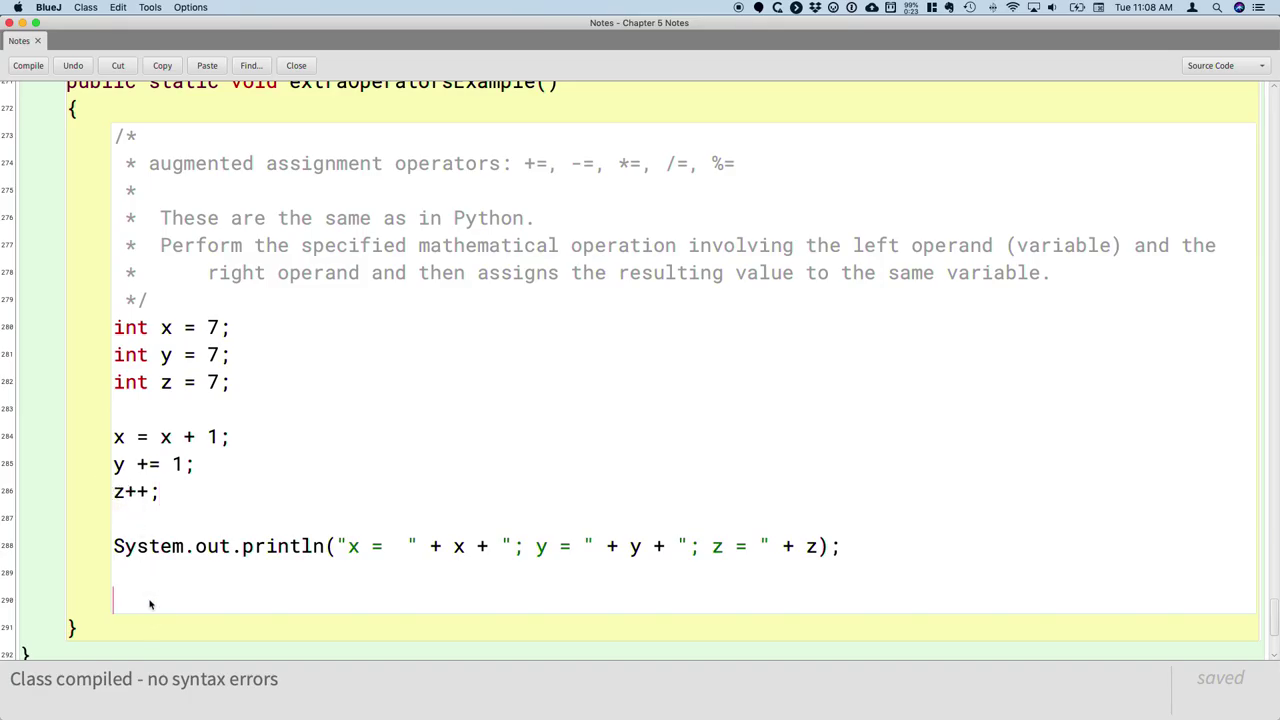
- Start a comment headed 'post increment/decrement operators (++/--)' and move to a new comment line
{"action": "type", "text": "/*"}
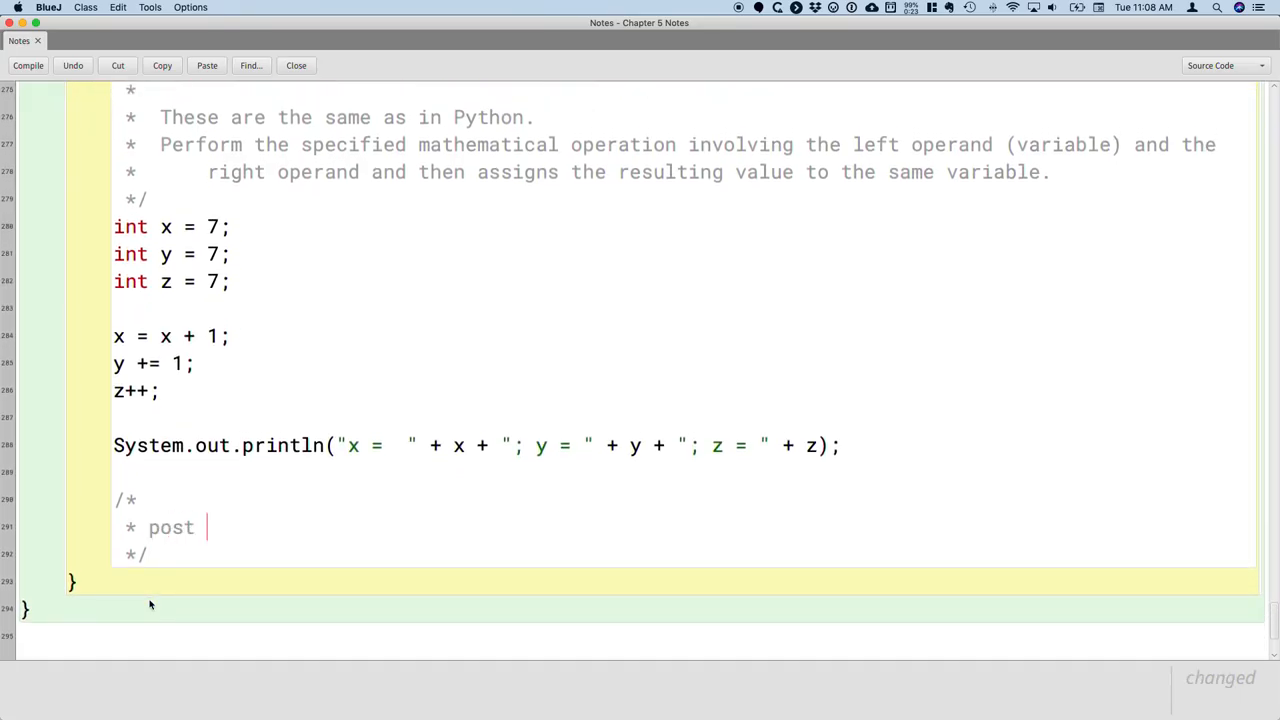
{"action": "type", "text": "increment"}
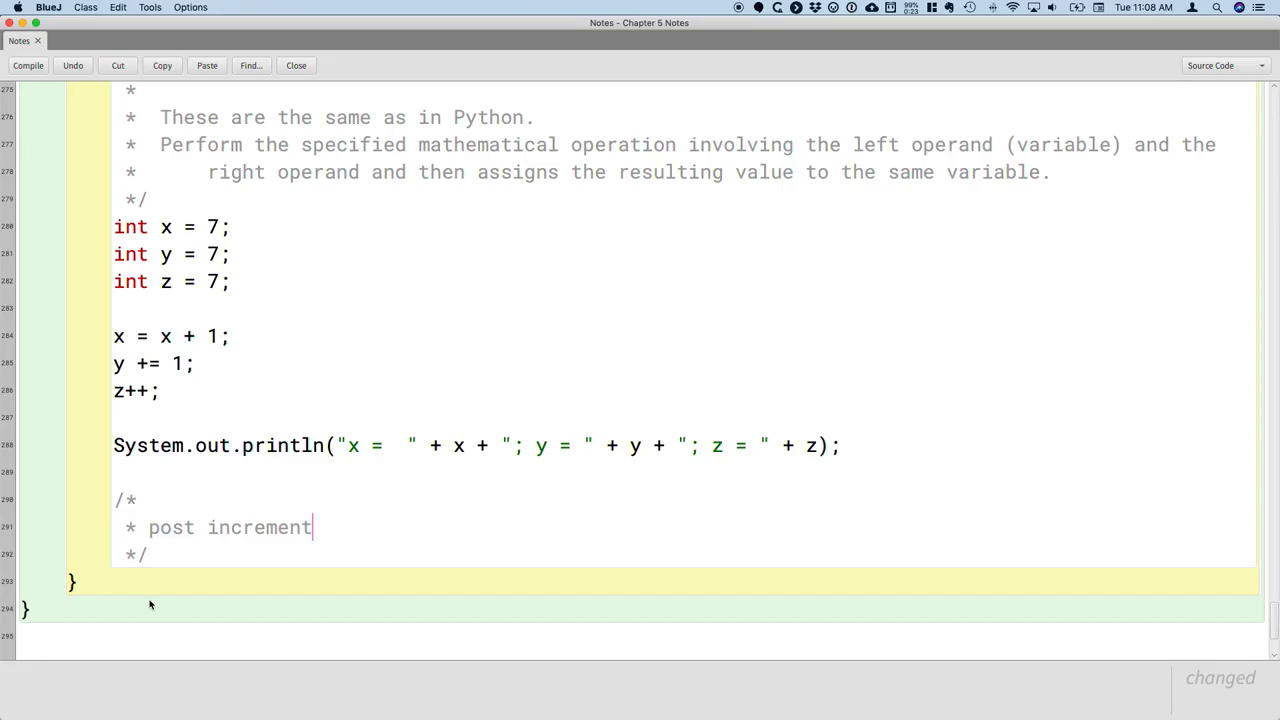
{"action": "type", "text": "/decrement operators ("}
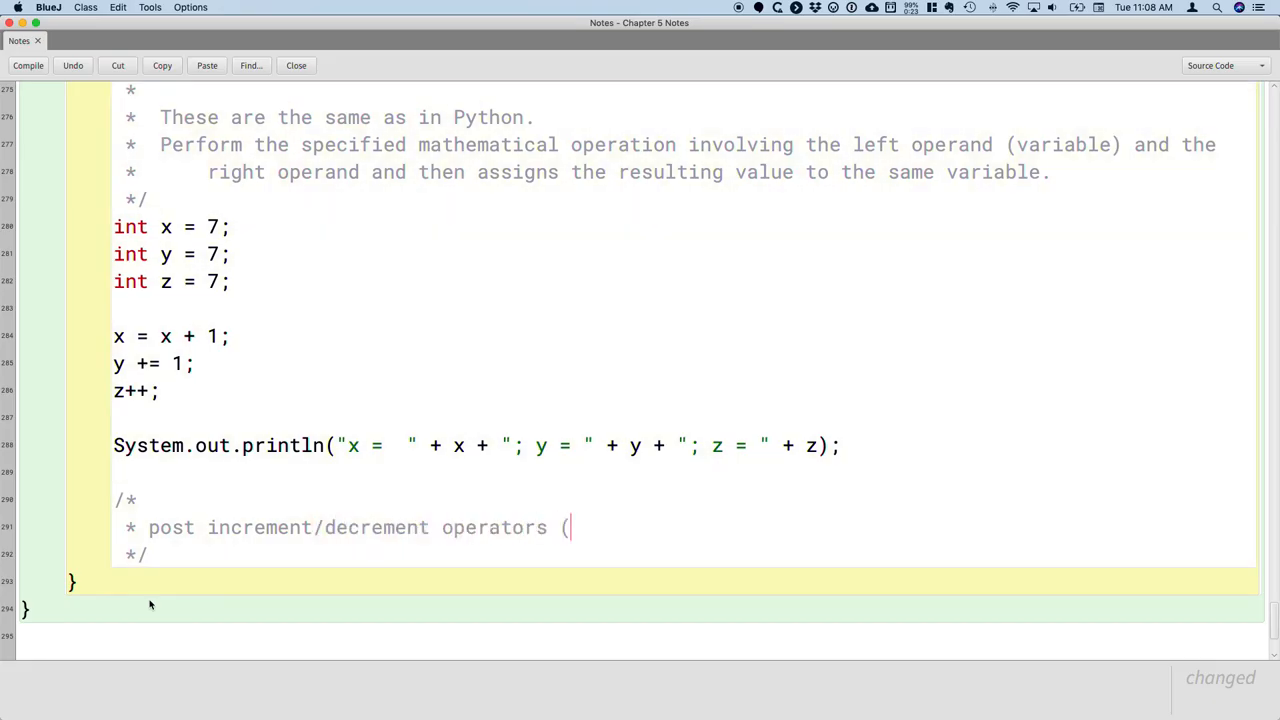
{"action": "type", "text": "++/--)"}
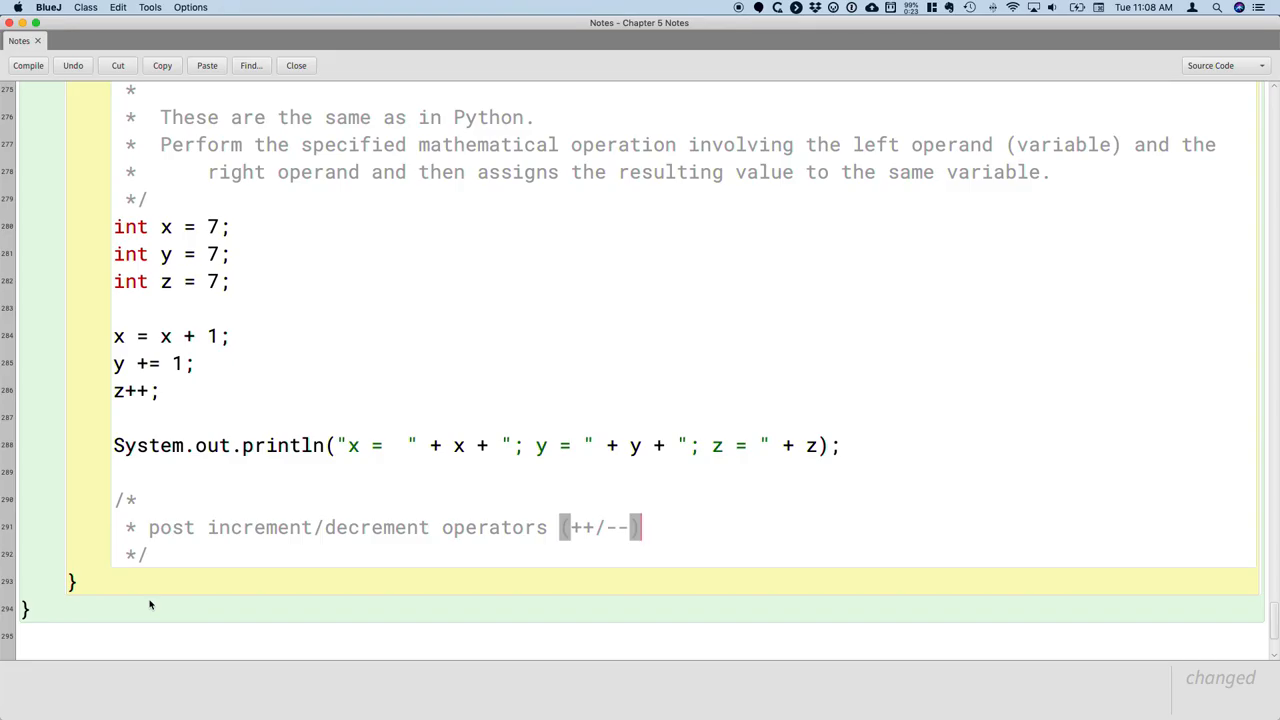
{"action": "key", "text": "Return"}
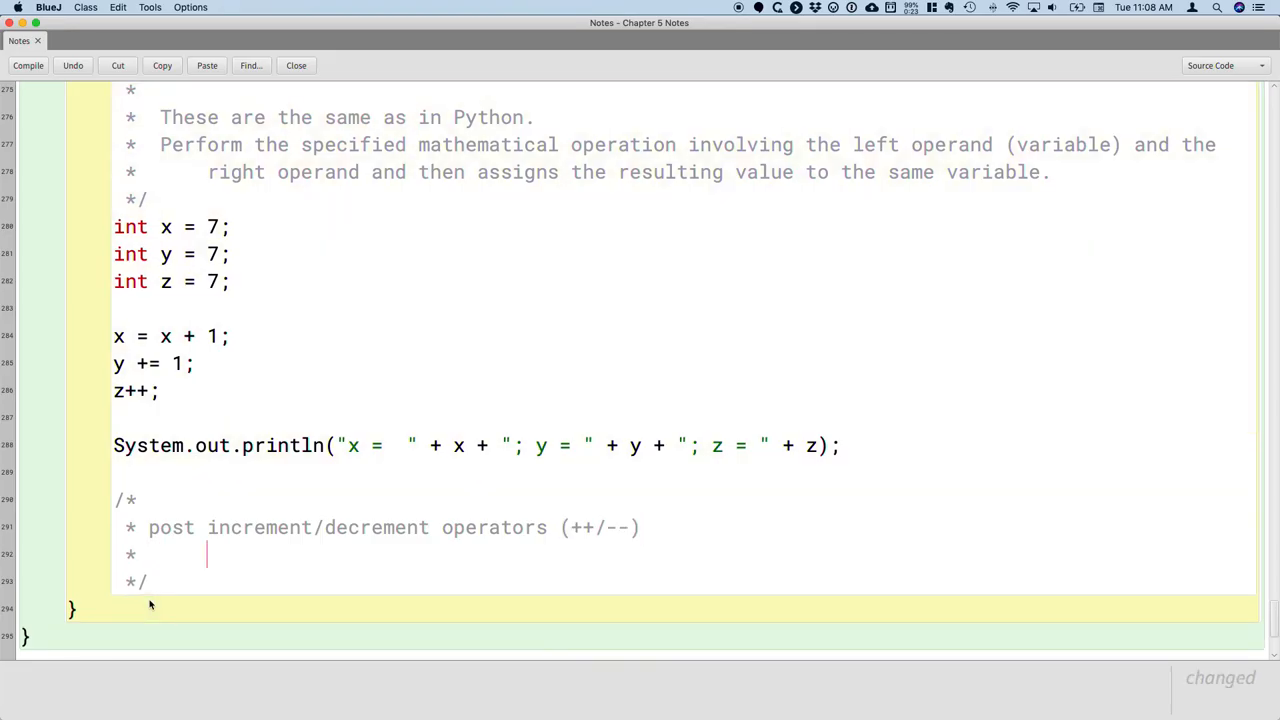
- Note in the comment that these are equivalent to adding/subtracting 1 to/from the variable
{"action": "type", "text": "These are equiva"}
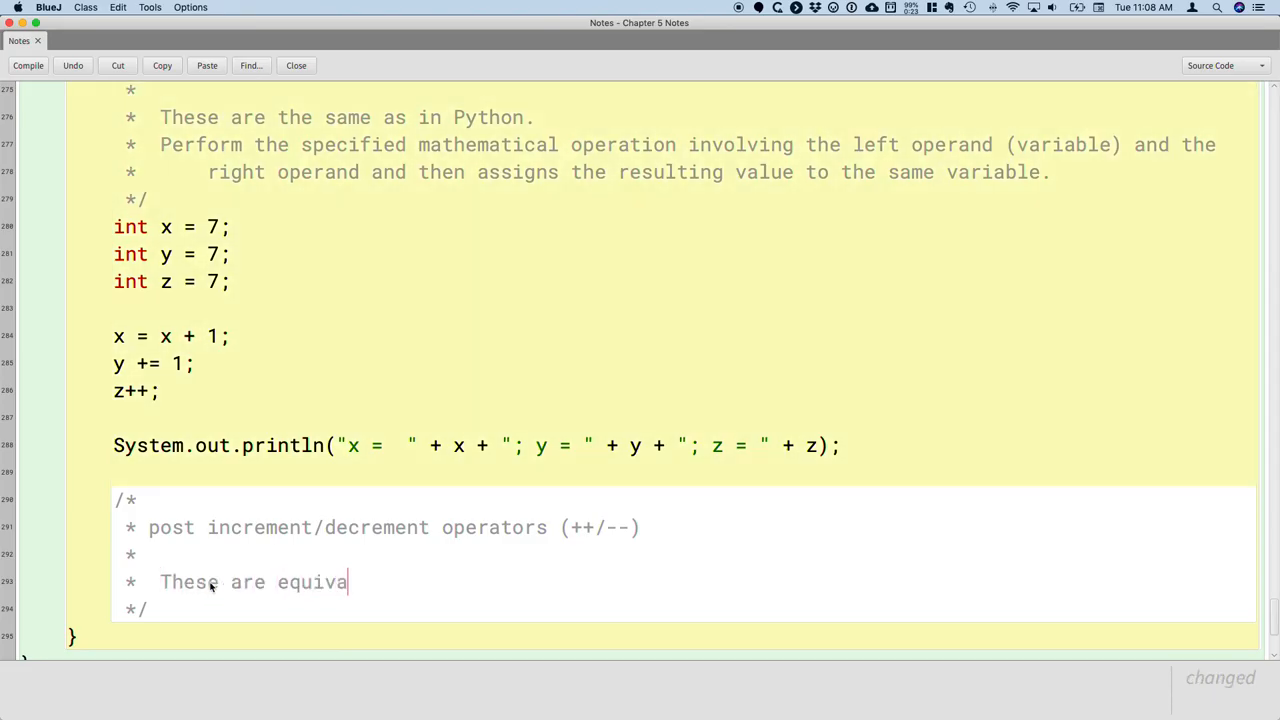
{"action": "type", "text": "lent to adding/"}
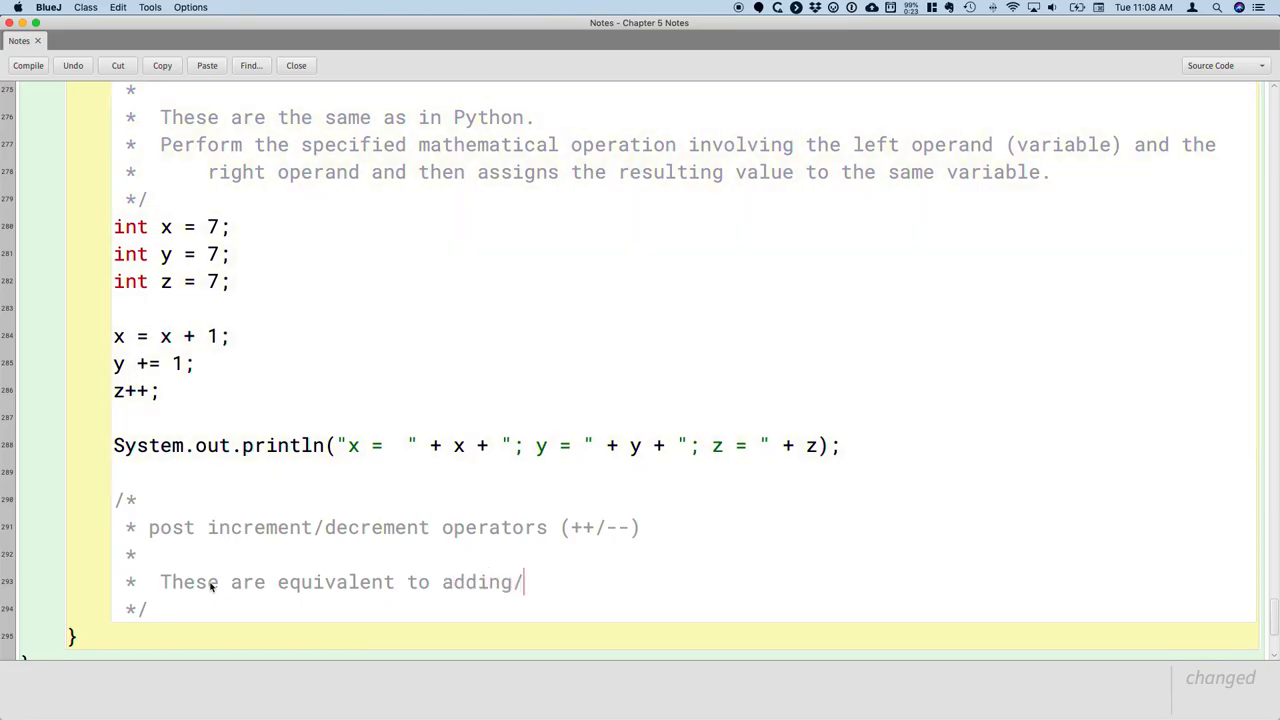
{"action": "type", "text": "subtracting"}
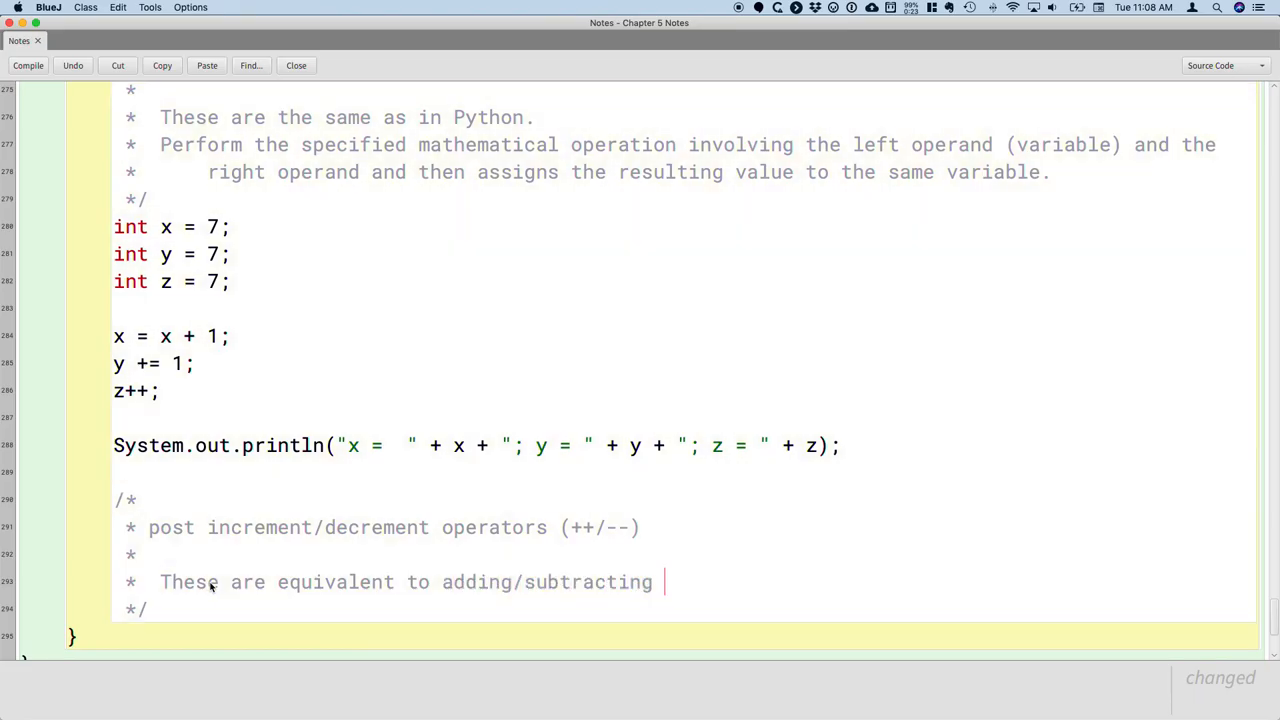
{"action": "type", "text": "1 to/from t"}
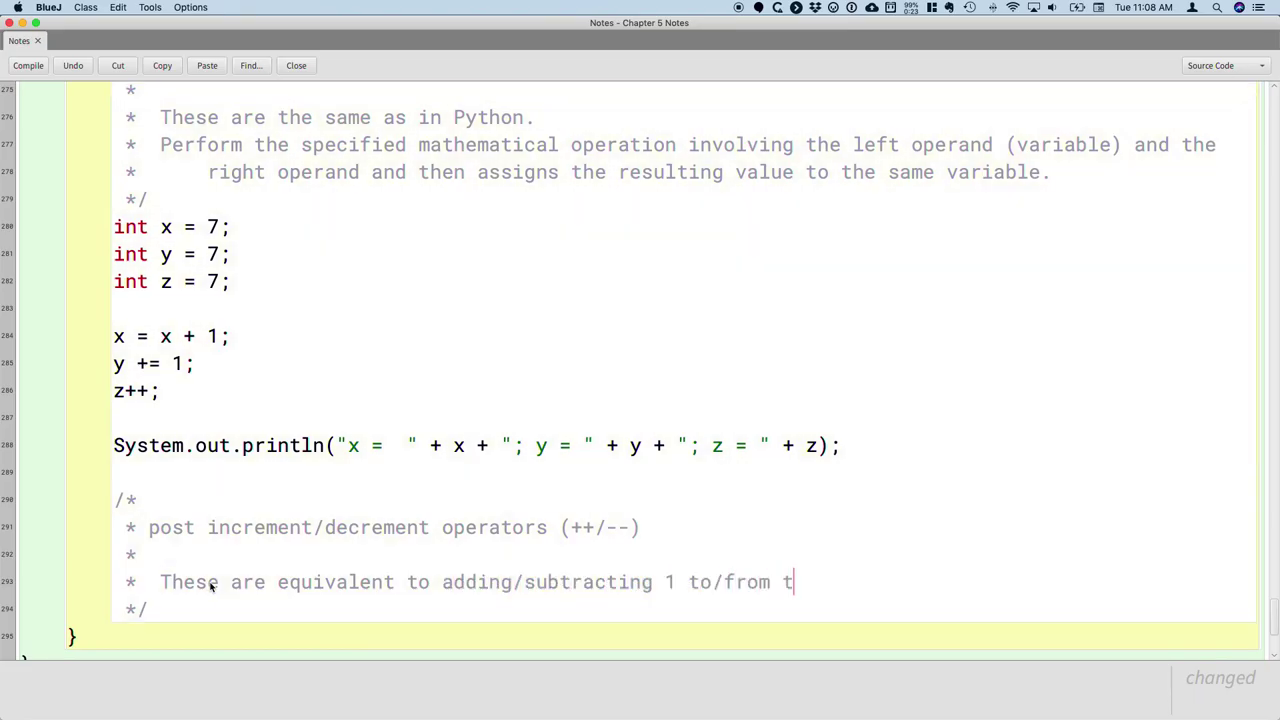
{"action": "type", "text": "he variable."}
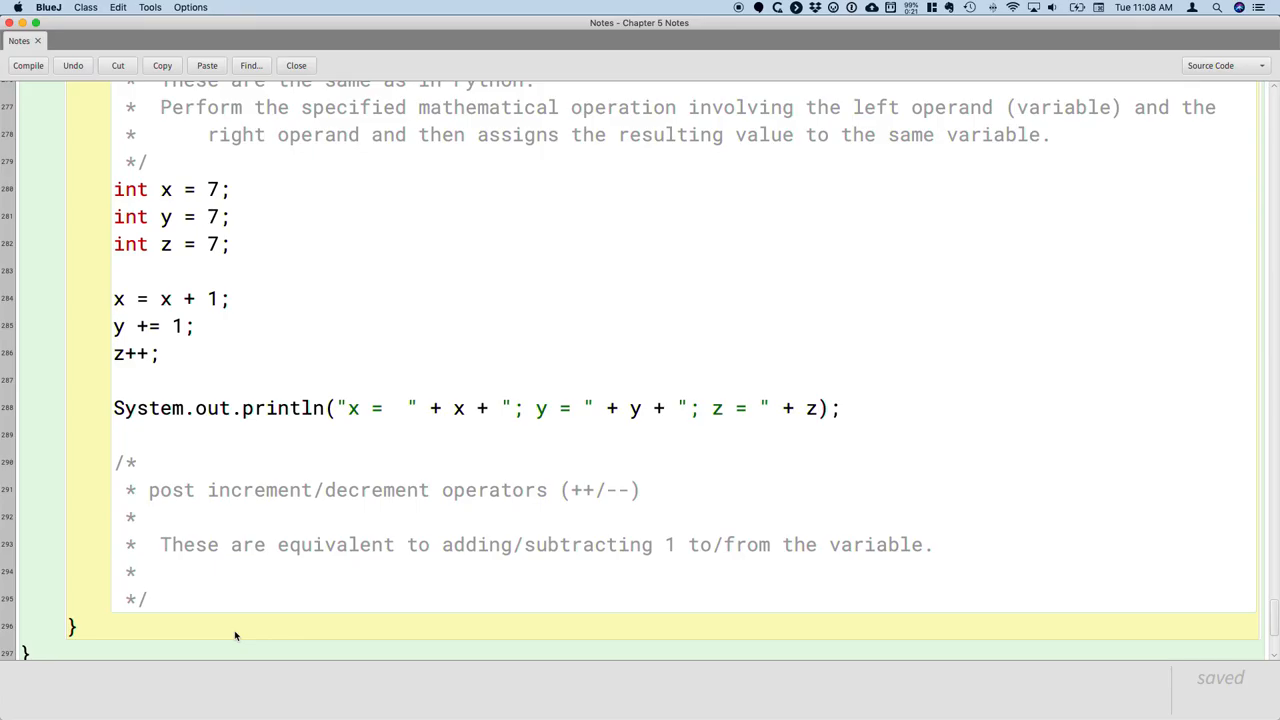
{"action": "mouse_move", "coordinate": [236, 636]}
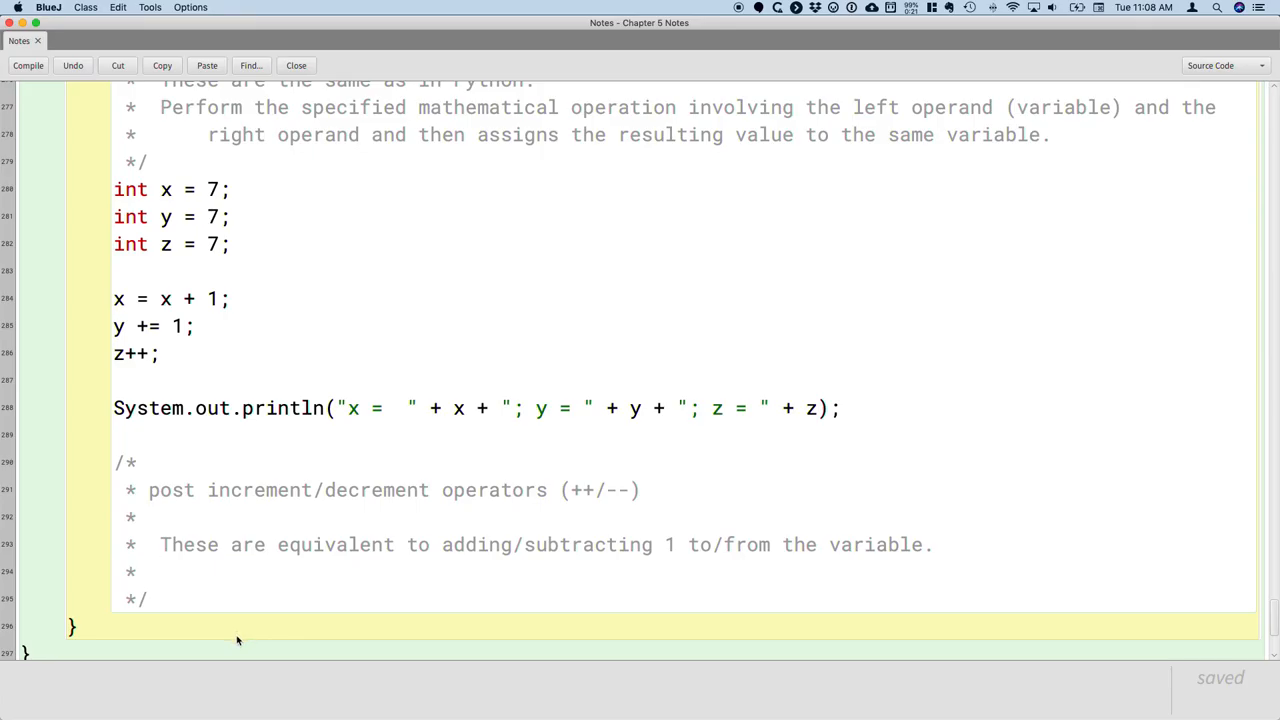
- Add that they return the value before performing the increment/decrement, then save
{"action": "type", "text": "These"}
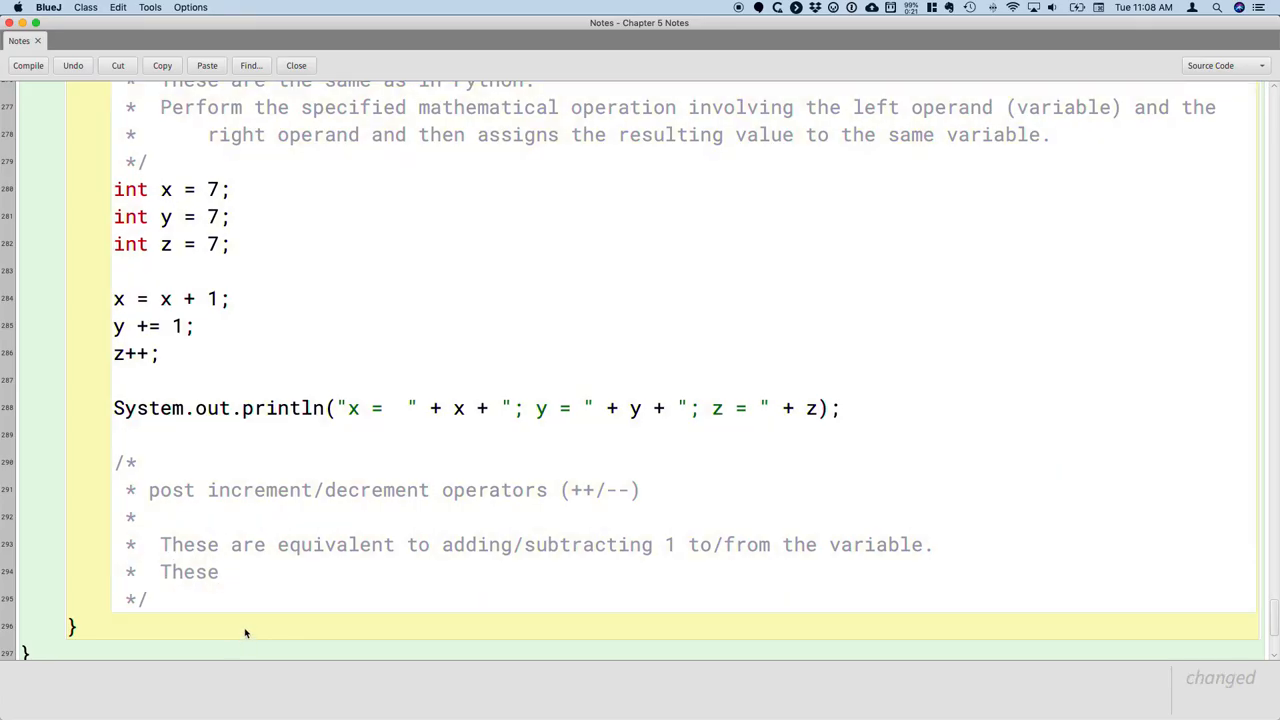
{"action": "type", "text": "return"}
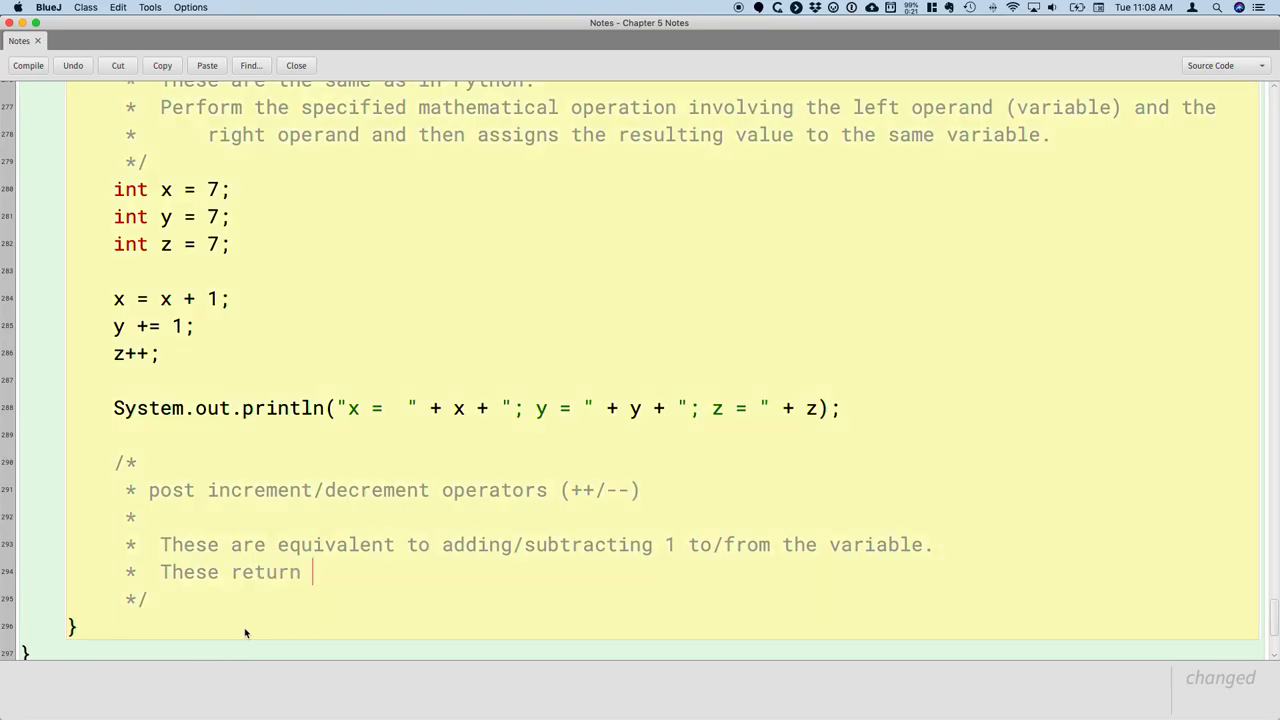
{"action": "type", "text": "the value"}
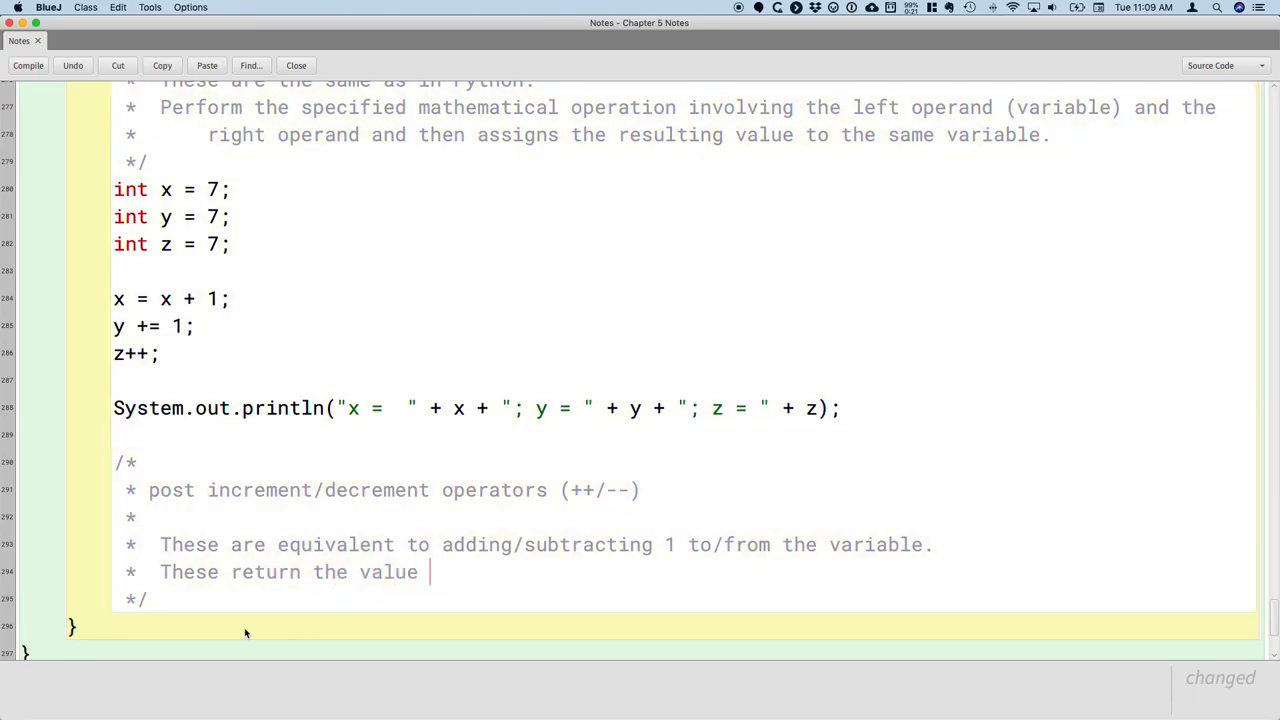
{"action": "type", "text": "before"}
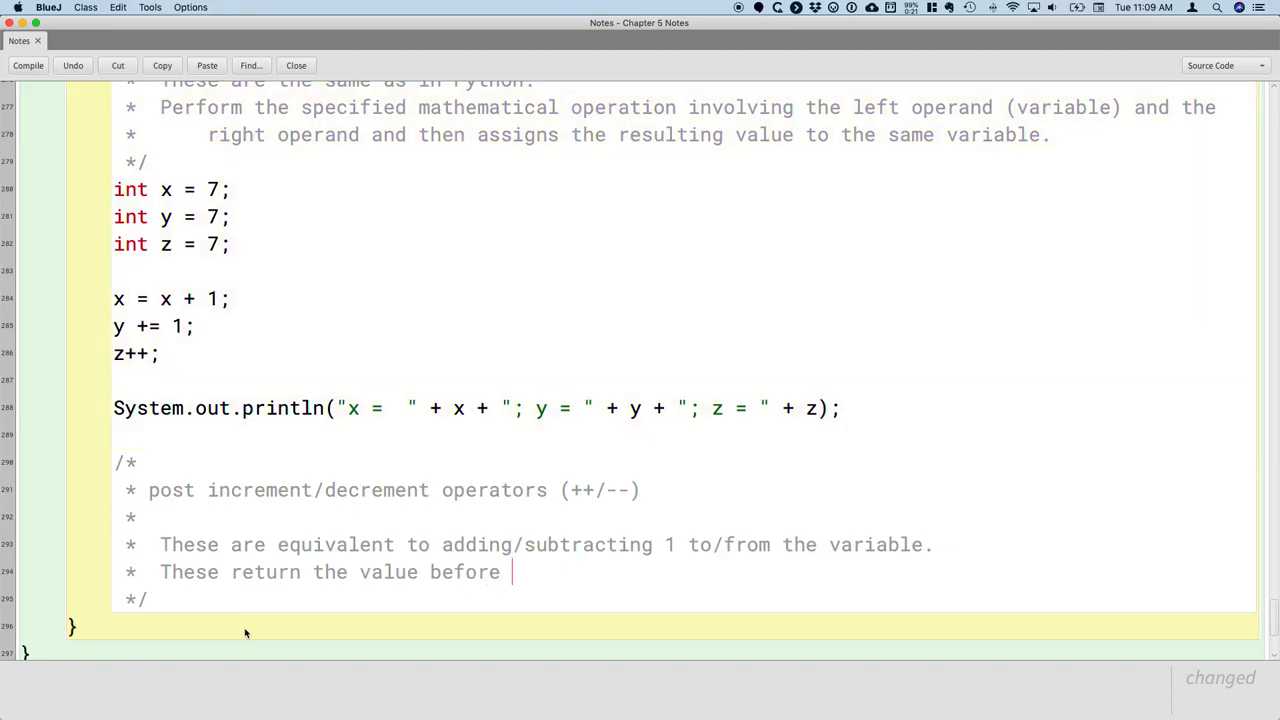
{"action": "type", "text": "performing the incr"}
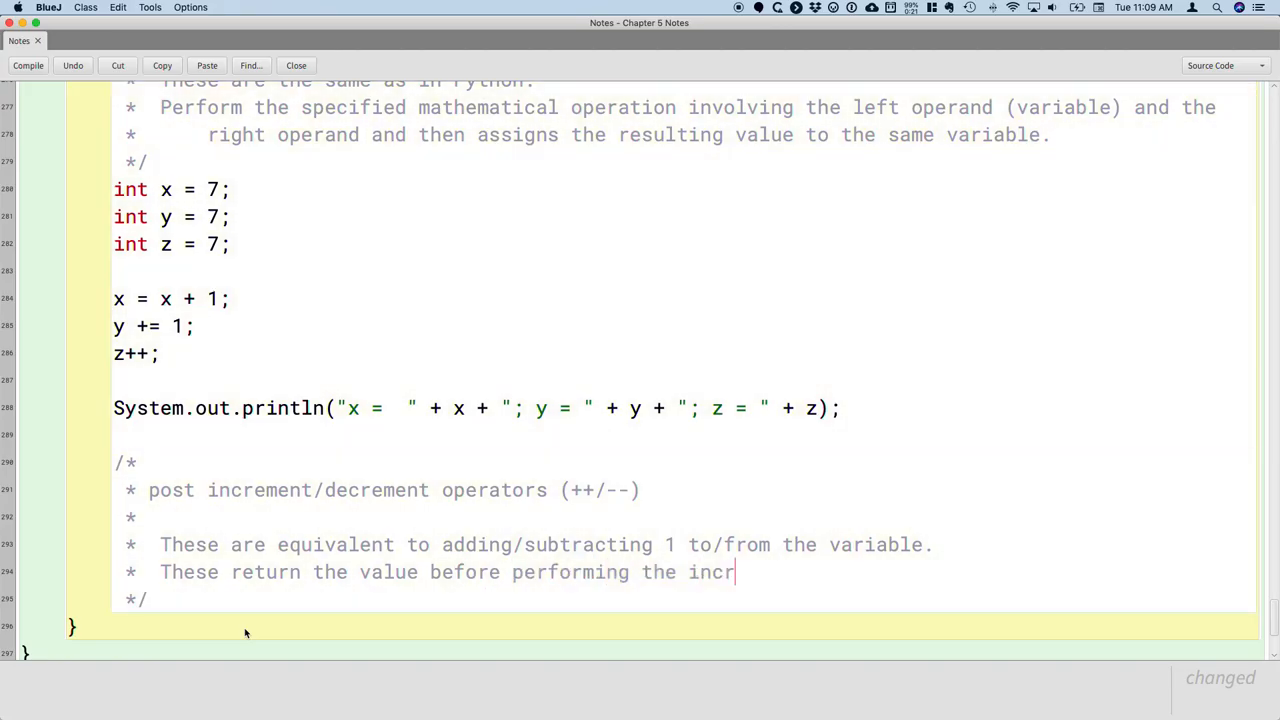
{"action": "type", "text": "ement/decrement;"}
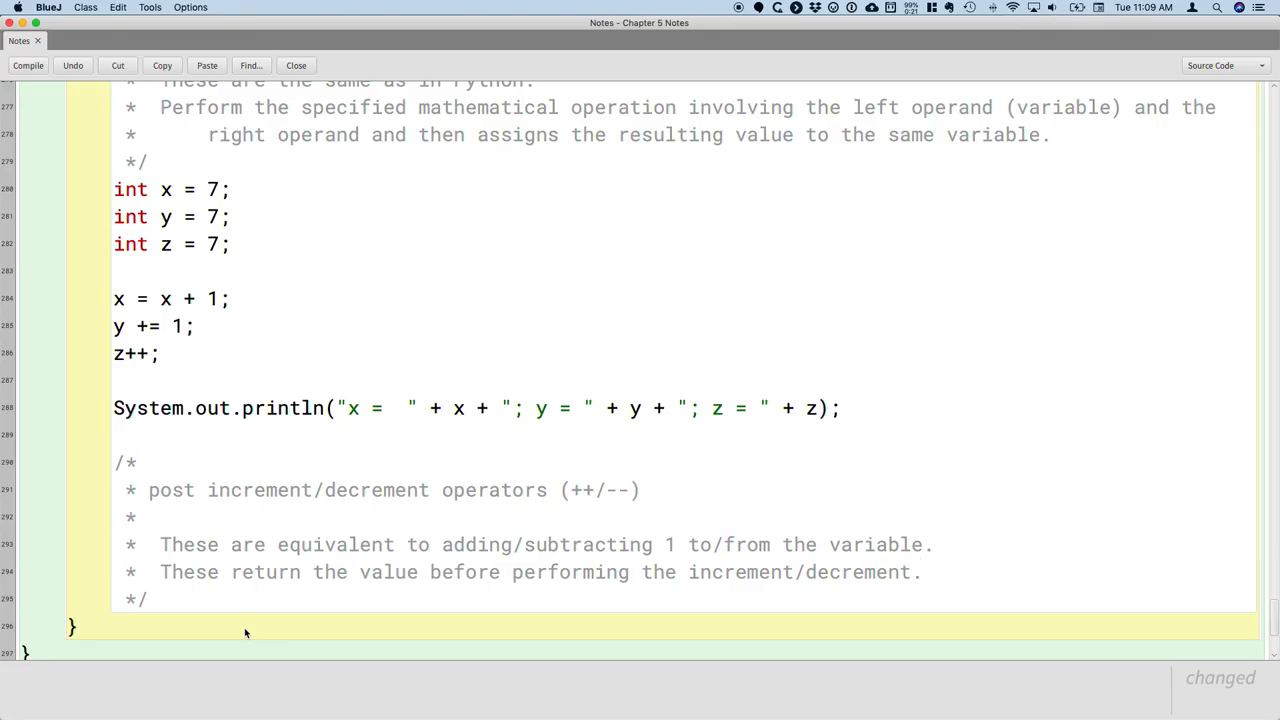
{"action": "key", "text": "cmd+s"}
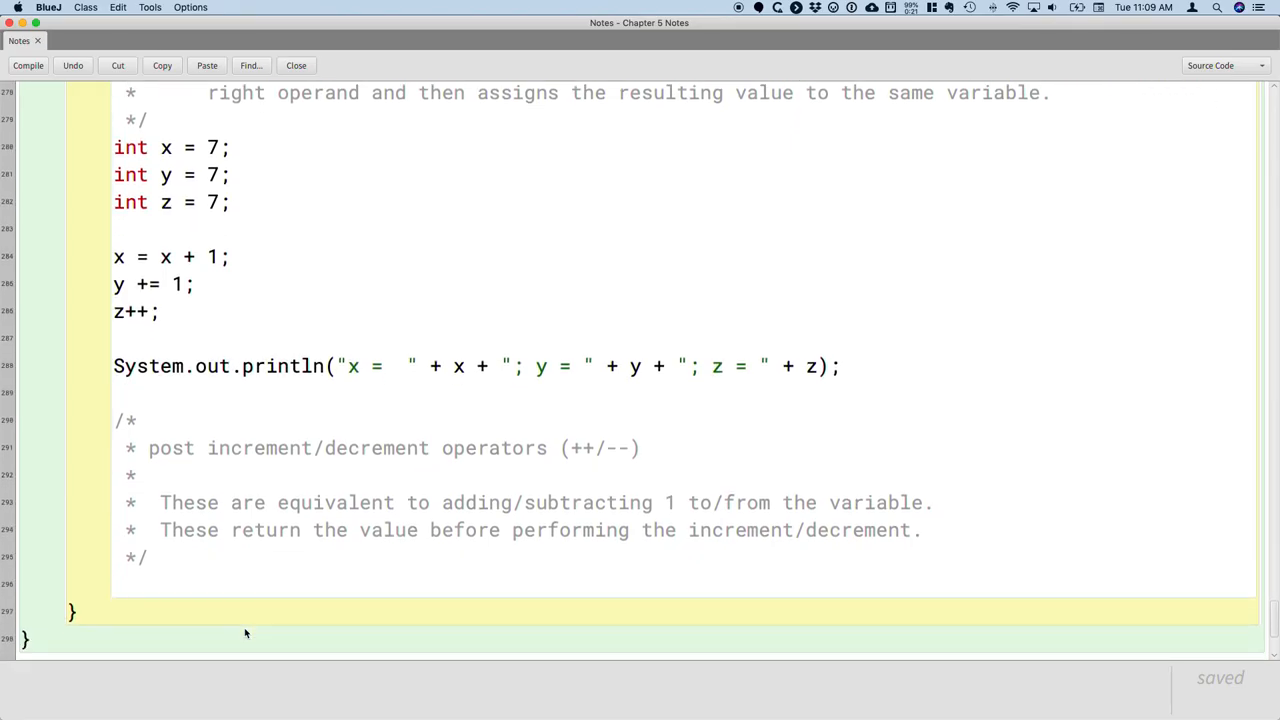
- Declare int a = 7; and int b = a++; below the post-increment comment
{"action": "type", "text": "int a"}
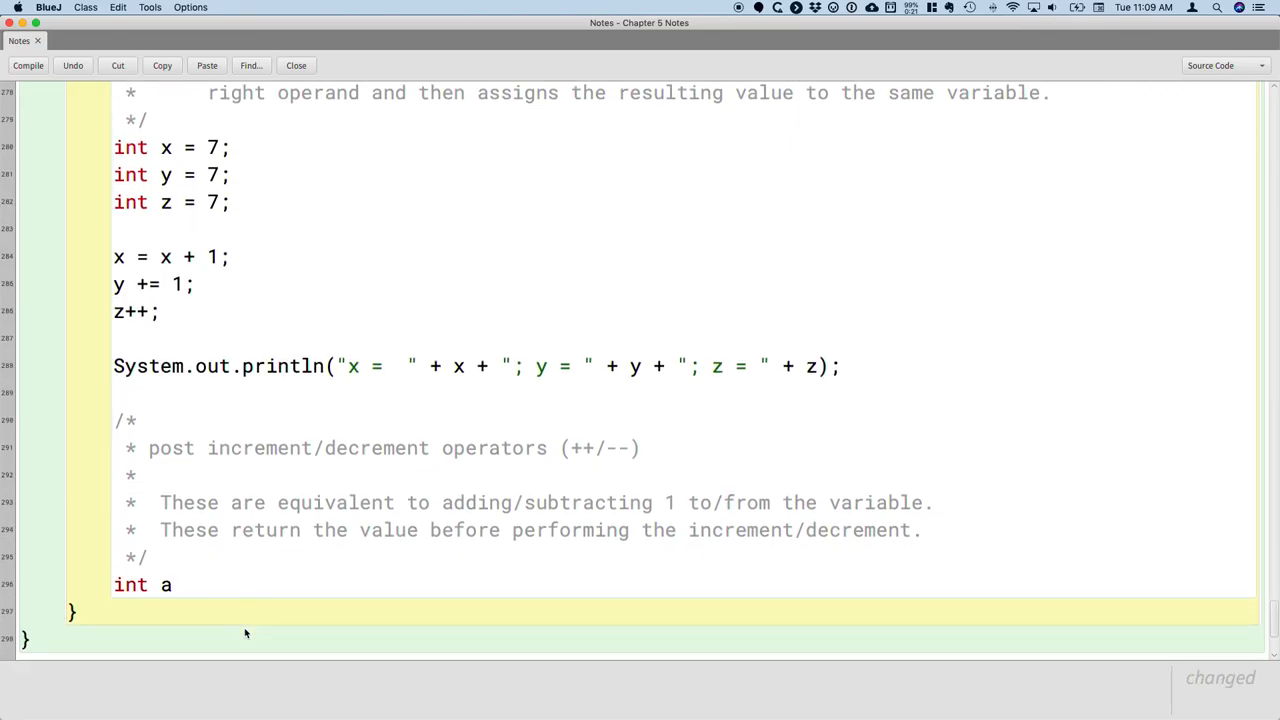
{"action": "type", "text": "= 7;"}
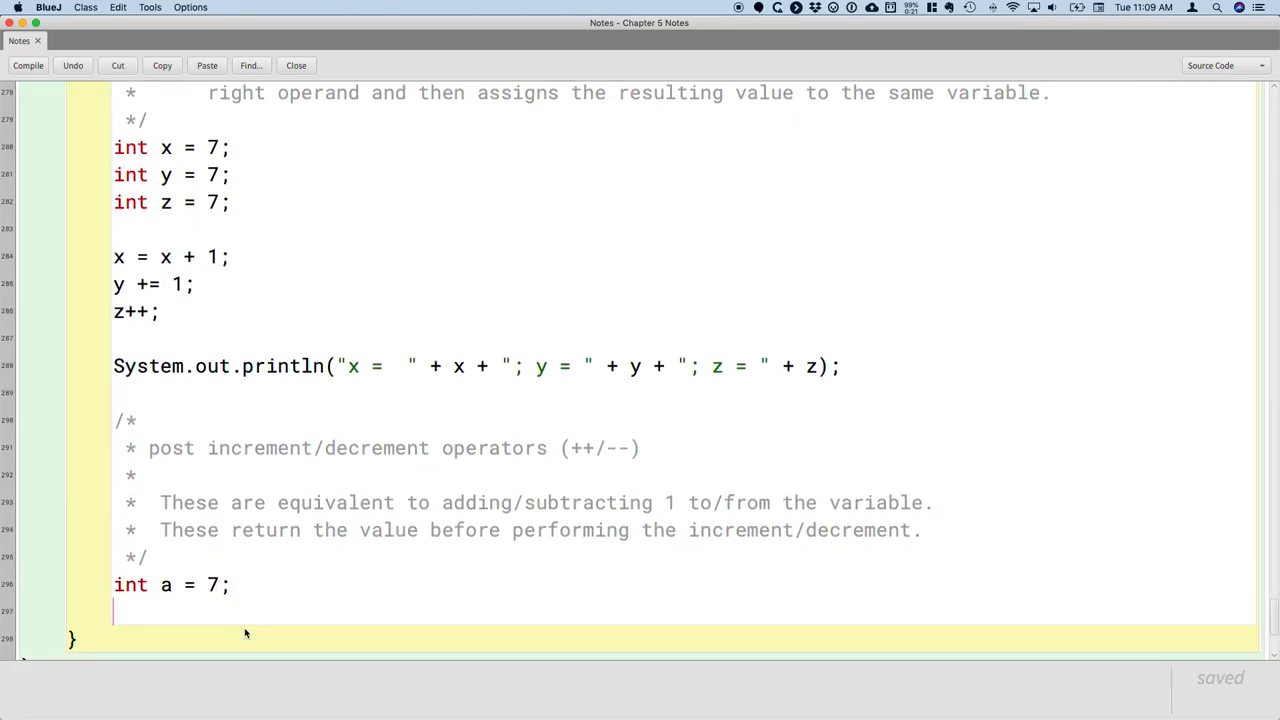
{"action": "type", "text": "int b ="}
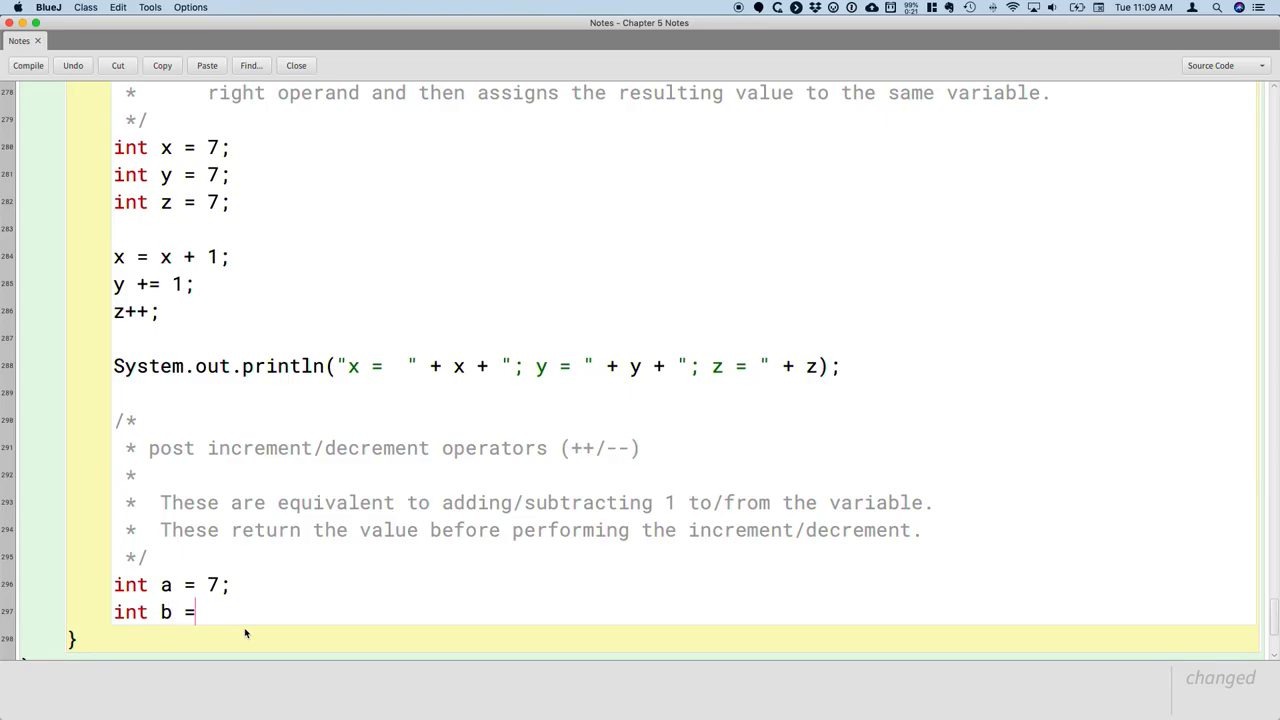
{"action": "type", "text": "a++;"}
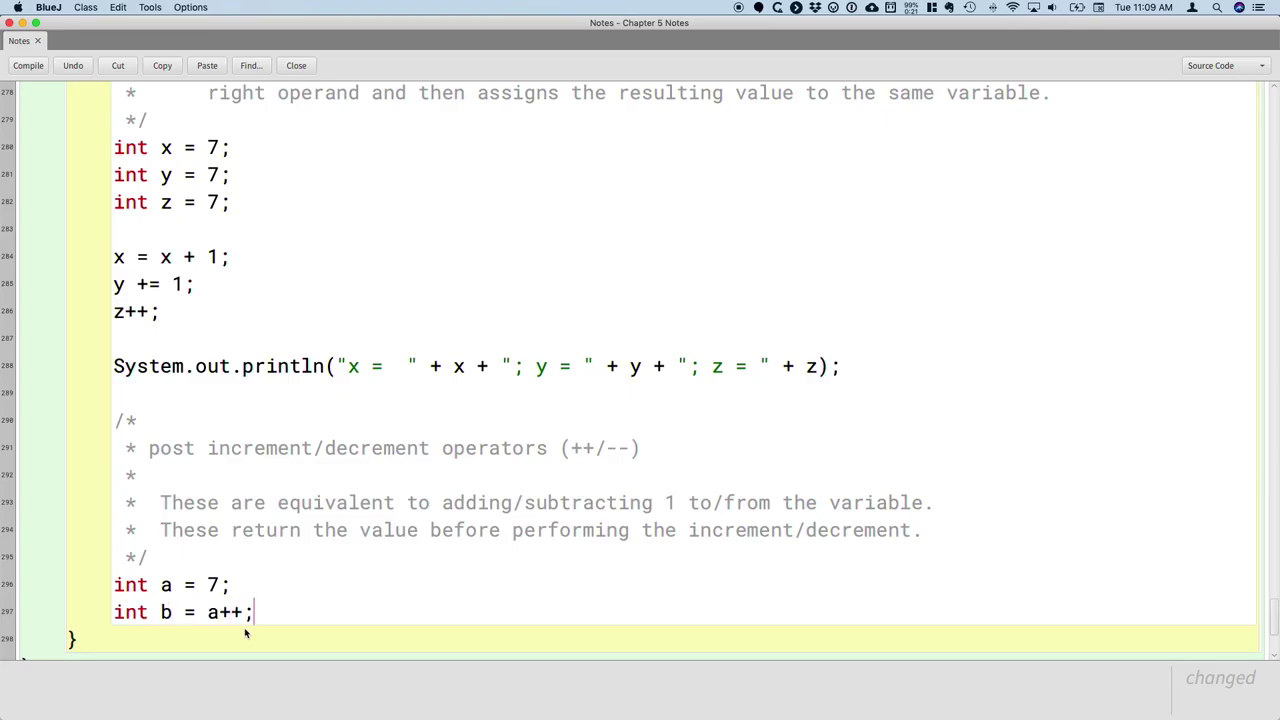
- Add System.out.println("a = " + a + "; b = " + b); after the declarations
{"action": "type", "text": "System.out.p"}
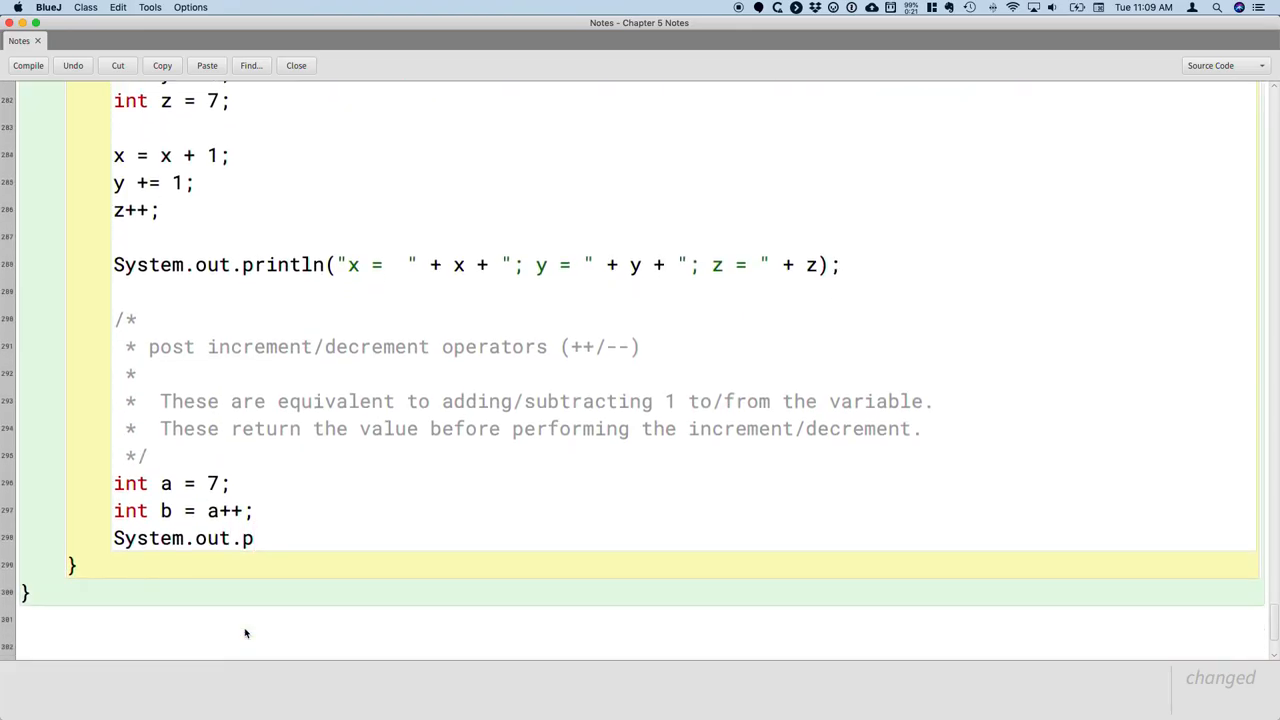
{"action": "type", "text": "rintln"}
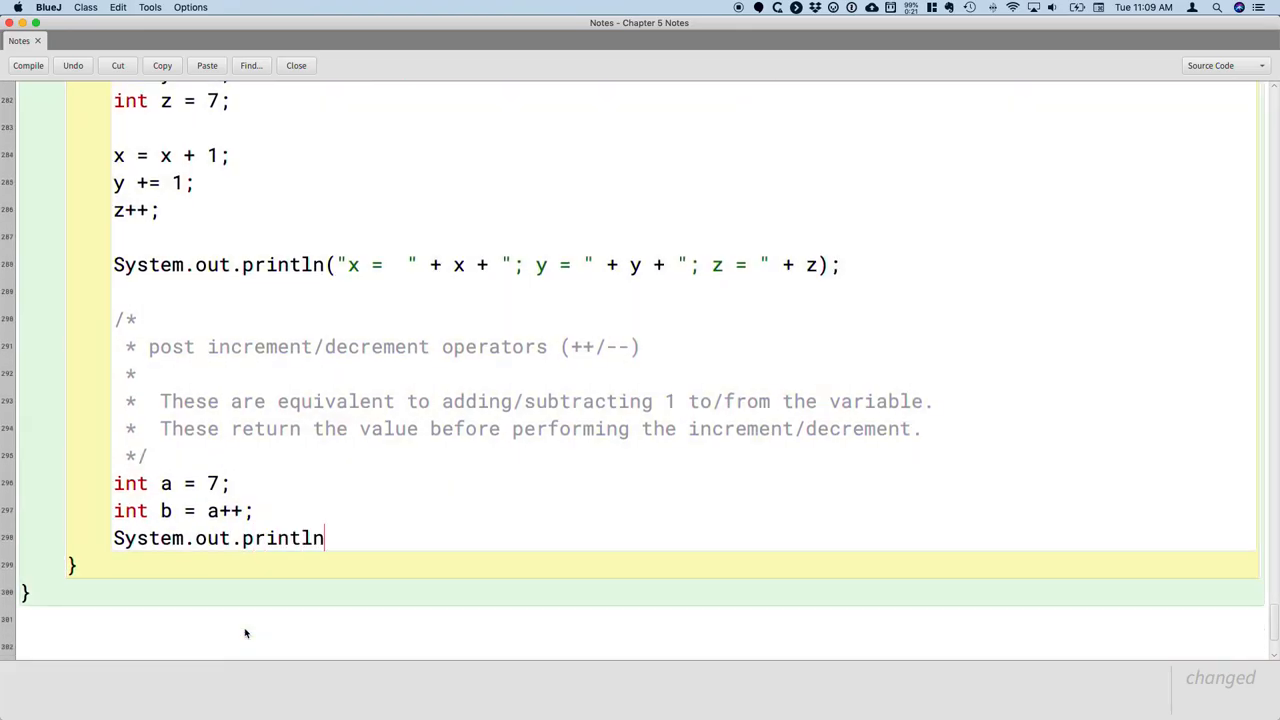
{"action": "type", "text": "(\"a = \""}
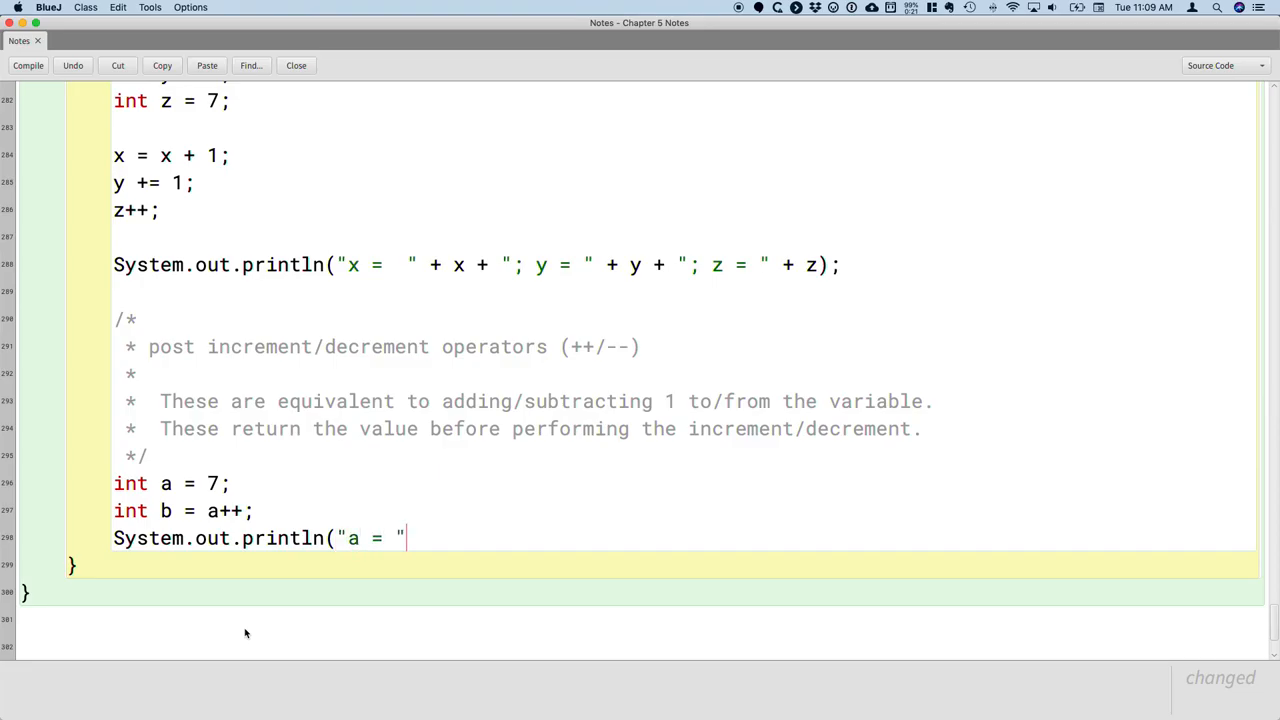
{"action": "type", "text": "+ a + \"l"}
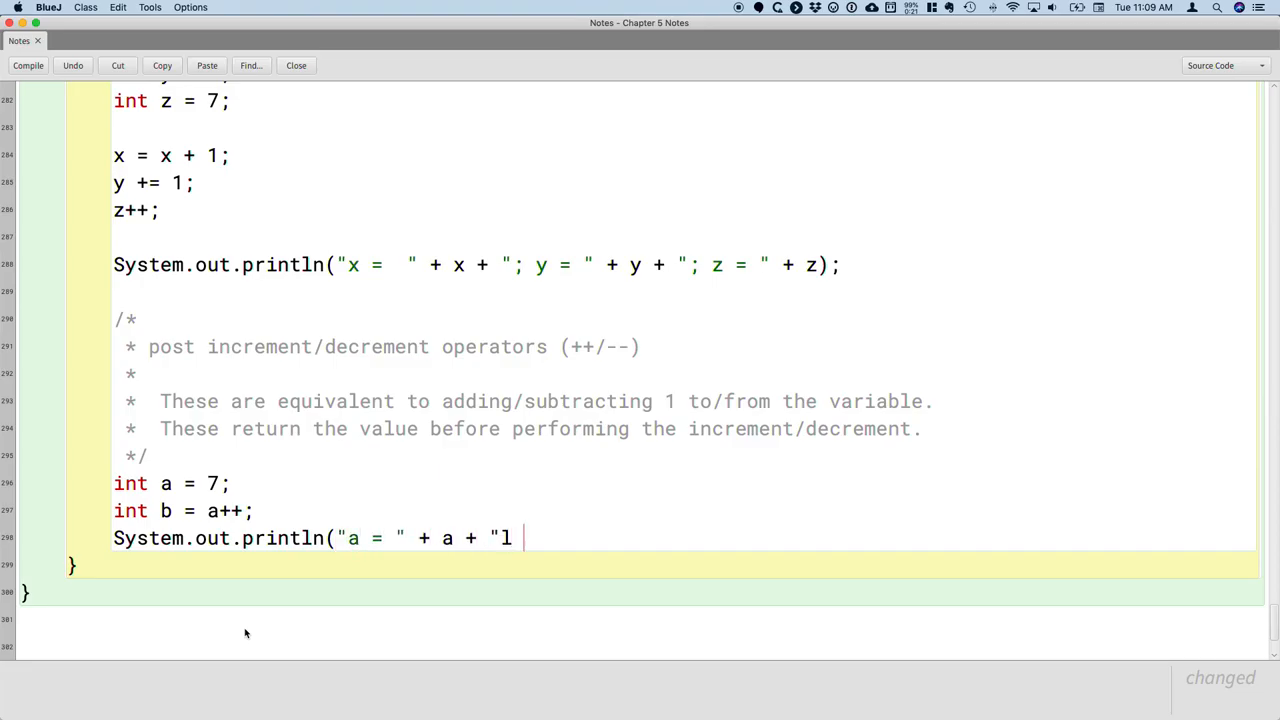
{"action": "type", "text": "\"; b = \""}
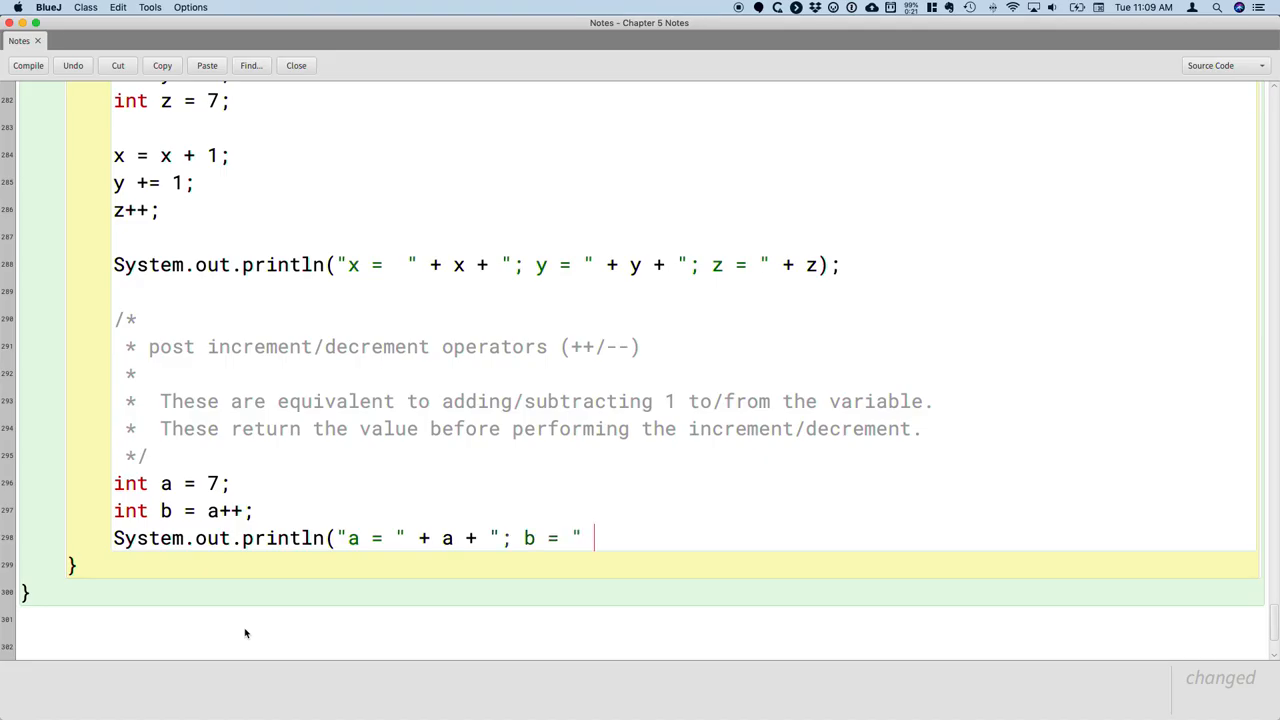
{"action": "type", "text": "+ b);"}
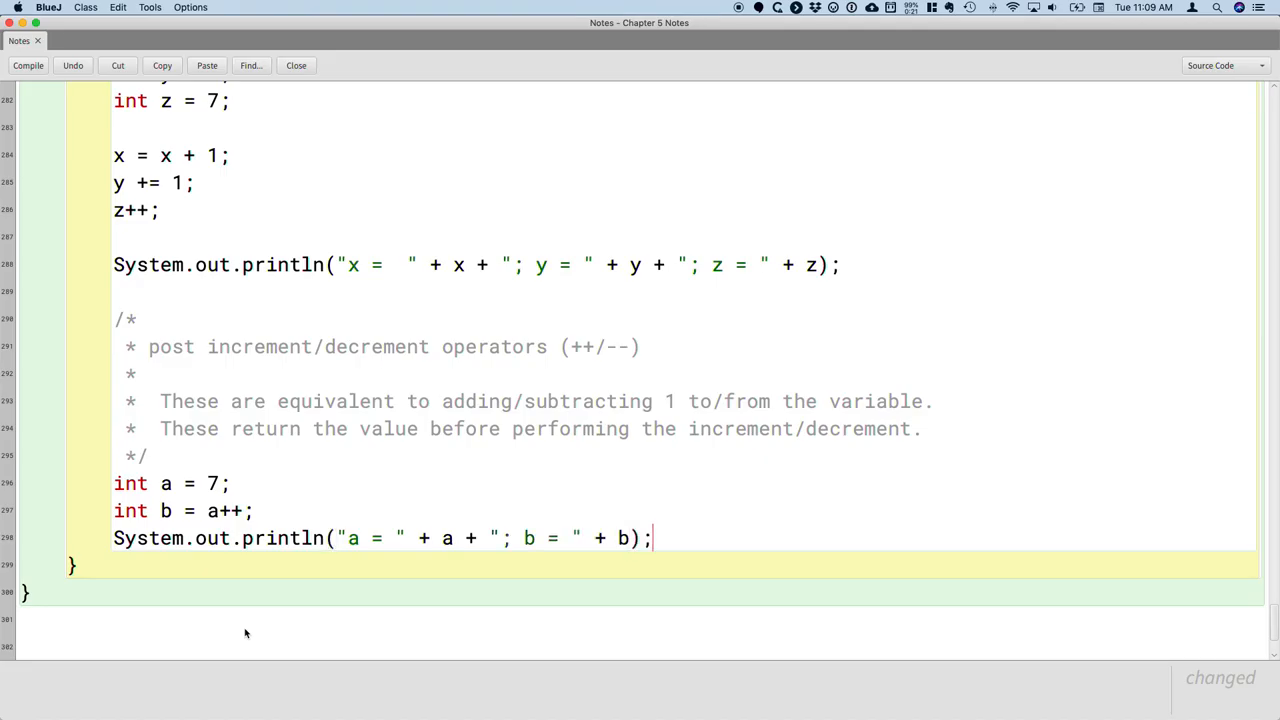
- Compile the class and annotate the a/b println with the result comment // a = 8; b = 7
{"action": "left_click", "coordinate": [28, 64]}
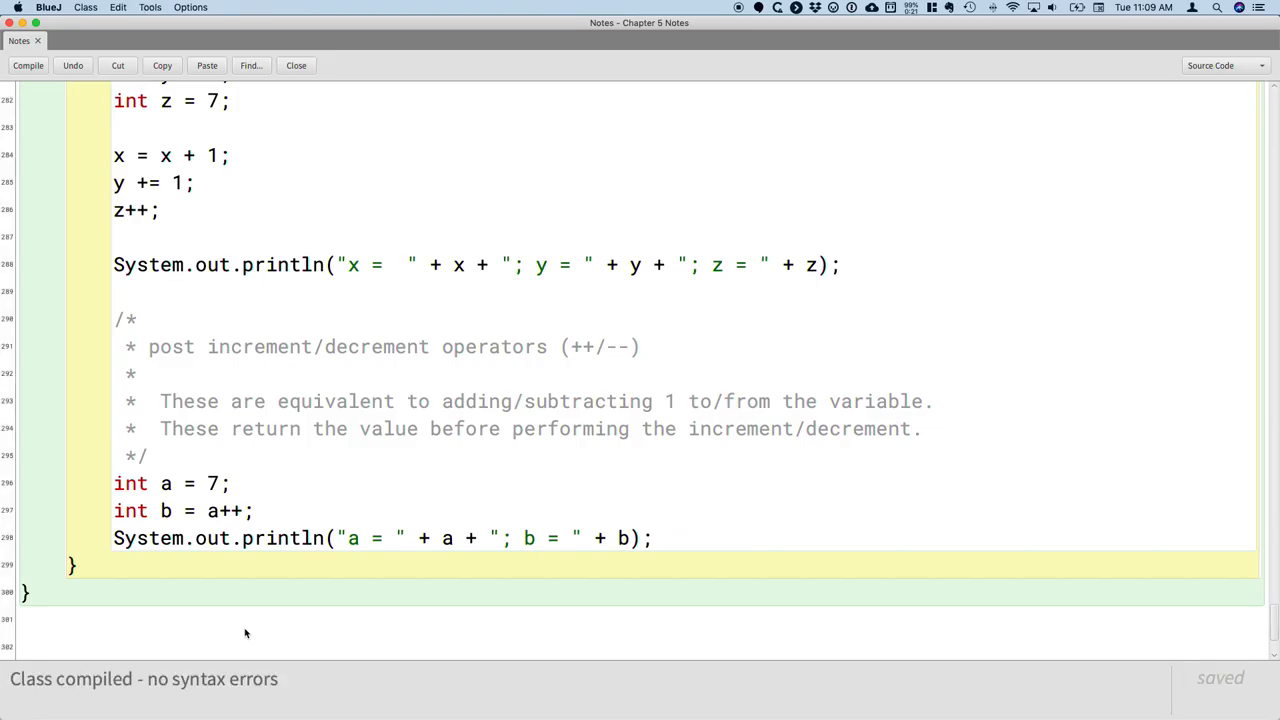
{"action": "type", "text": "// a = 8;"}
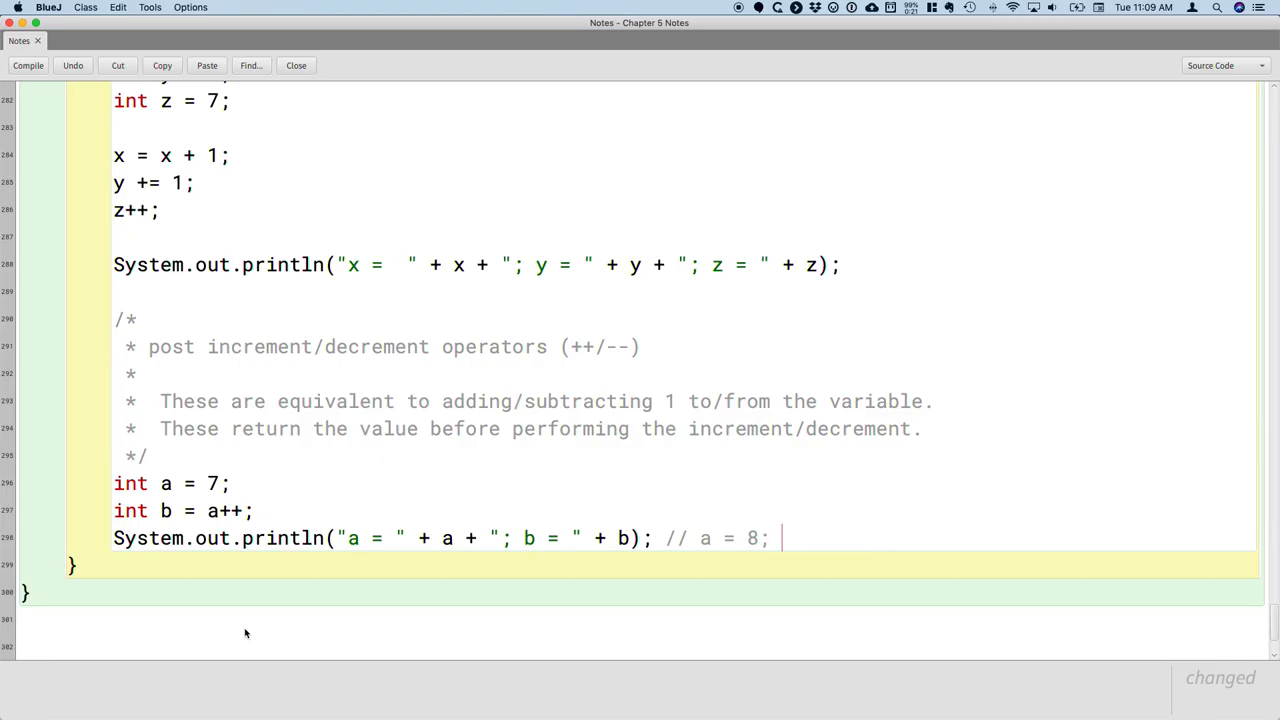
{"action": "type", "text": "b ="}
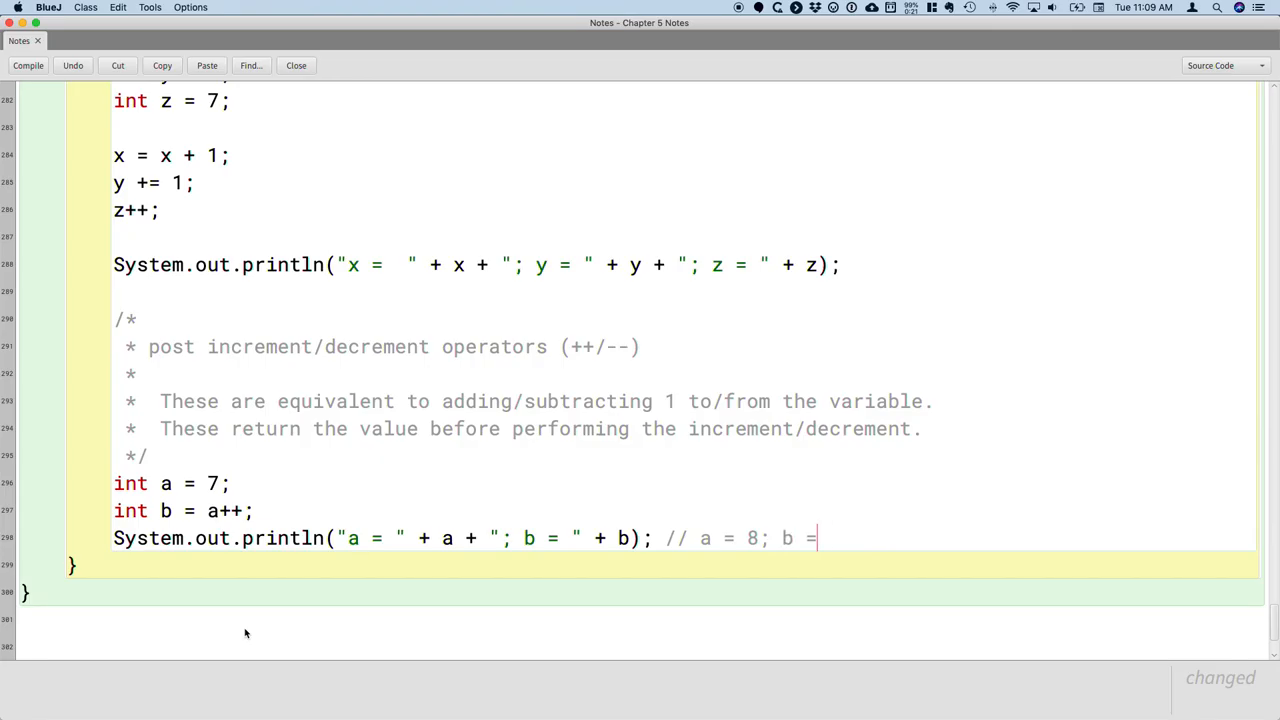
{"action": "type", "text": "7"}
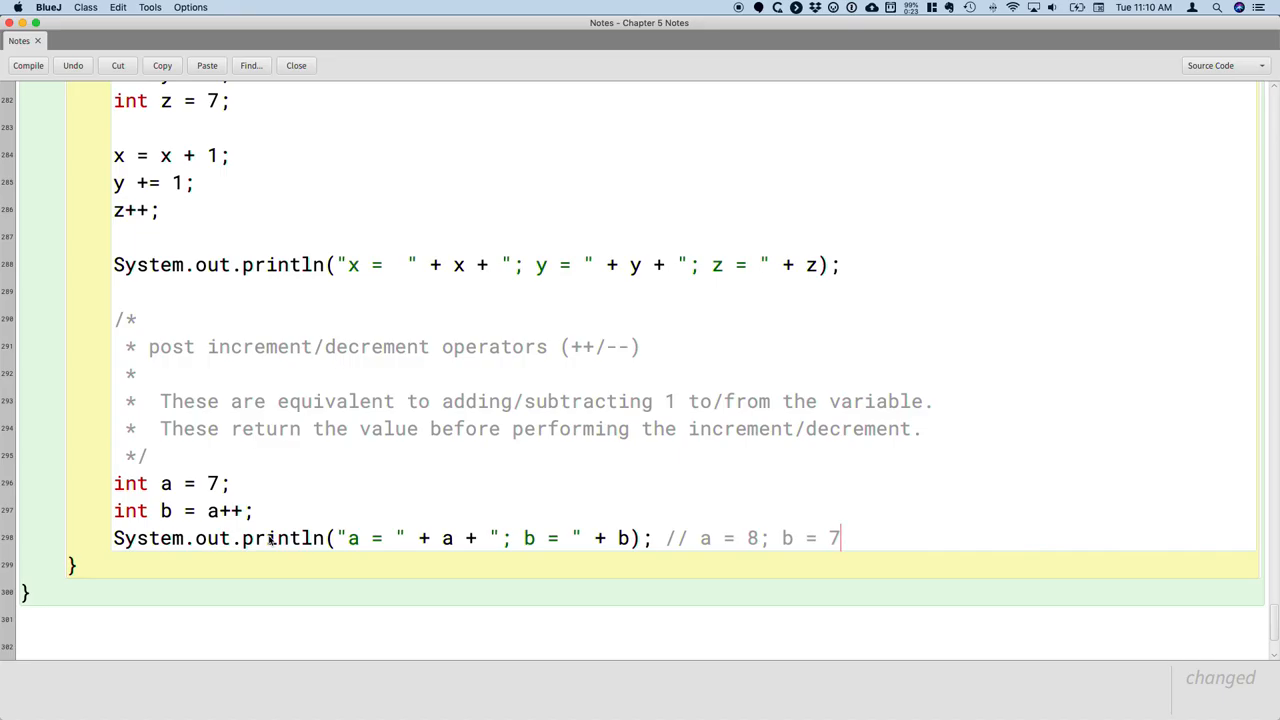
{"action": "mouse_move", "coordinate": [294, 552]}
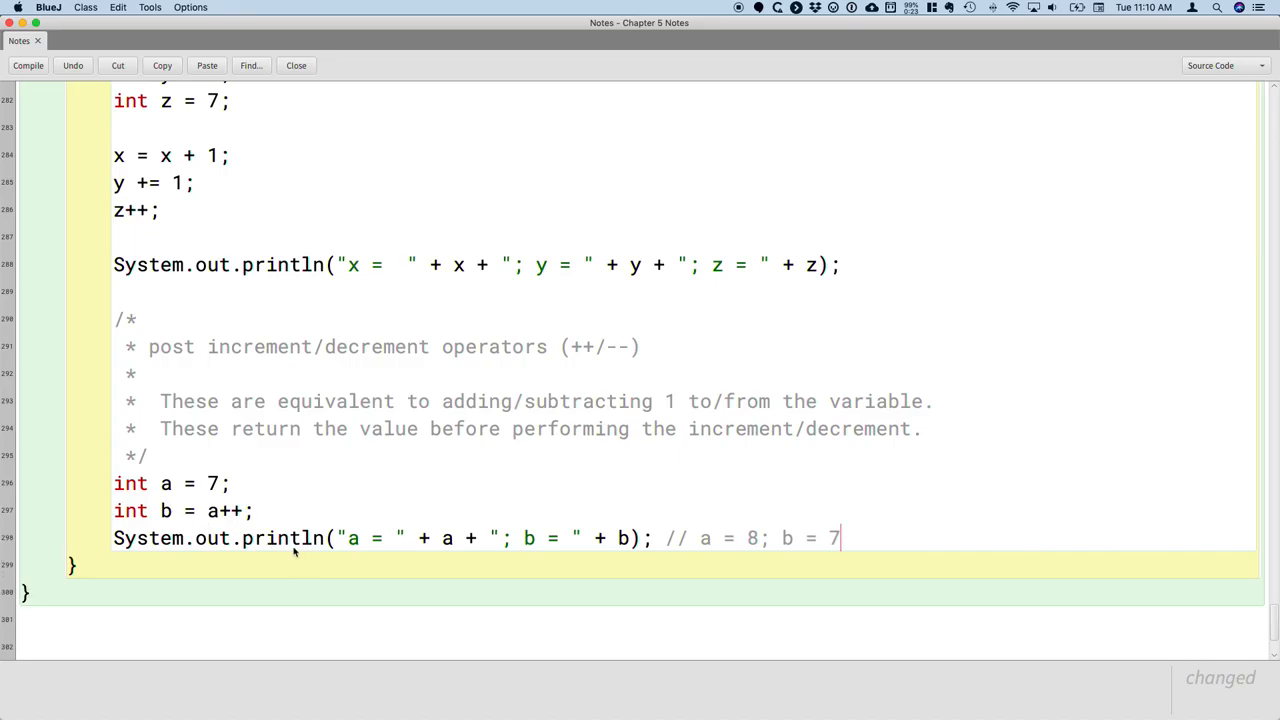
{"action": "double_click", "coordinate": [228, 512]}
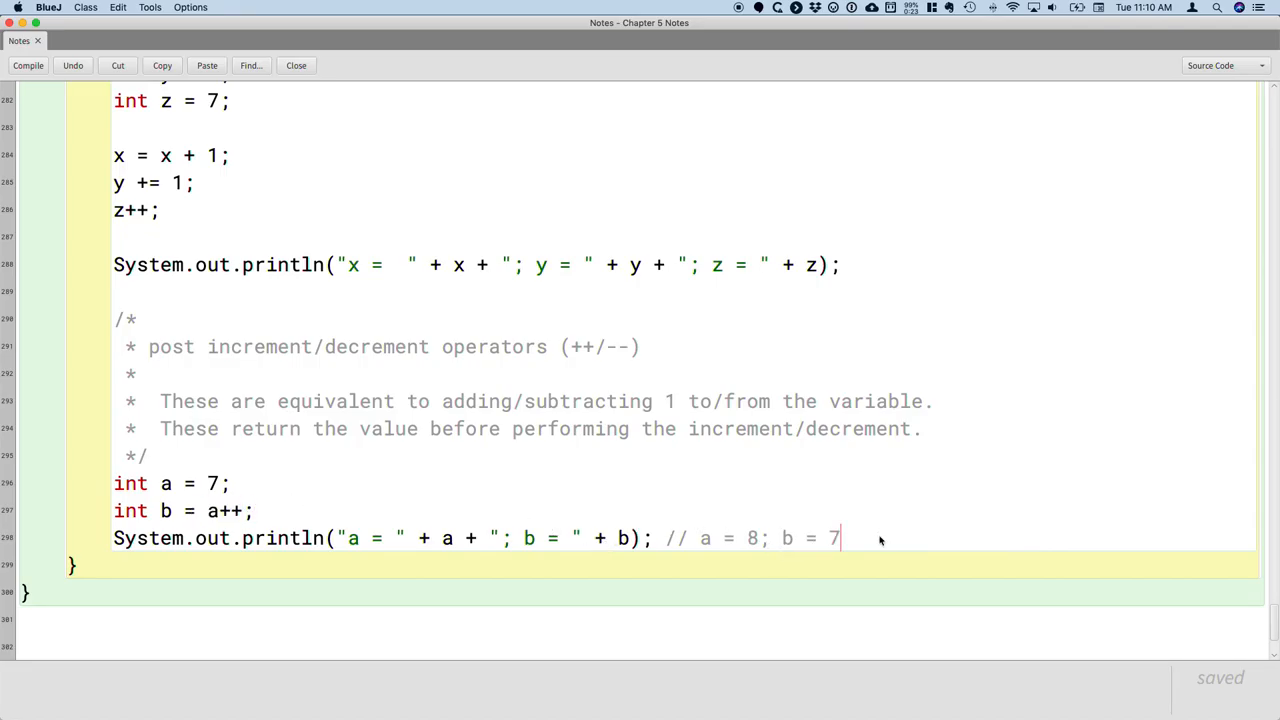
- Write a /* comment on pre increment/decrement operators (++/--) returning the value after incrementing
{"action": "key", "text": "Return"}
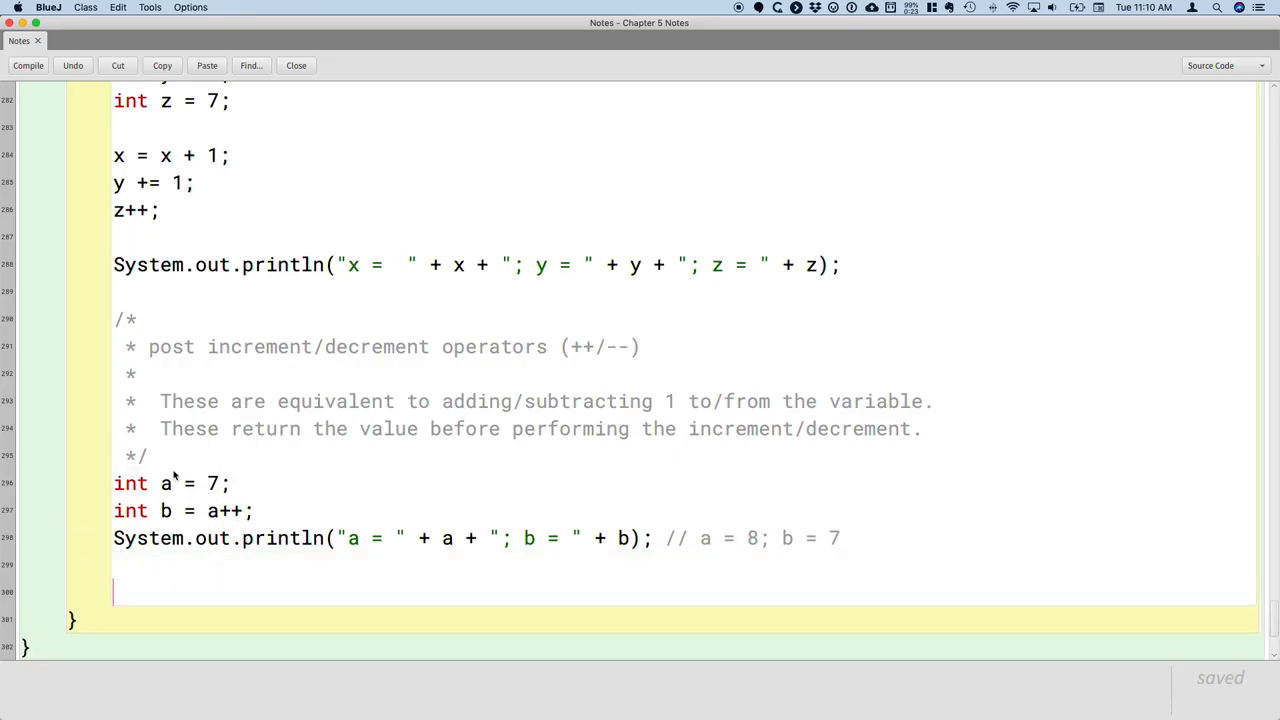
{"action": "mouse_move", "coordinate": [164, 520]}
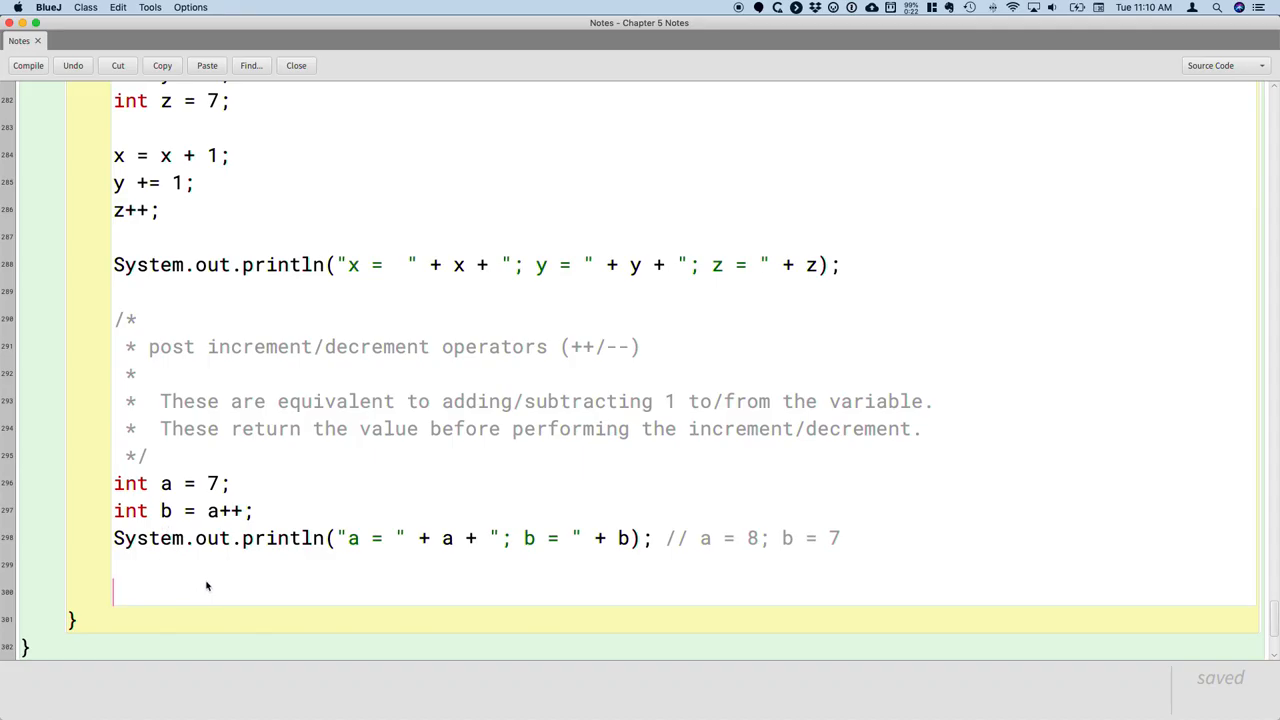
{"action": "mouse_move", "coordinate": [210, 588]}
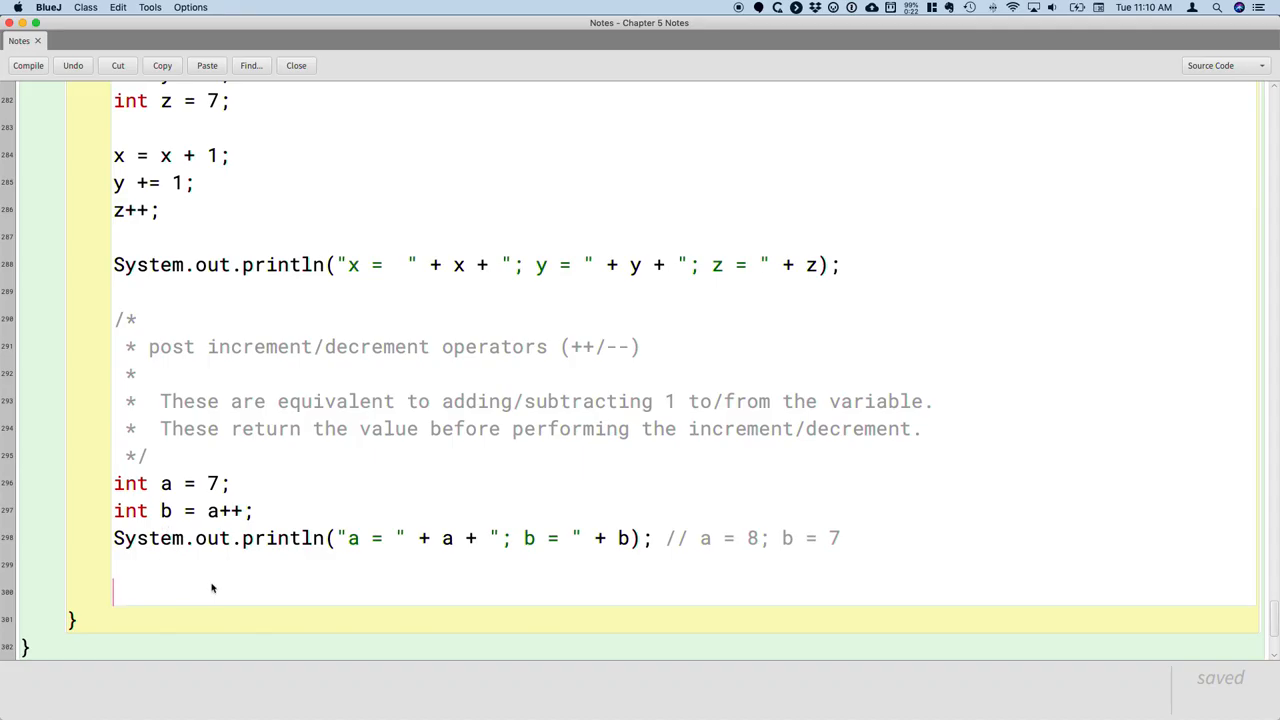
{"action": "type", "text": "/*"}
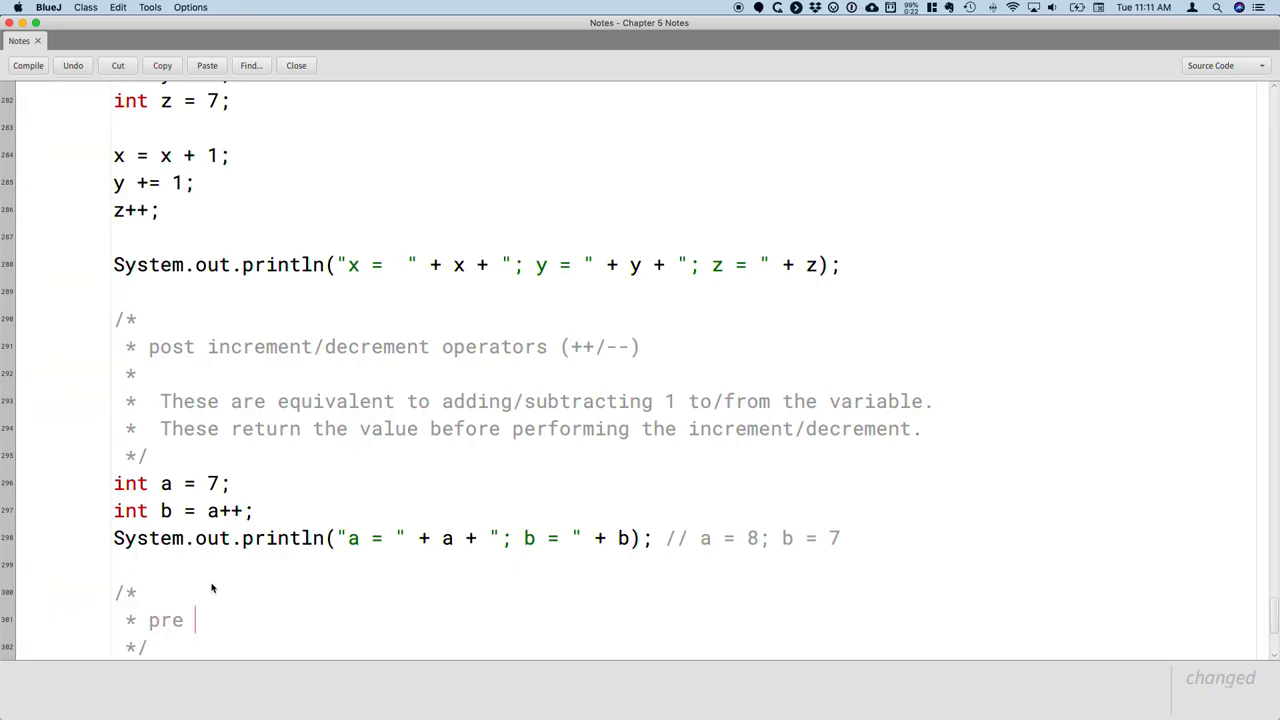
{"action": "type", "text": "increment/dec"}
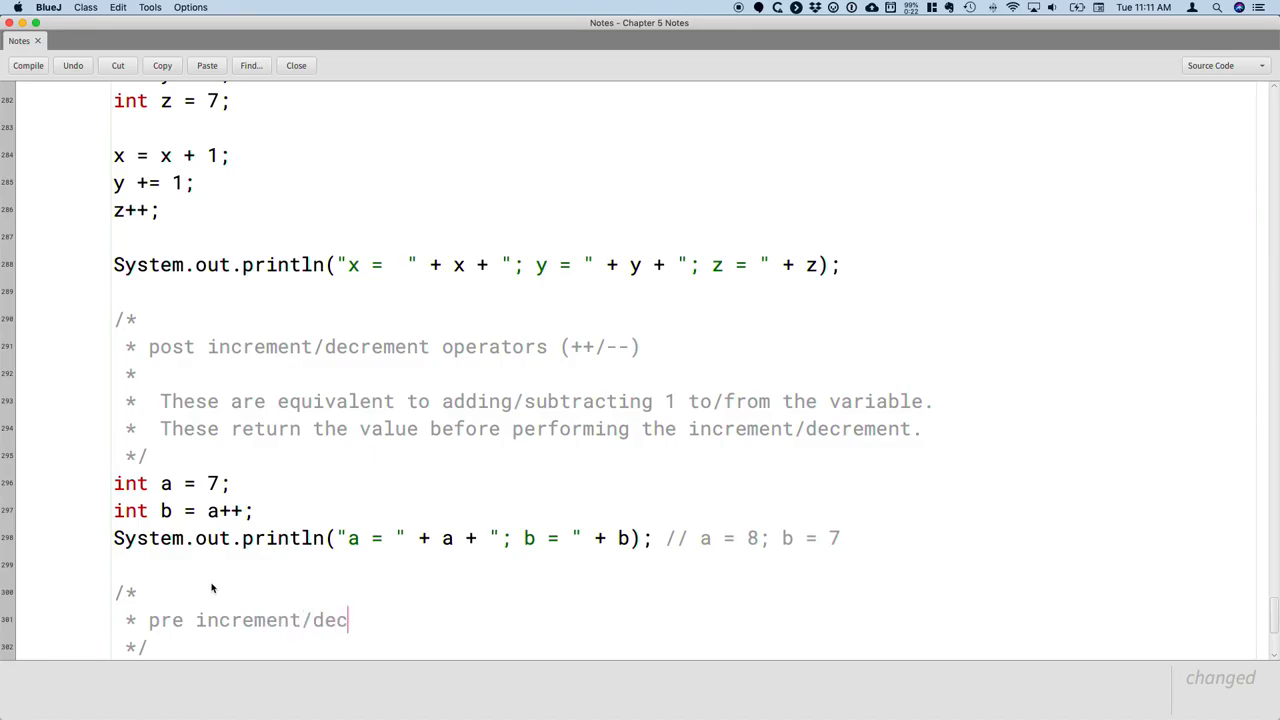
{"action": "type", "text": "rement operators (++/--"}
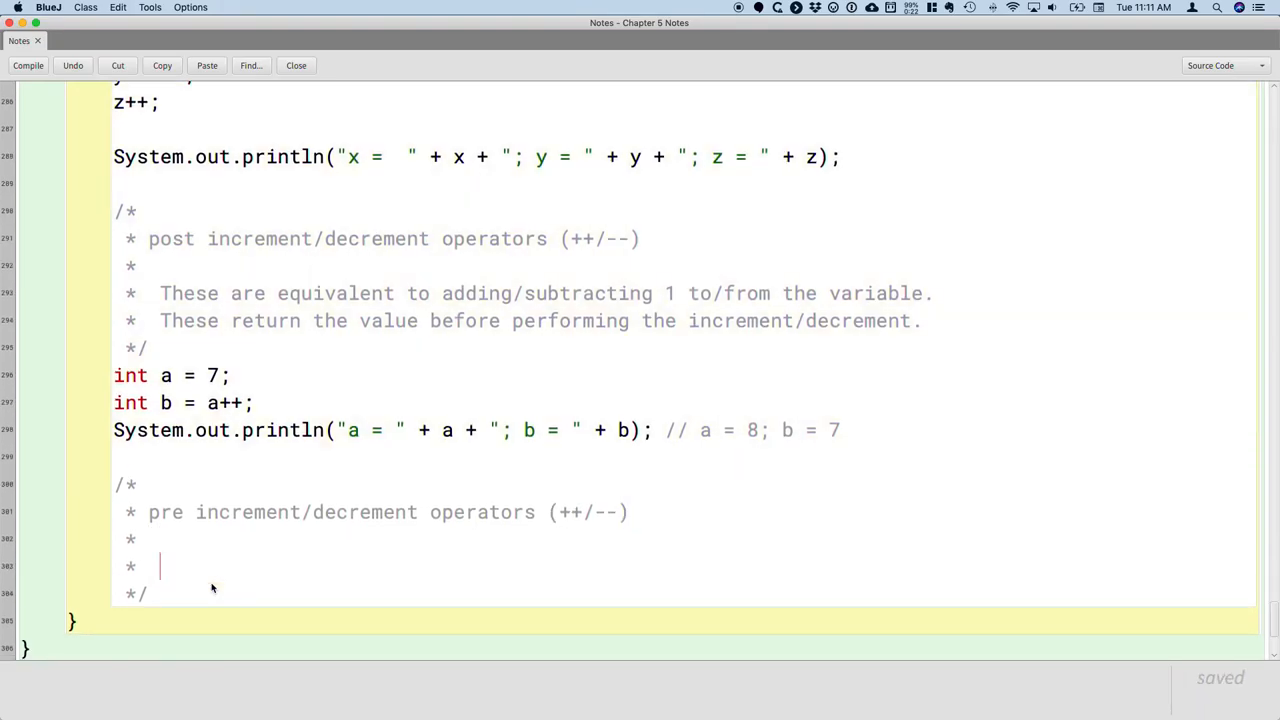
{"action": "type", "text": "These return"}
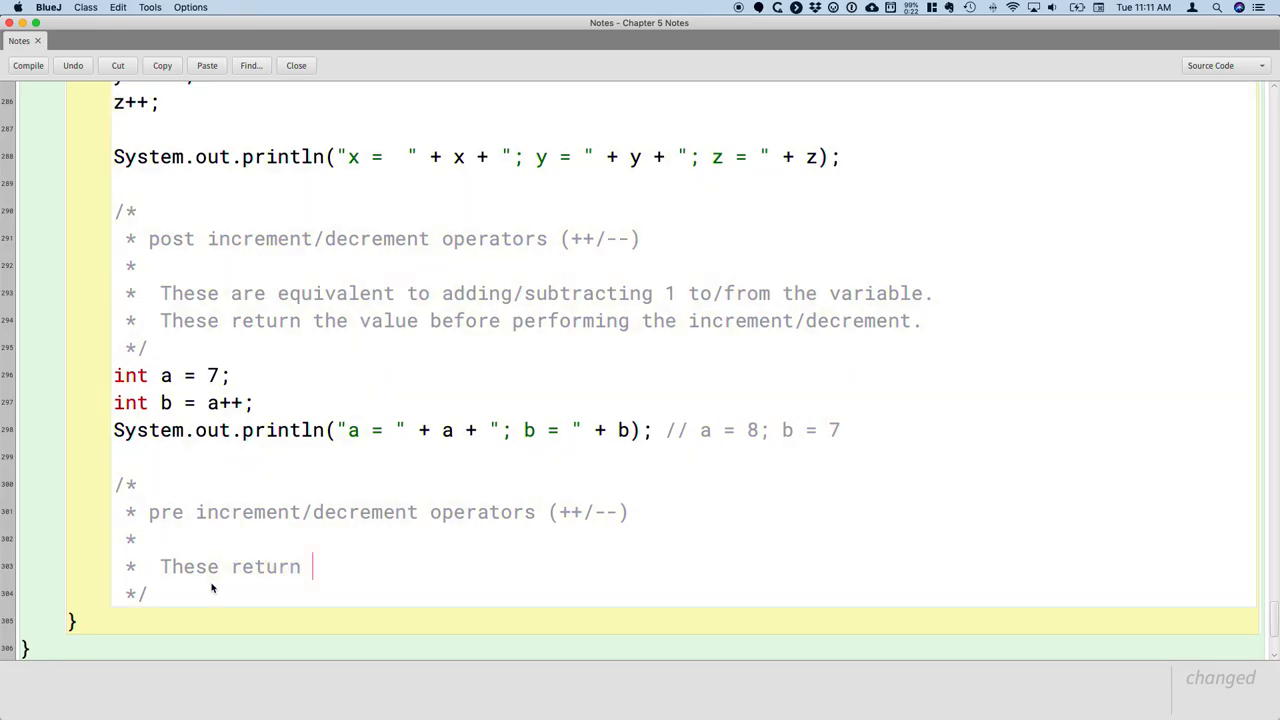
{"action": "type", "text": "the value after performing the increment/decrement."}
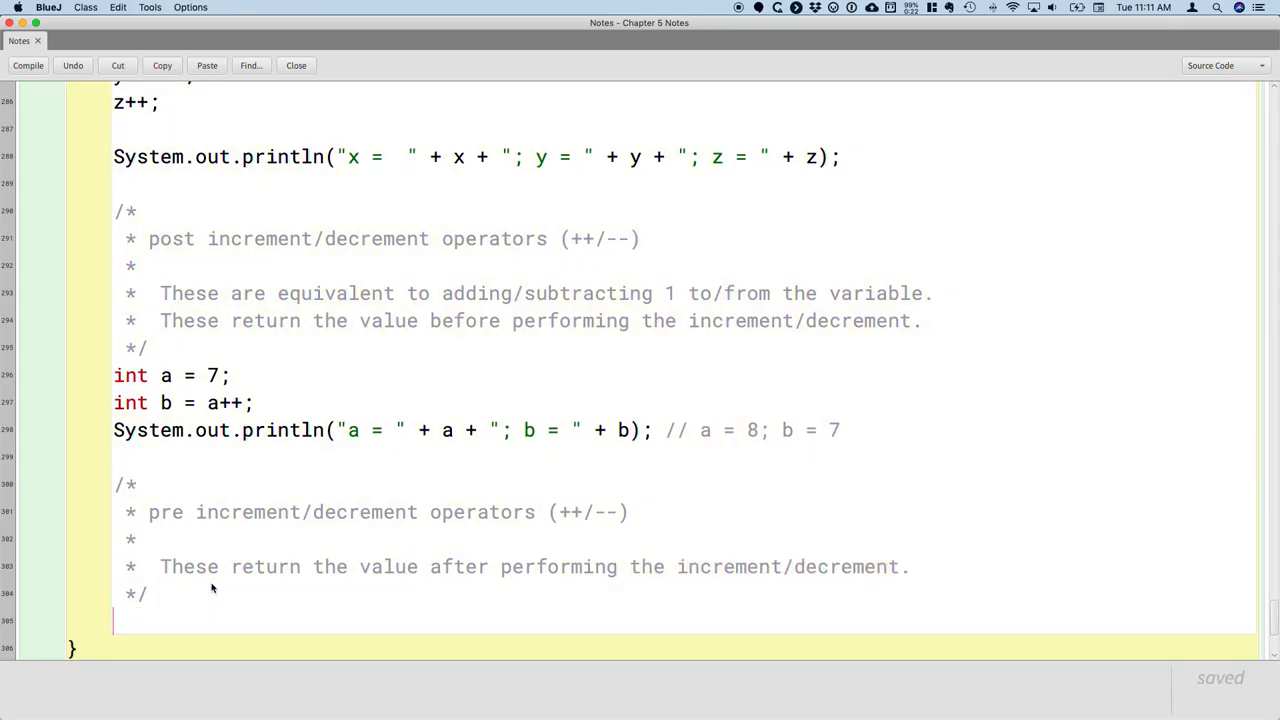
- Declare int c = 7; and int d = ++c; under the pre-increment comment
{"action": "type", "text": "int"}
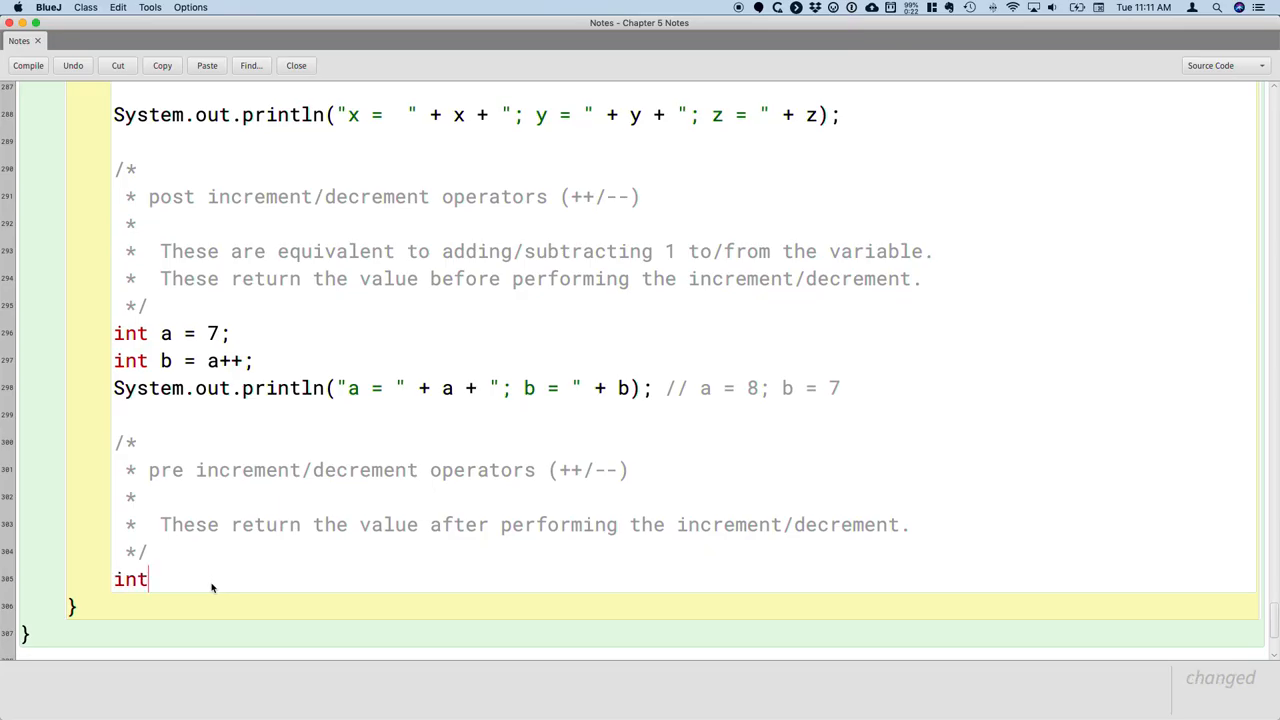
{"action": "type", "text": "c"}
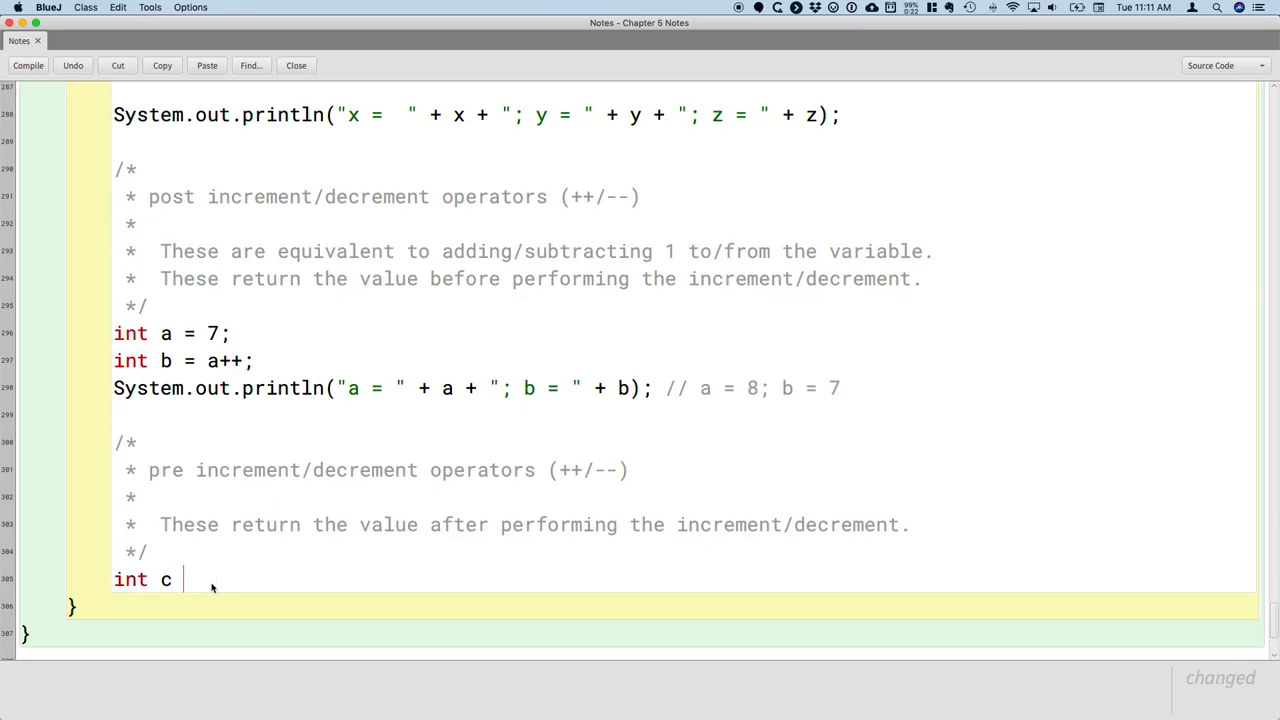
{"action": "type", "text": "= 7"}
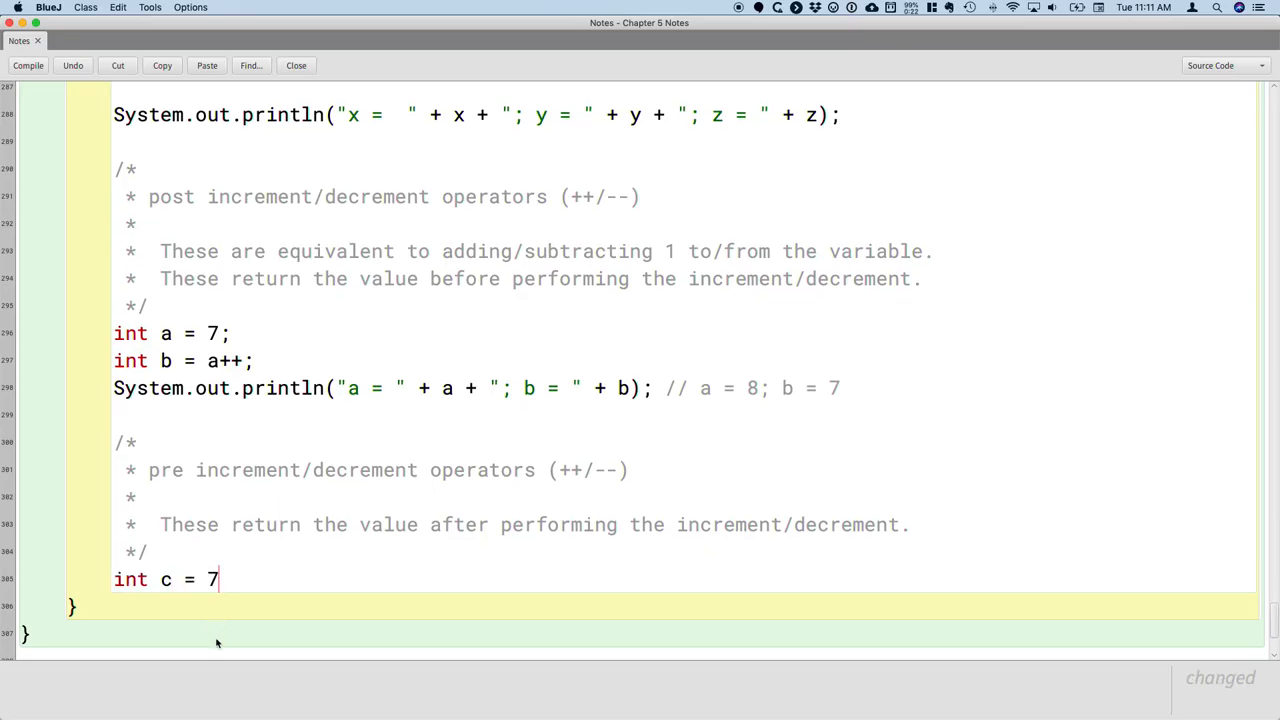
{"action": "type", "text": ";"}
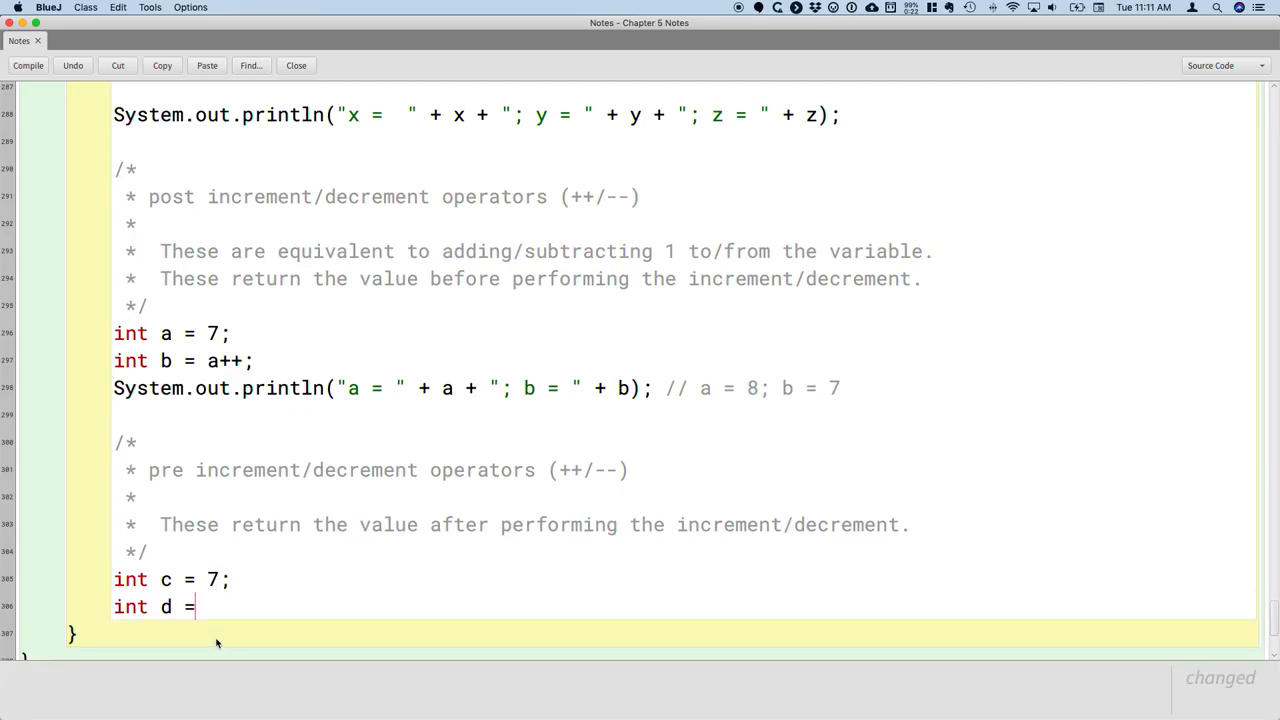
{"action": "type", "text": "++c"}
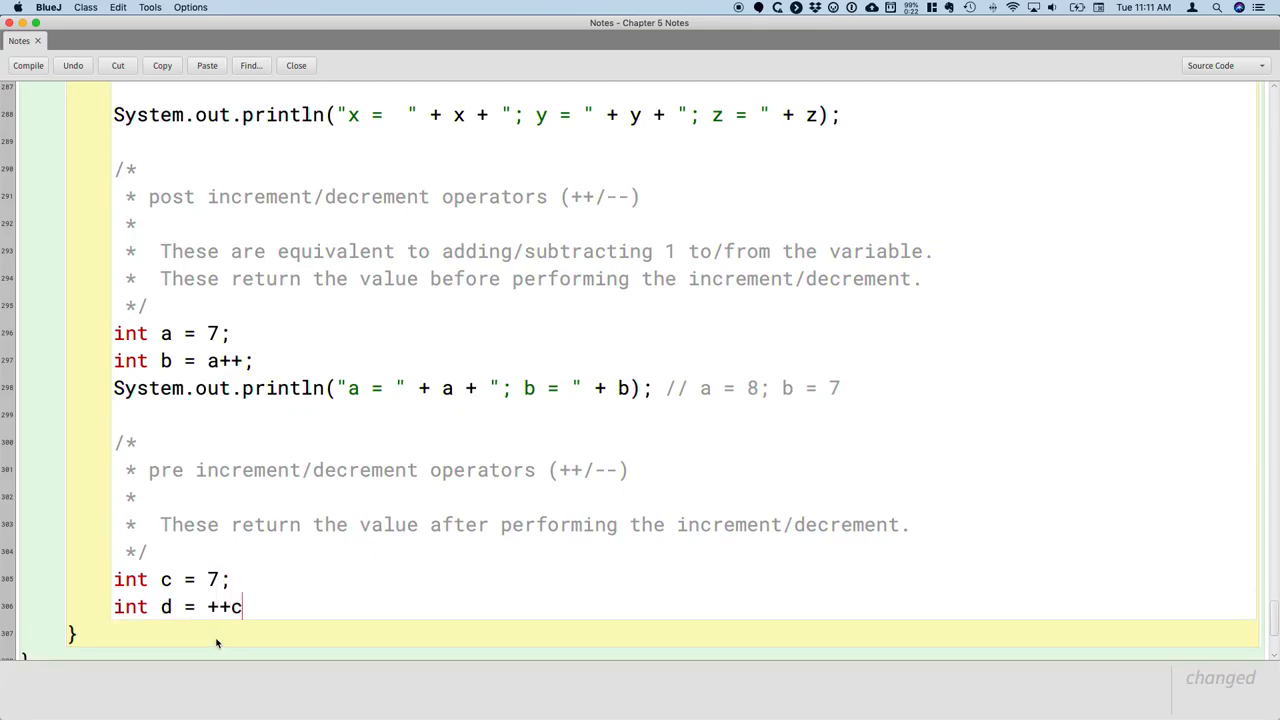
{"action": "type", "text": ";"}
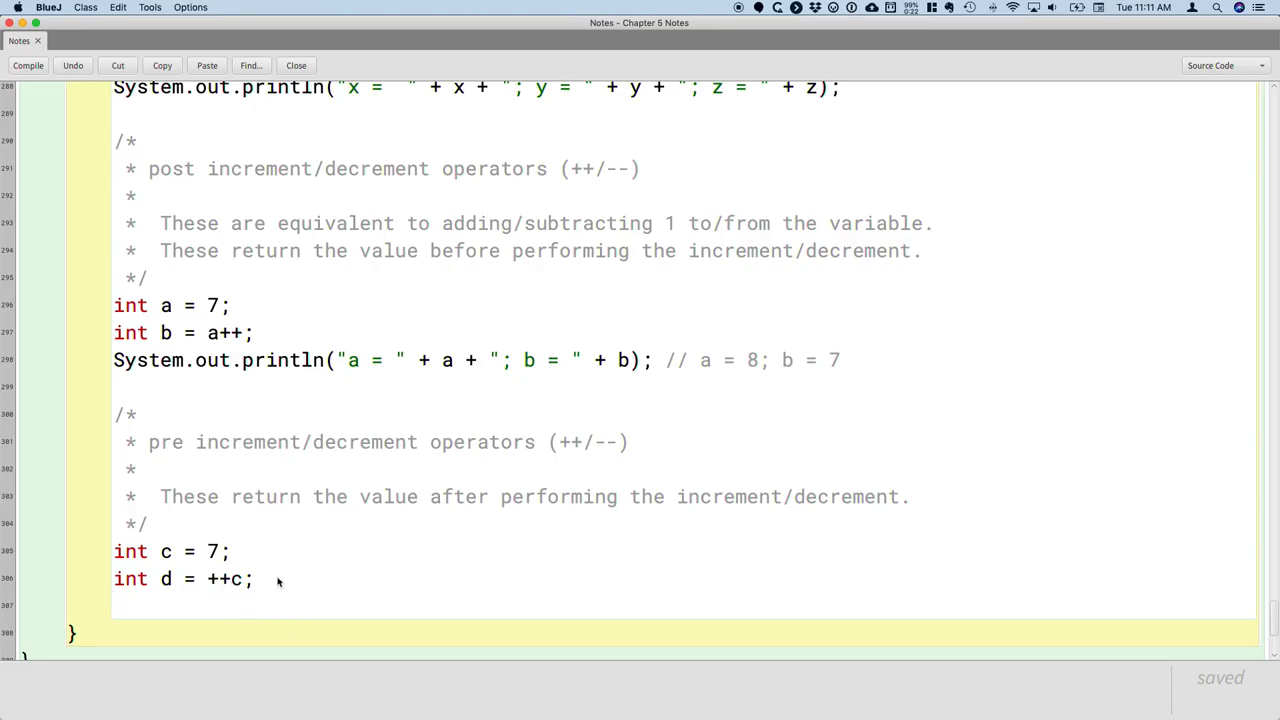
{"action": "mouse_move", "coordinate": [130, 596]}
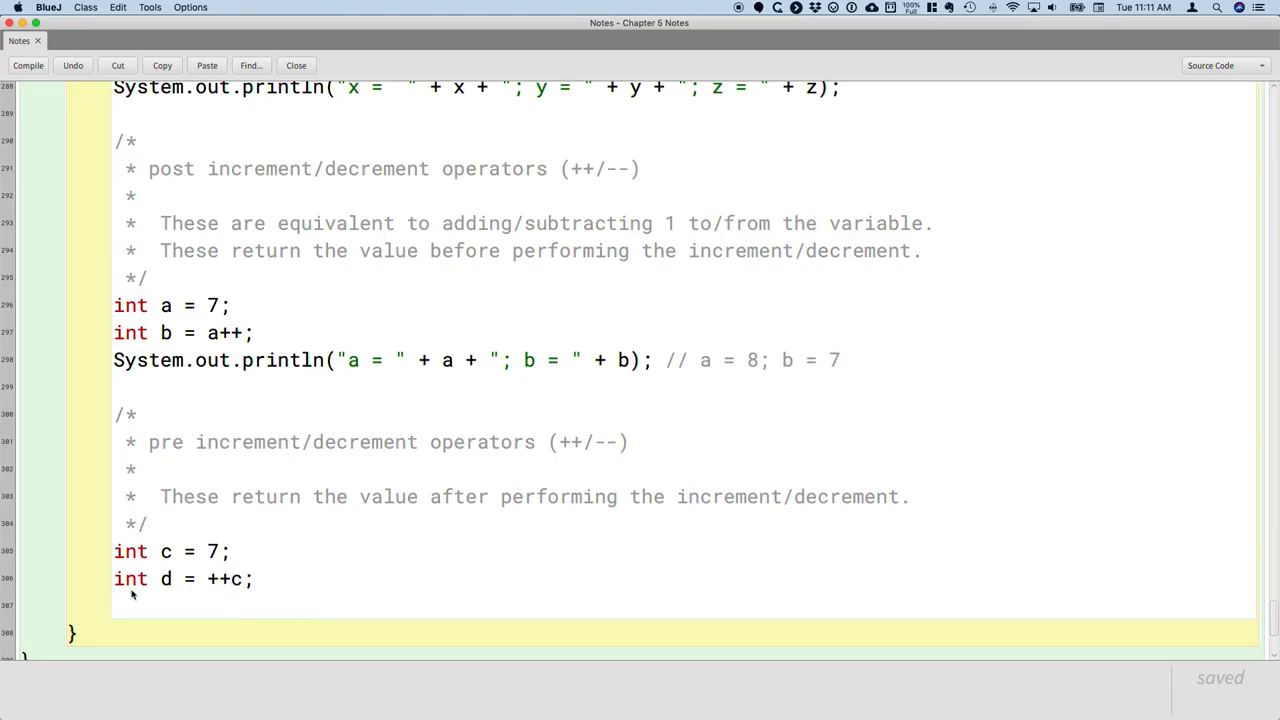
- Add a println of c and d ending with the result comment // c = 8; d = 8
{"action": "type", "text": "System.out.println(\"a = \" + a + \"; b = \" + b); // a = 8; b = 7"}
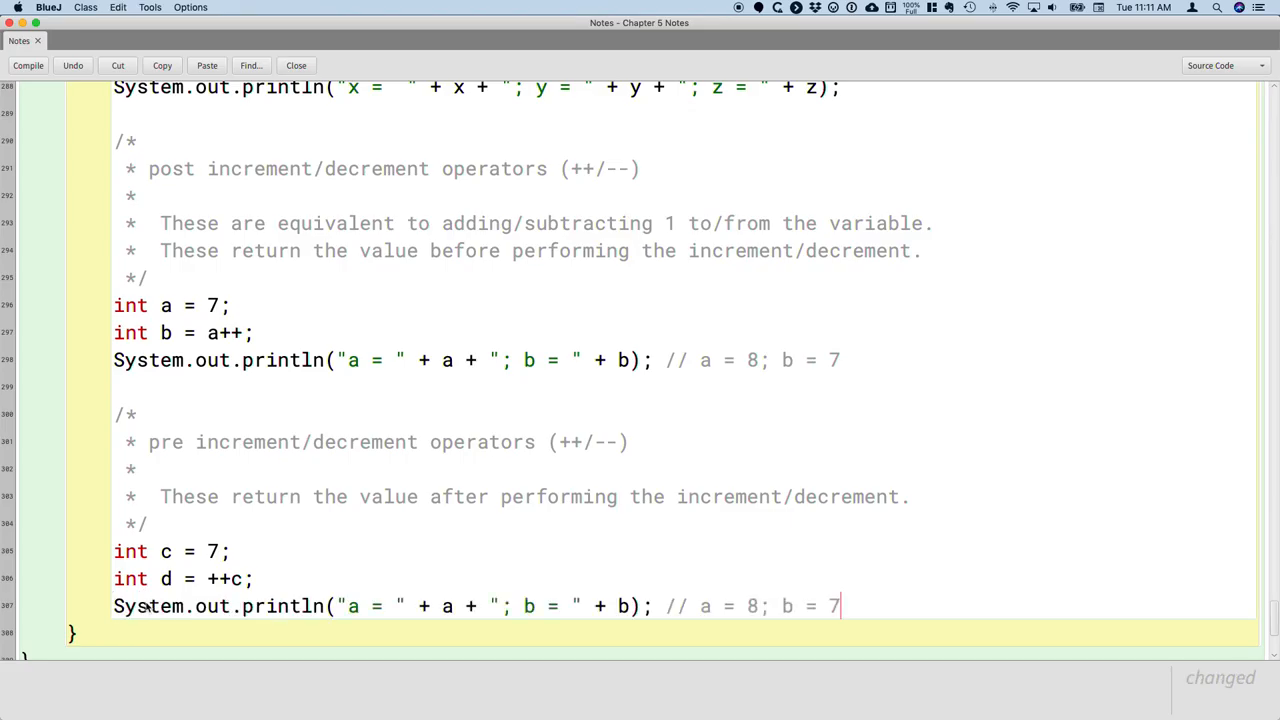
{"action": "type", "text": "c"}
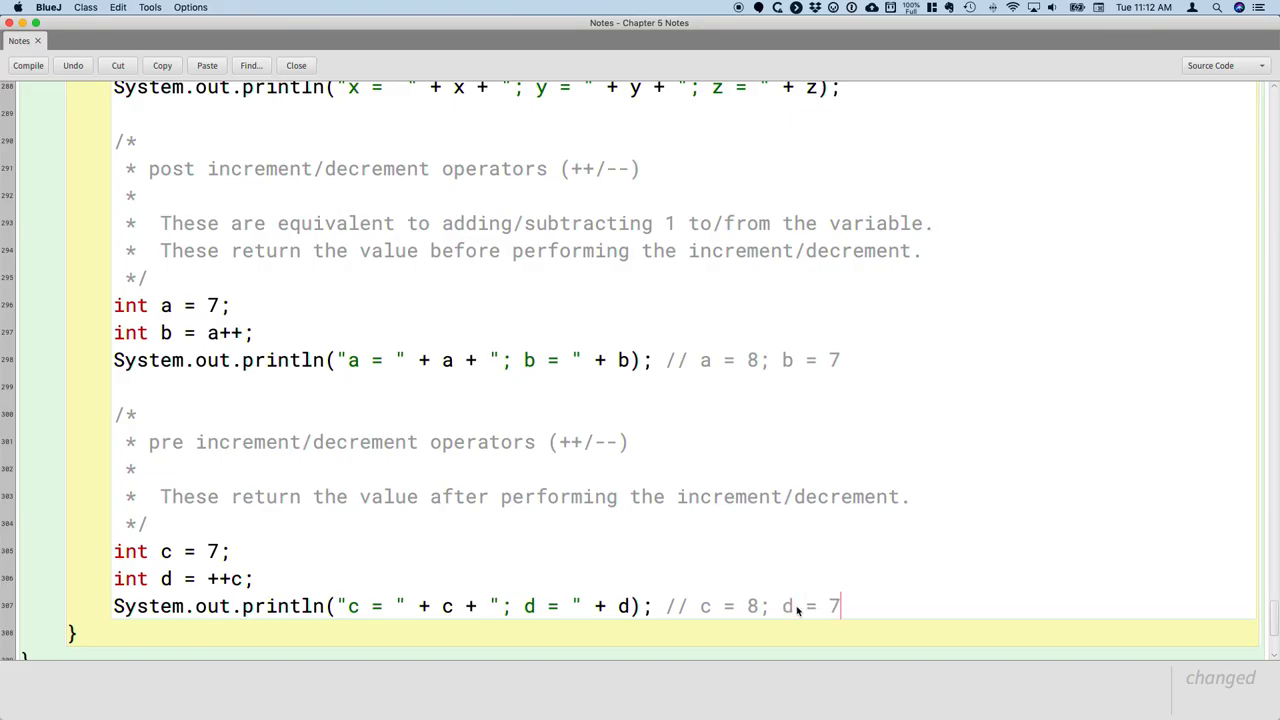
{"action": "type", "text": "8"}
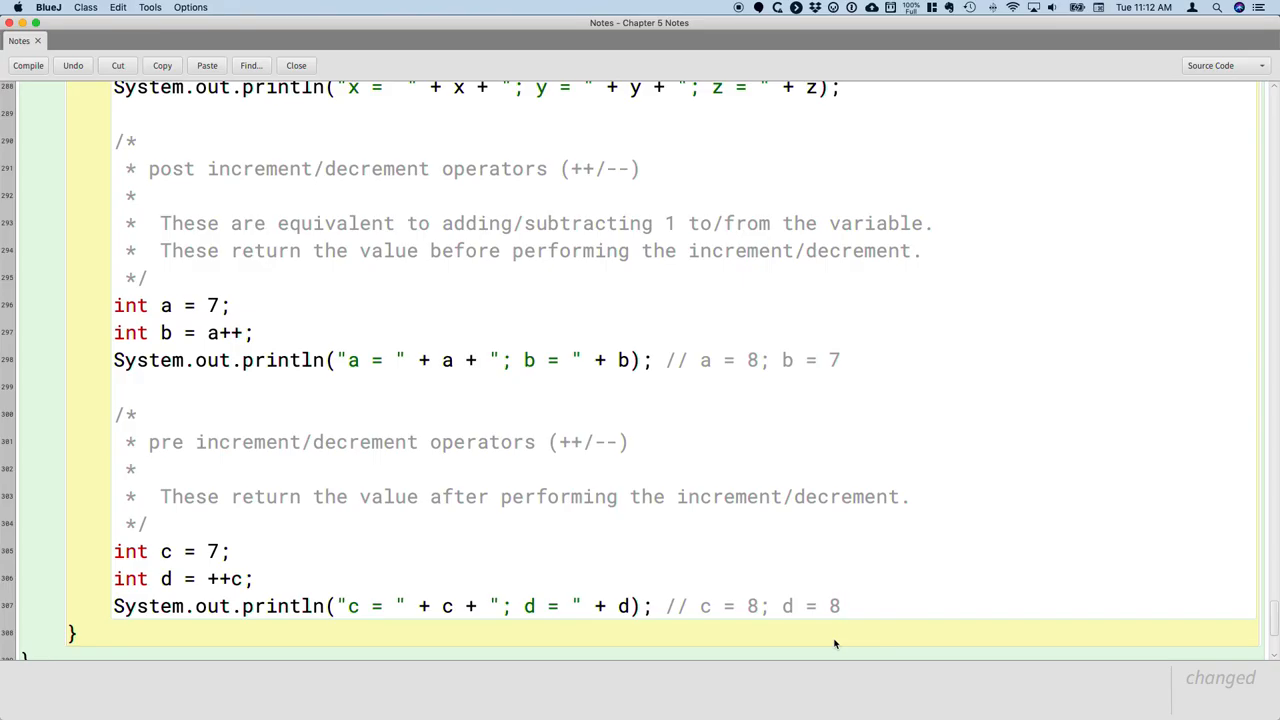
{"action": "left_click", "coordinate": [840, 604]}
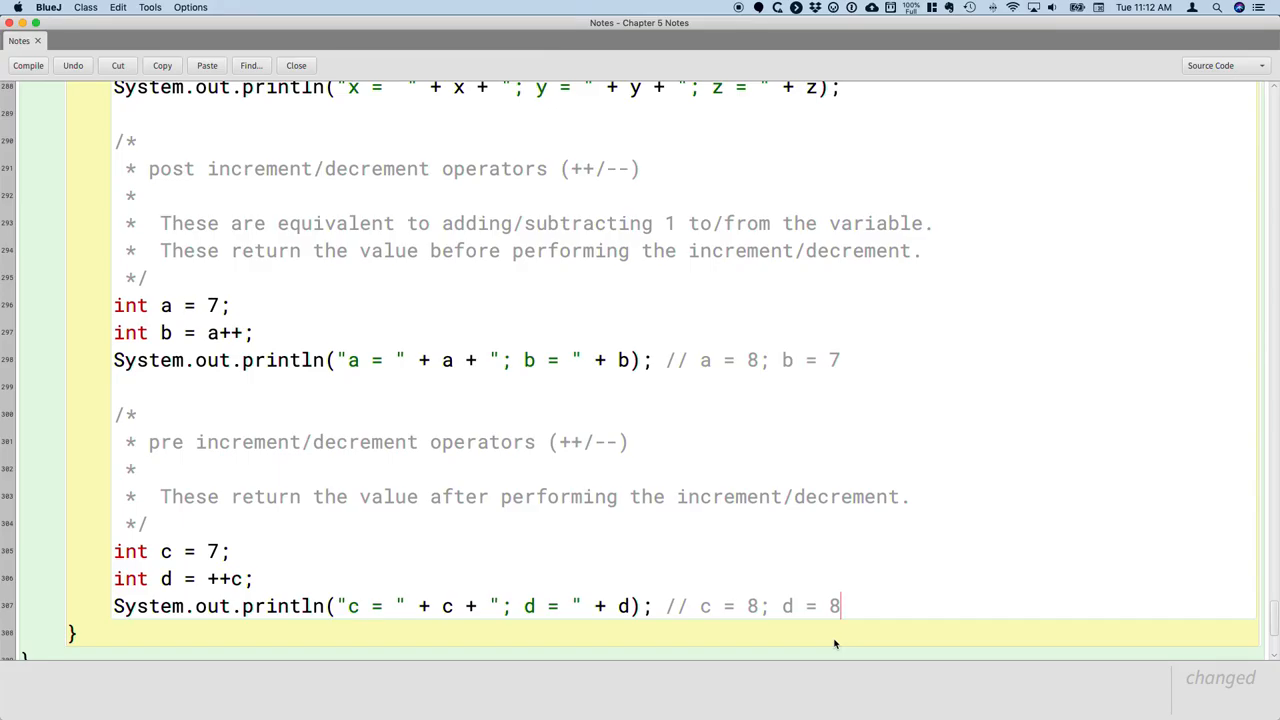
{"action": "mouse_move", "coordinate": [500, 360]}
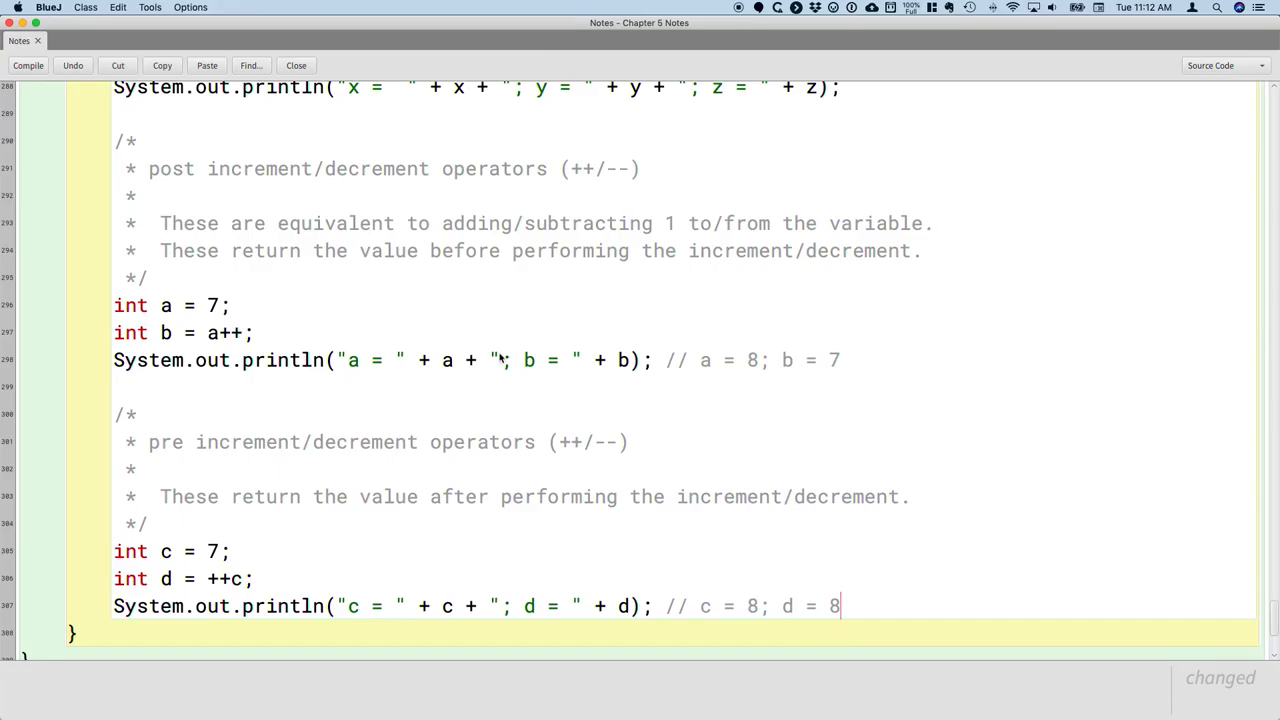
{"action": "double_click", "coordinate": [222, 332]}
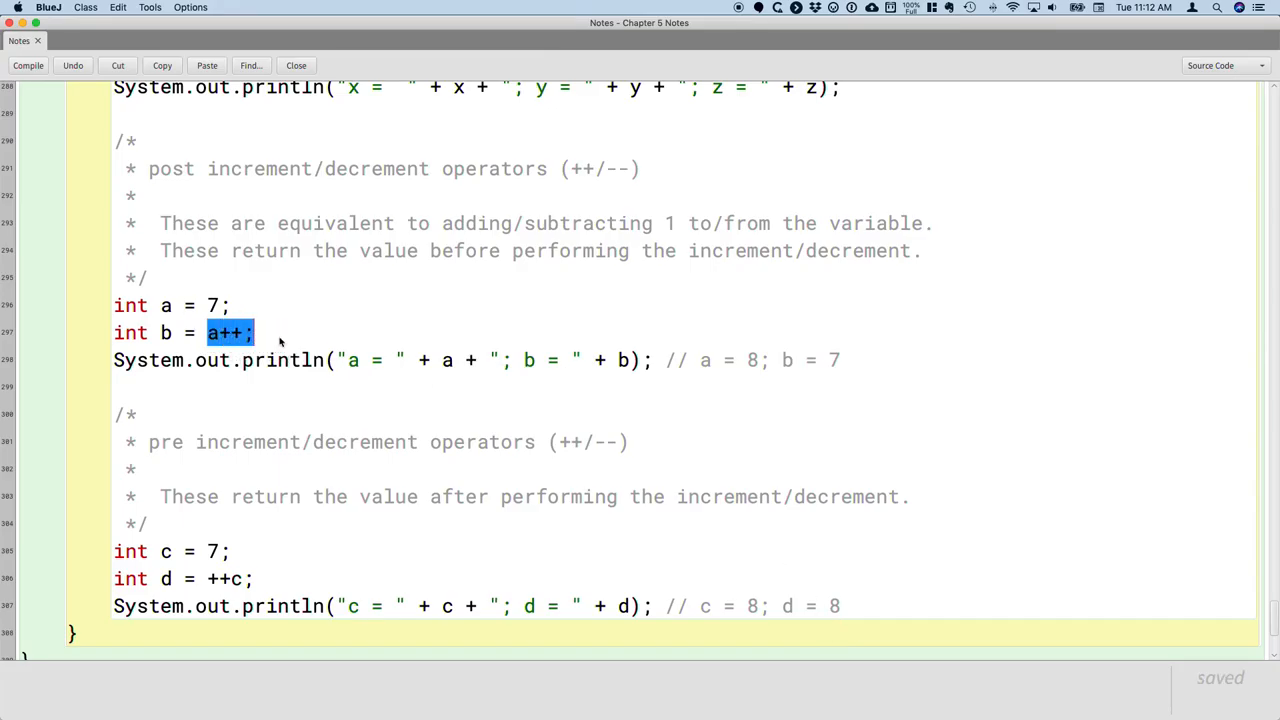
{"action": "left_click", "coordinate": [256, 332]}
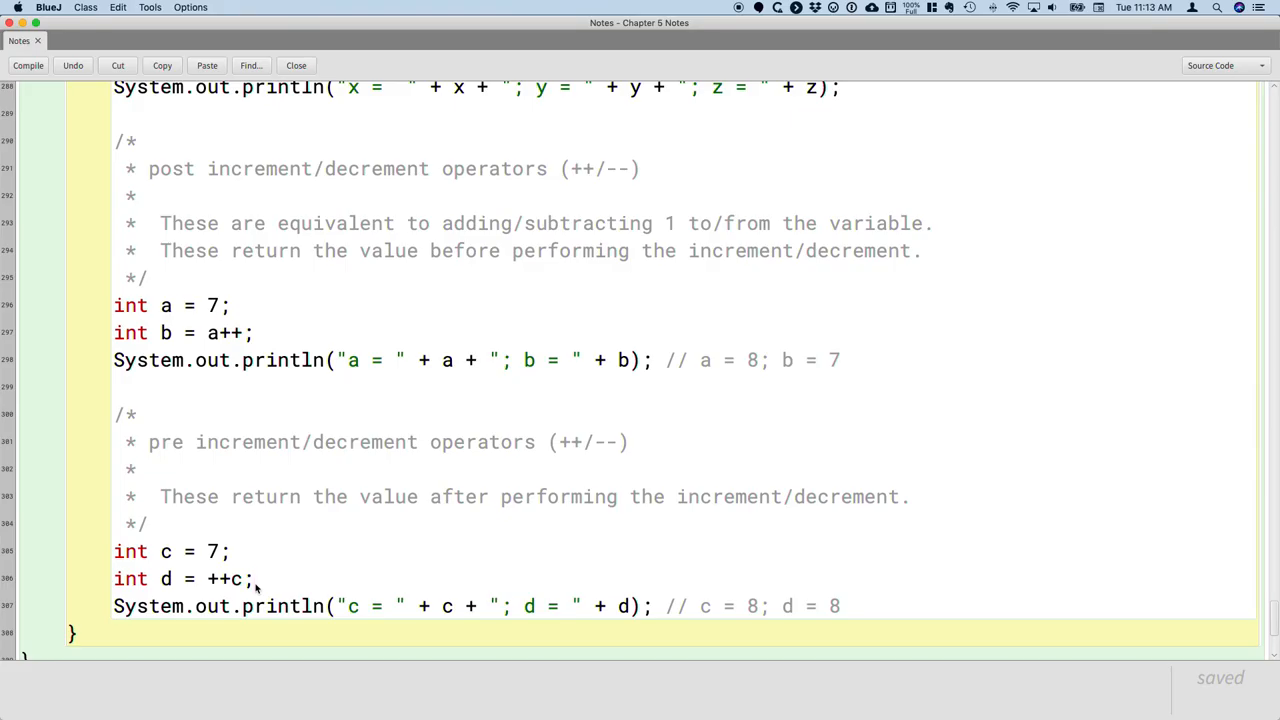
{"action": "mouse_move", "coordinate": [288, 584]}
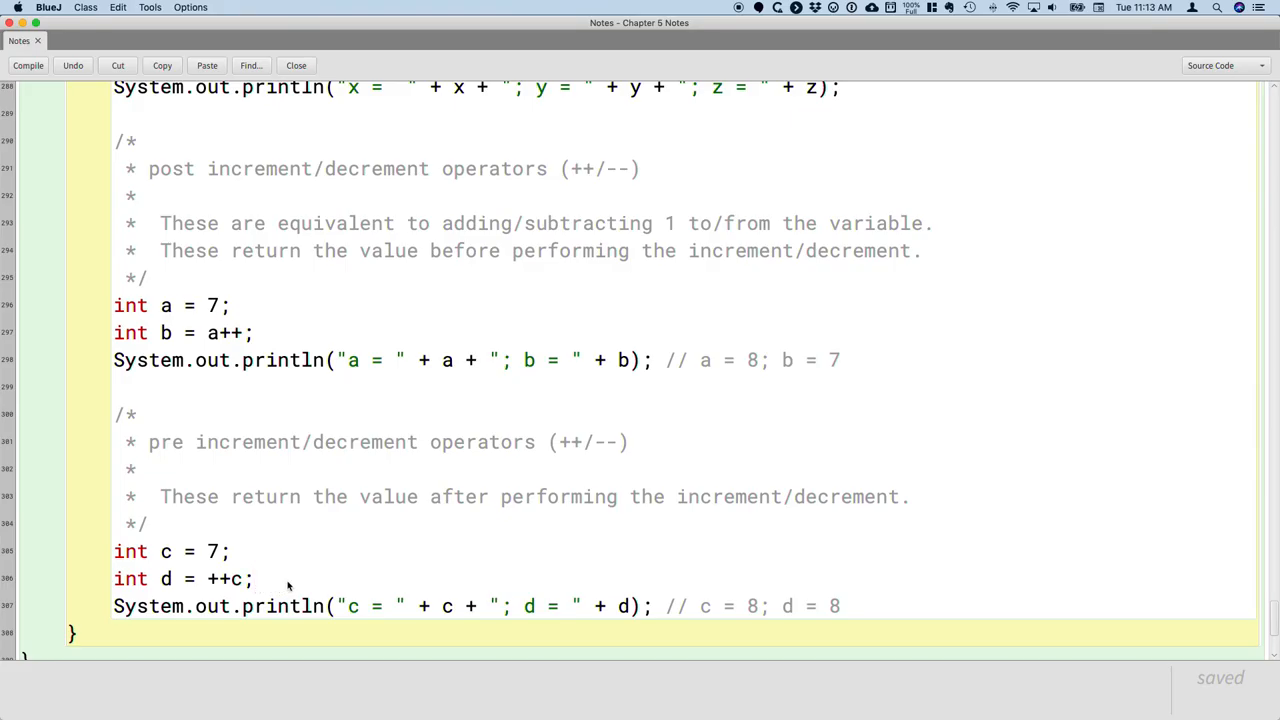
{"action": "mouse_move", "coordinate": [234, 390]}
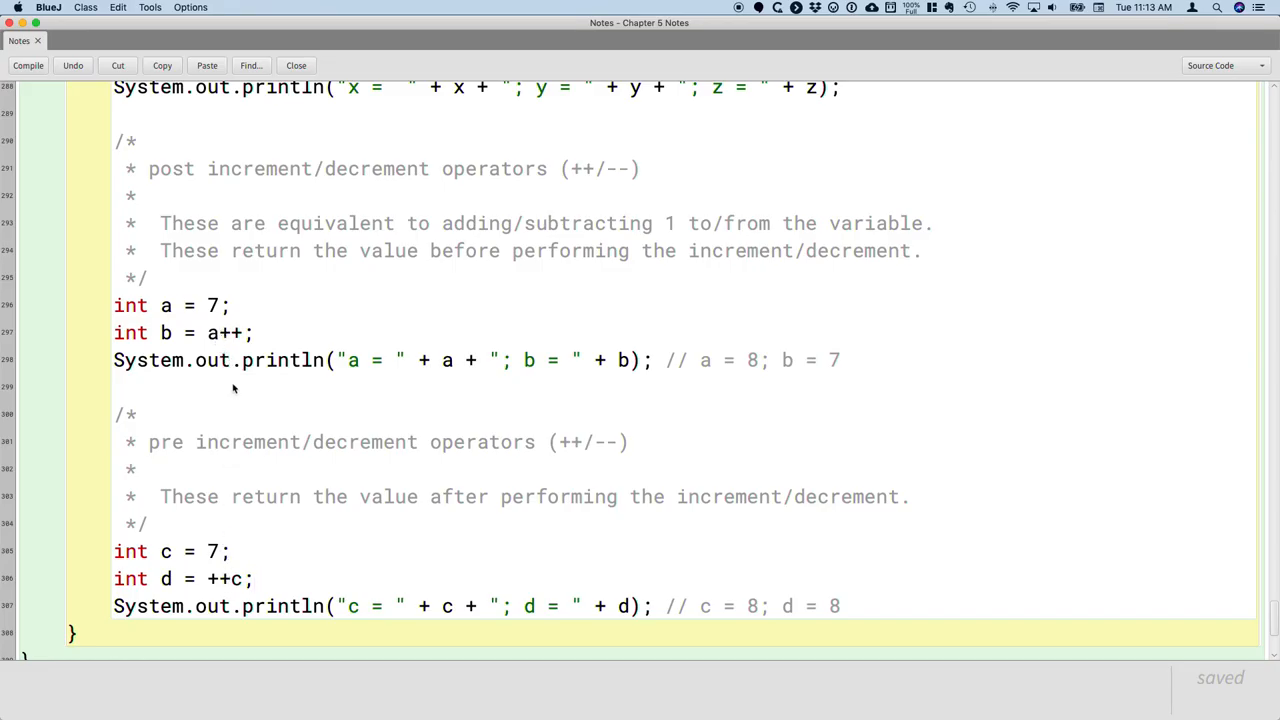
{"action": "mouse_move", "coordinate": [282, 584]}
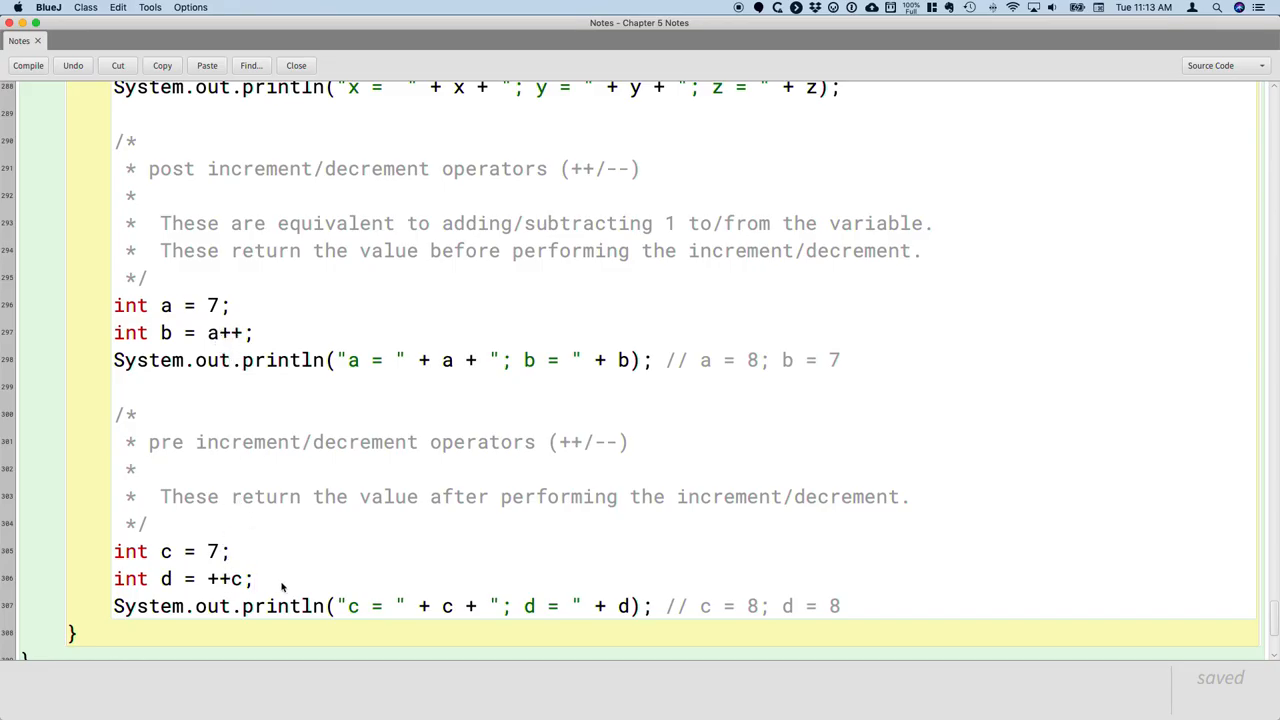